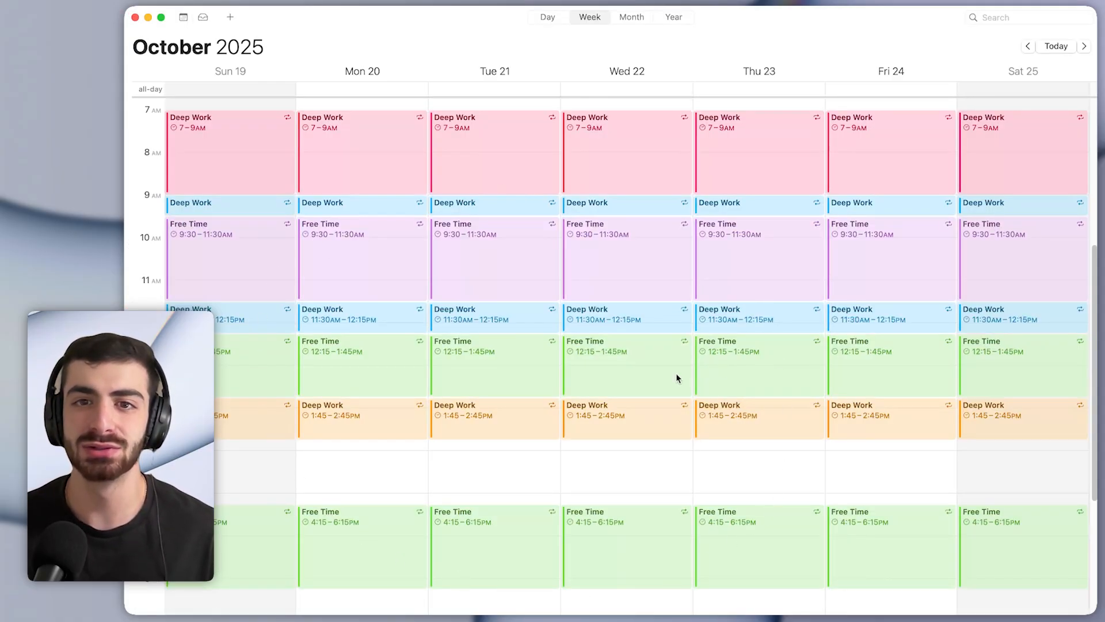
{"action": "mouse_move", "coordinate": [711, 335]}
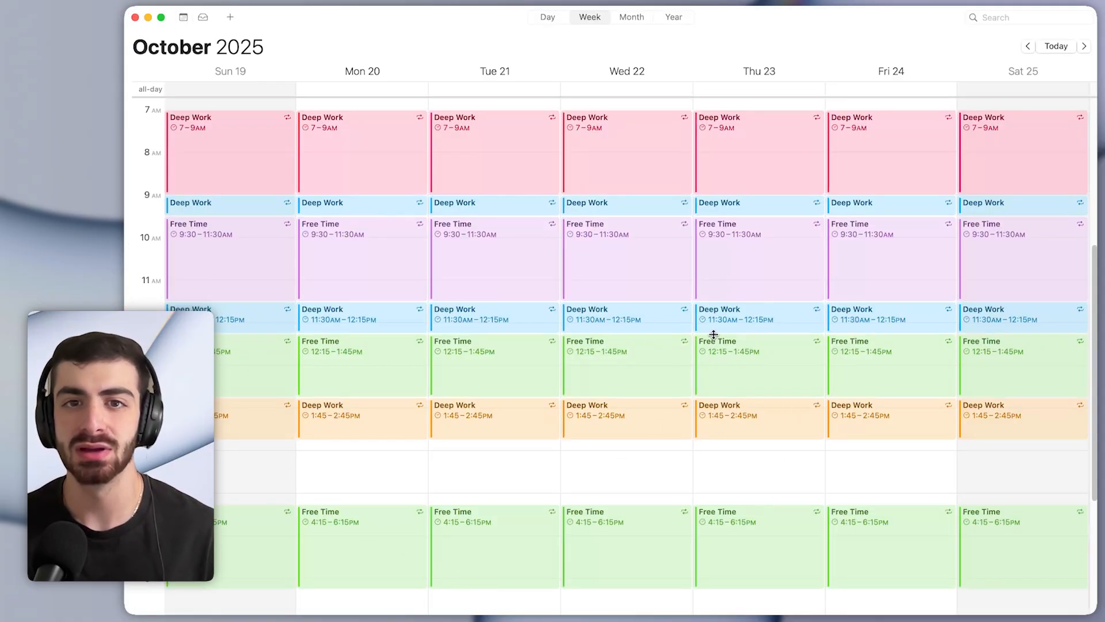
Leave the Calendar week view and land on the empty '10 Macros I Use at Work Every Single Day' note
{"action": "scroll", "scroll_direction": "down", "scroll_amount": 3}
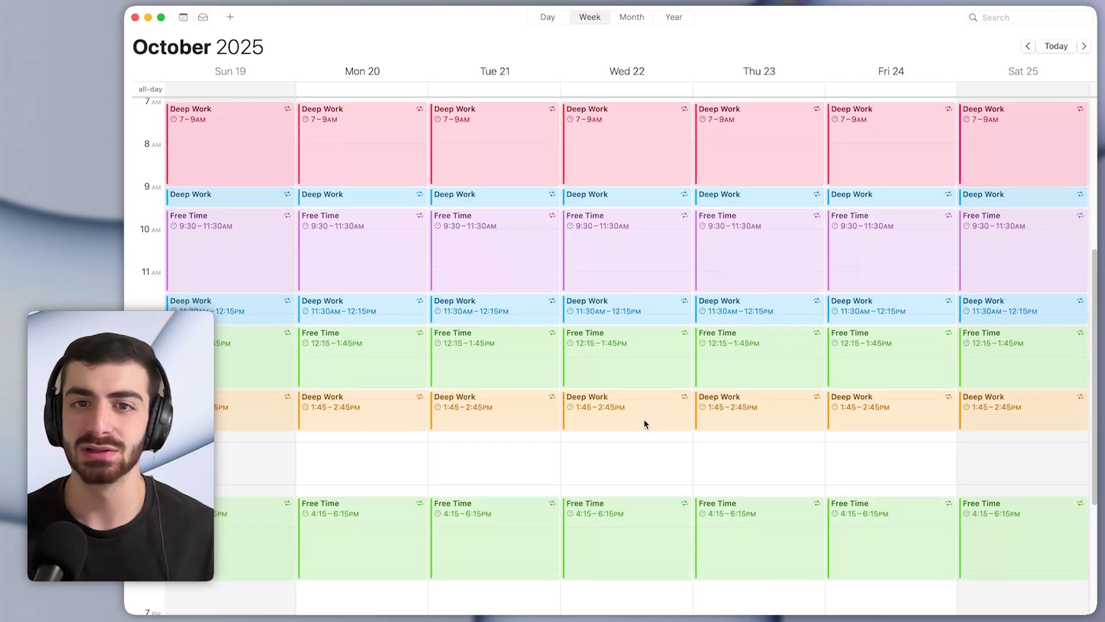
{"action": "mouse_move", "coordinate": [405, 284]}
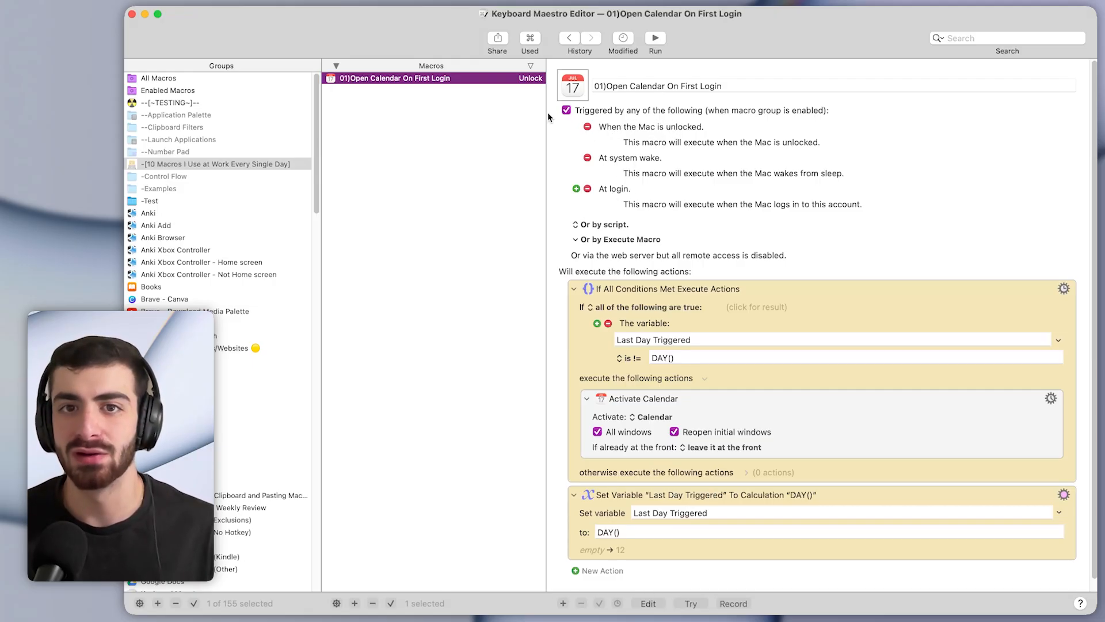
{"action": "mouse_move", "coordinate": [762, 375]}
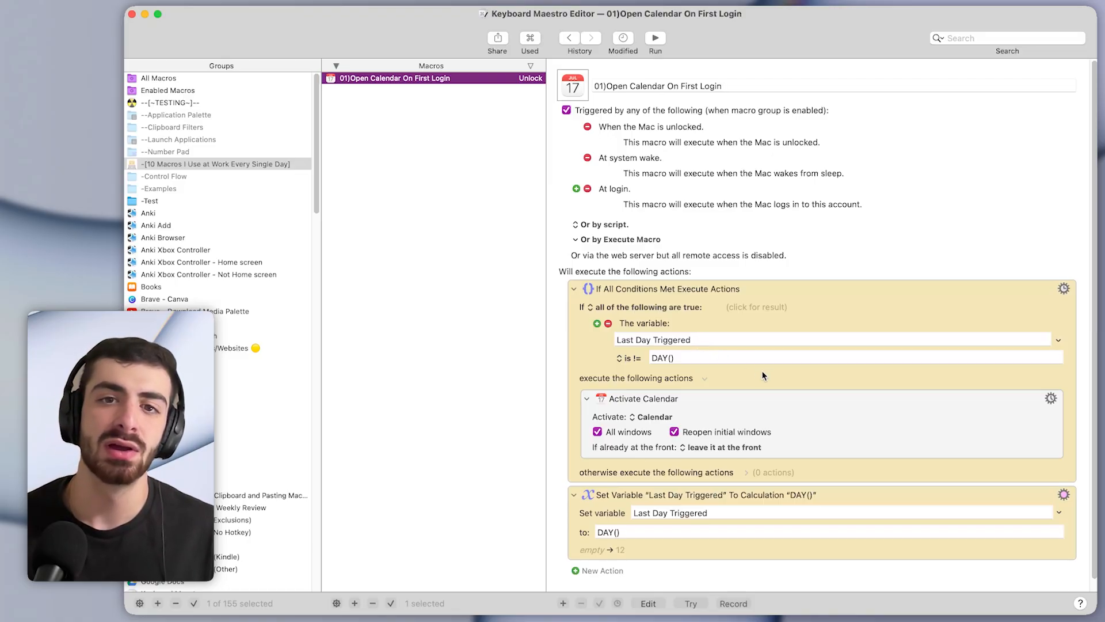
{"action": "mouse_move", "coordinate": [819, 410]}
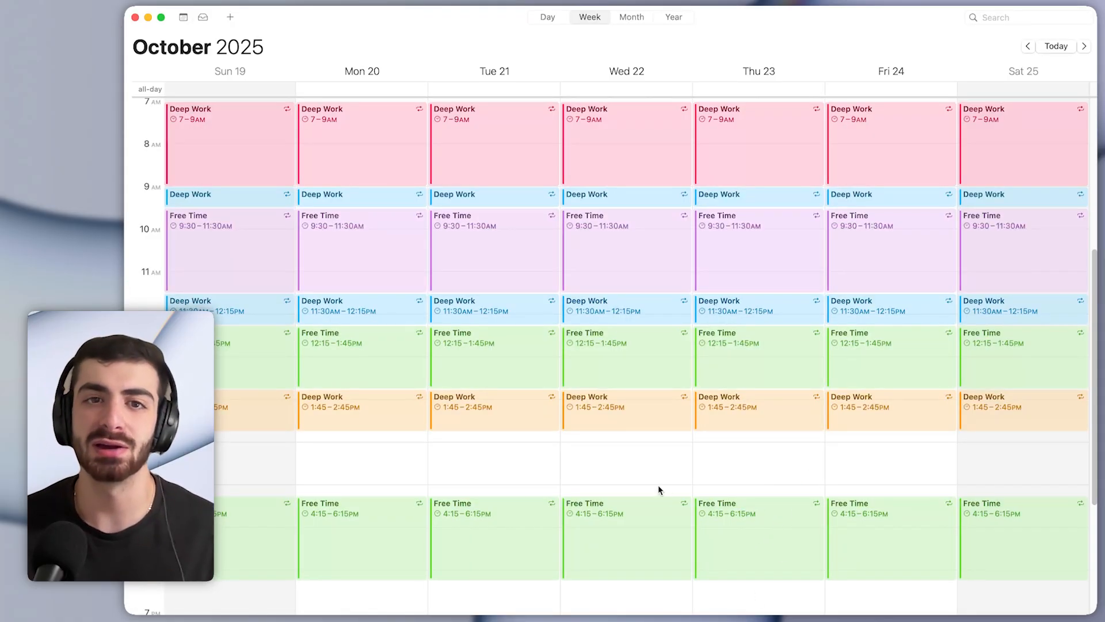
{"action": "mouse_move", "coordinate": [658, 443]}
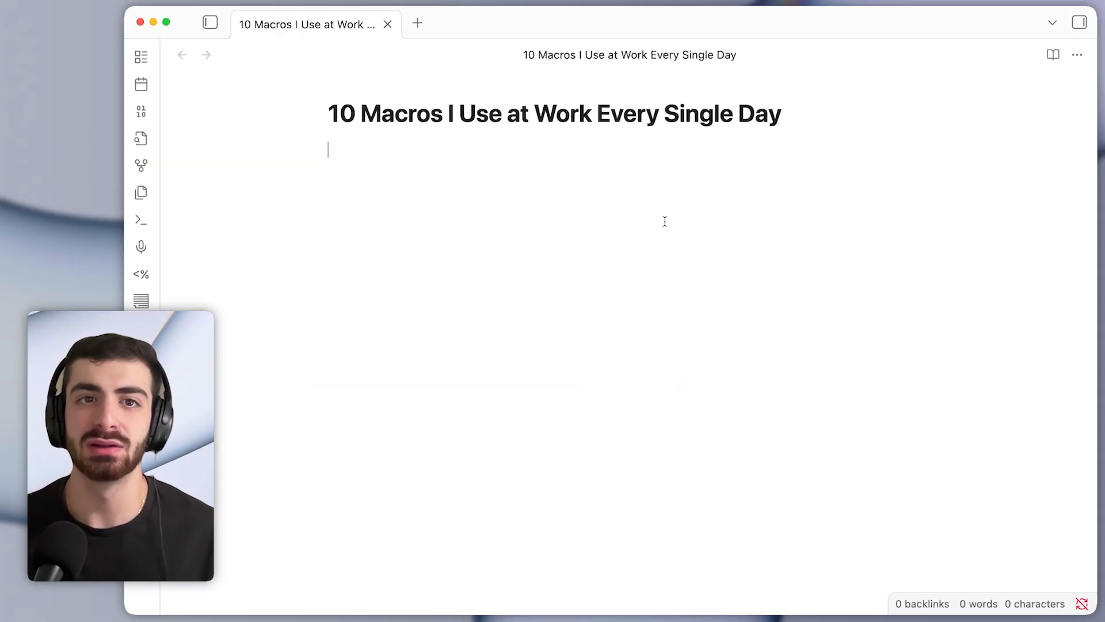
Expand date abbreviations into 'Fri, Sep 12, 2025', 'Sep 12, 2025' and '09/12/2025', then start a new line
{"action": "type", "text": ";"}
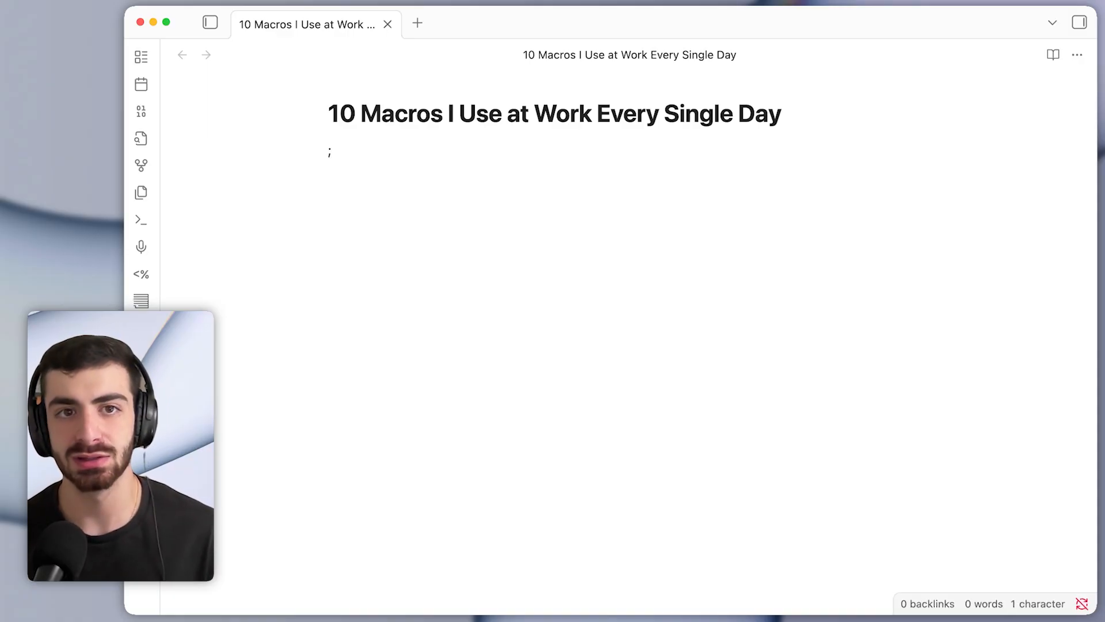
{"action": "type", "text": "Fri, Sep 12, 2025"}
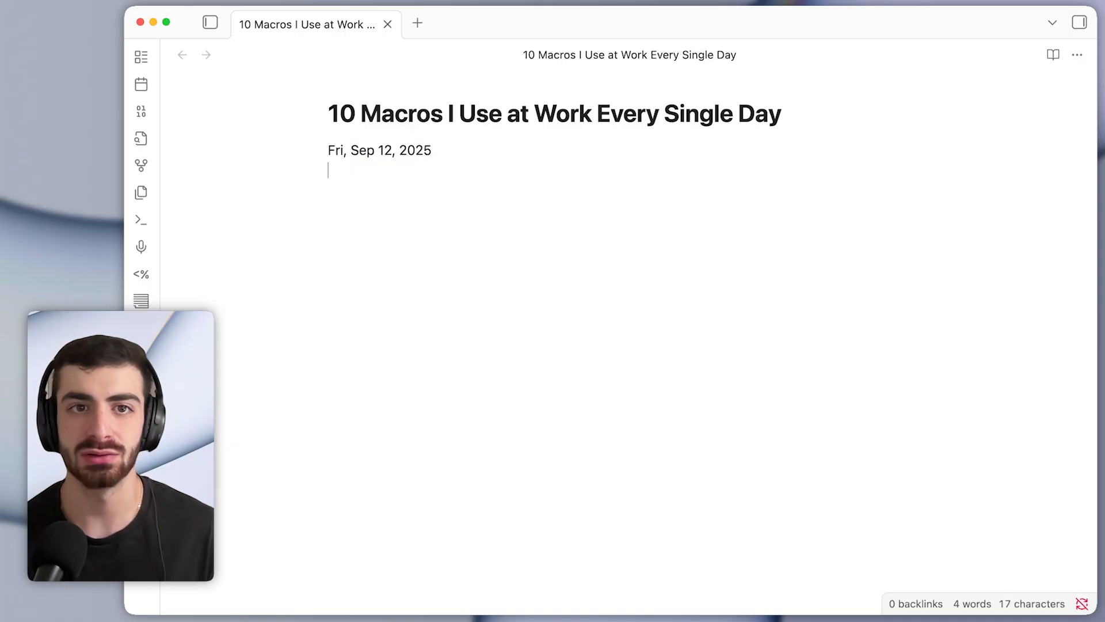
{"action": "type", "text": ";d"}
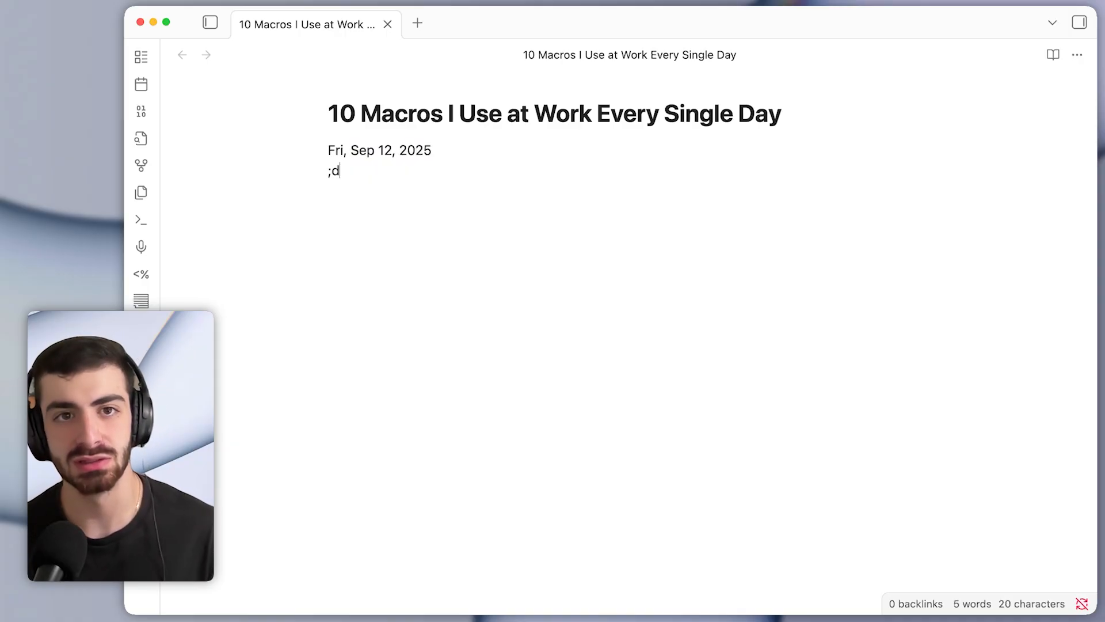
{"action": "type", "text": "Sep 12, 2025"}
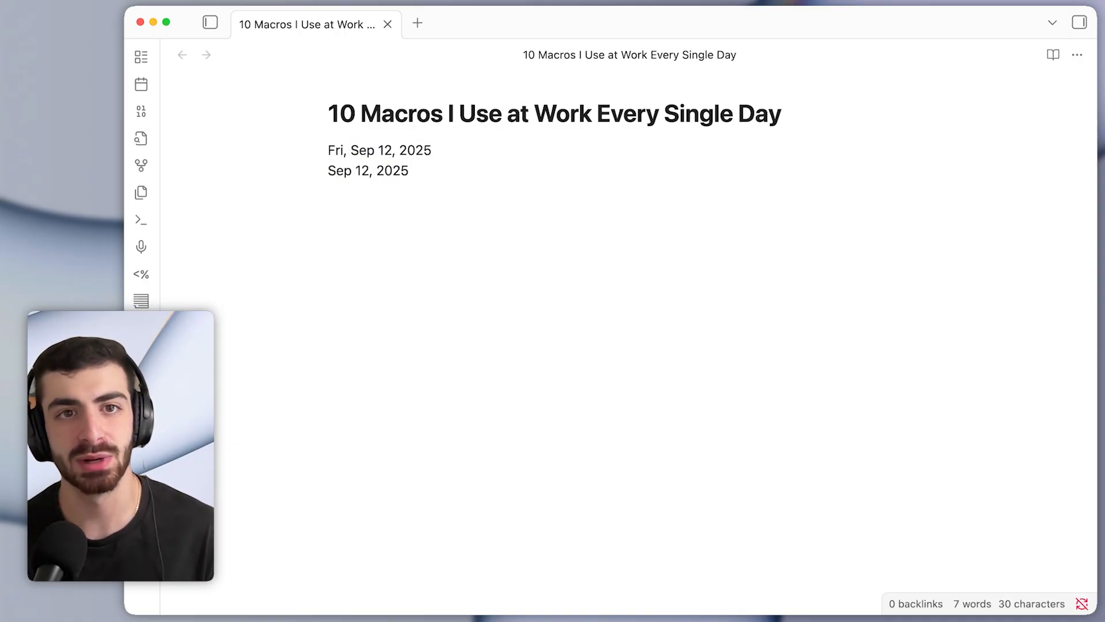
{"action": "type", "text": "09/12/2025"}
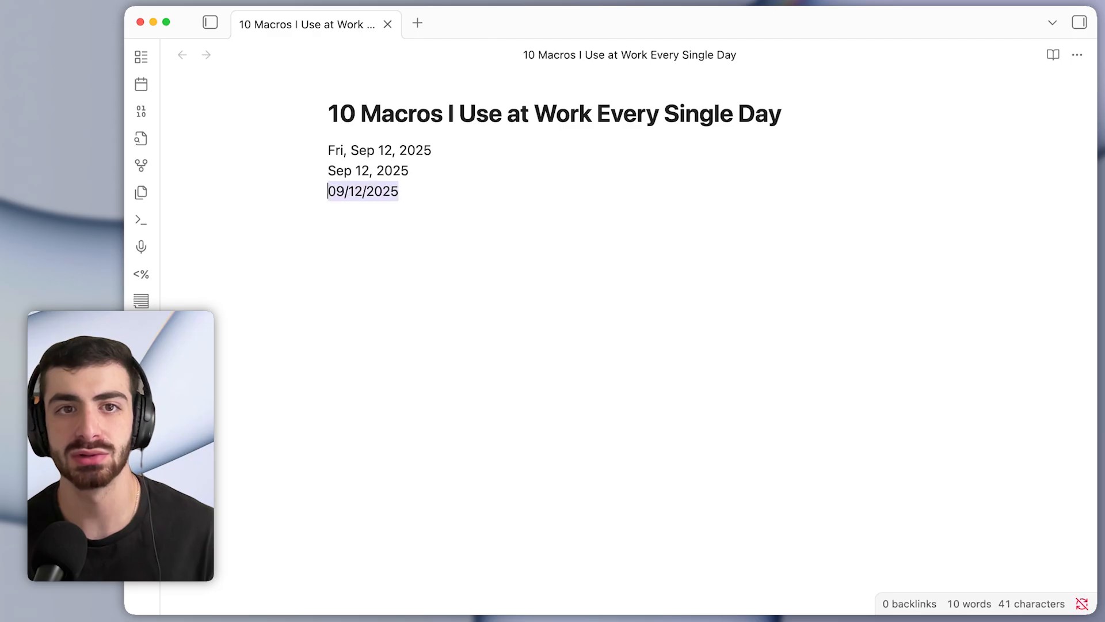
{"action": "key", "text": "enter"}
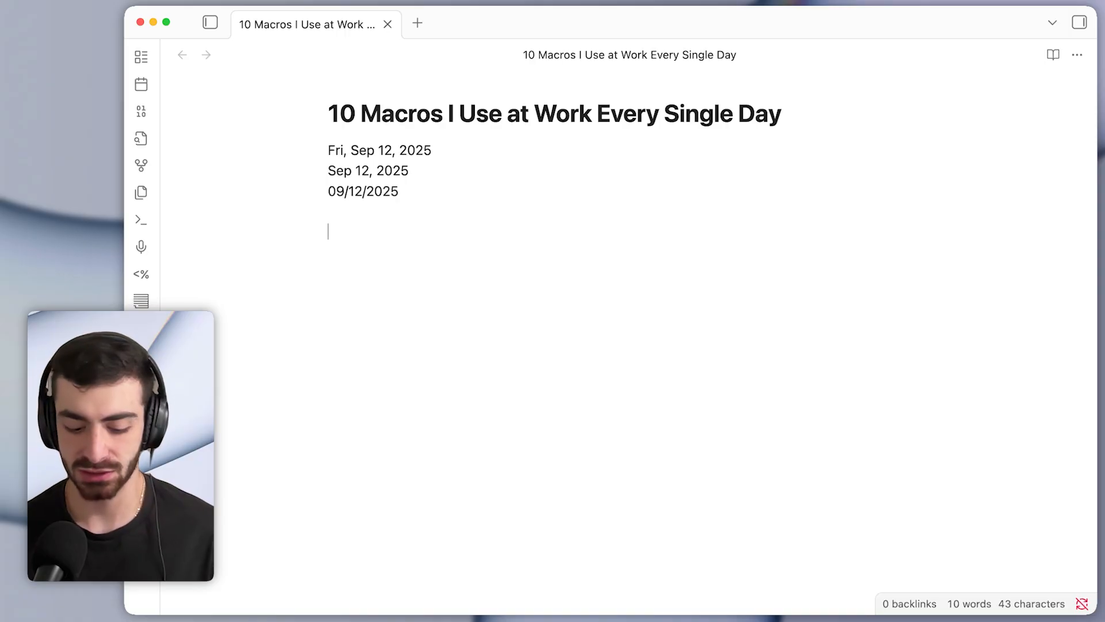
{"action": "type", "text": "01/01/1999"}
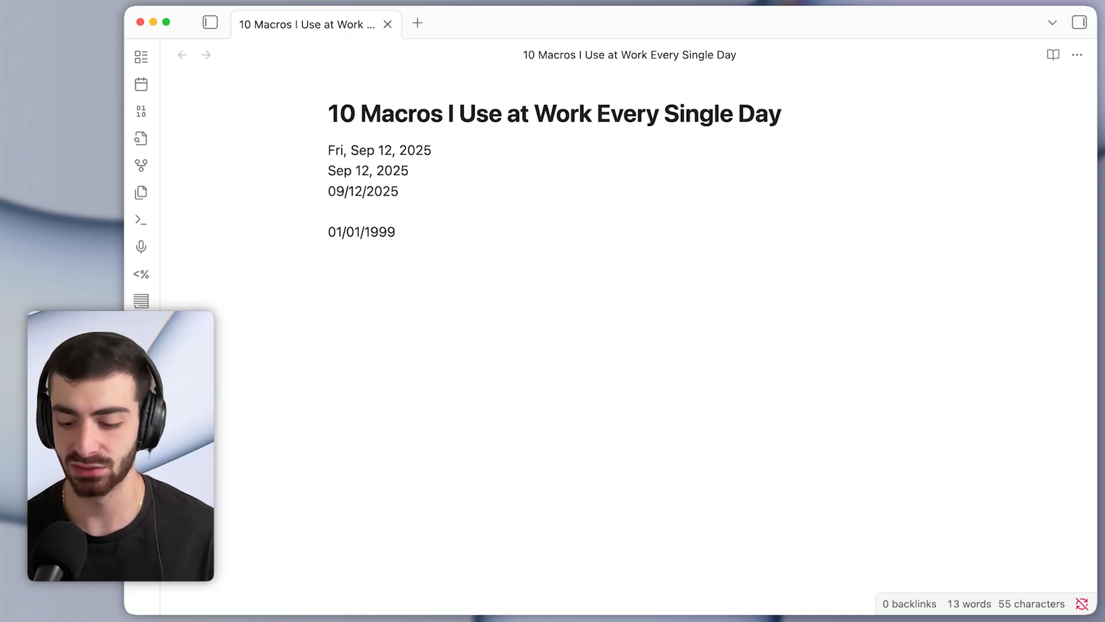
{"action": "type", "text": "123 Main St, New York, NY 10001"}
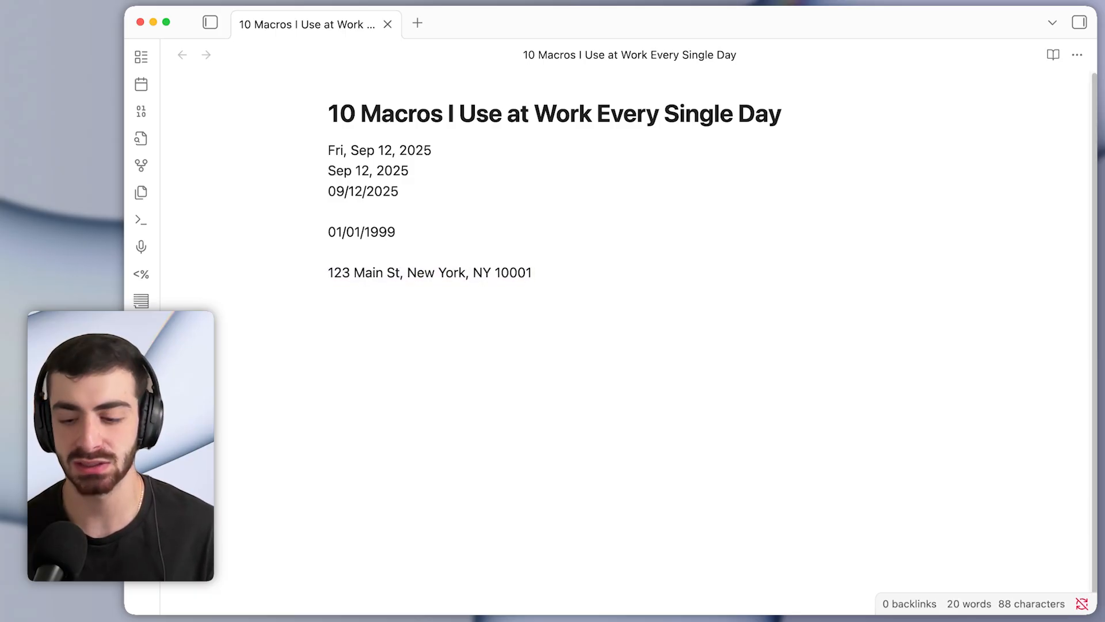
{"action": "type", "text": "example@example.com"}
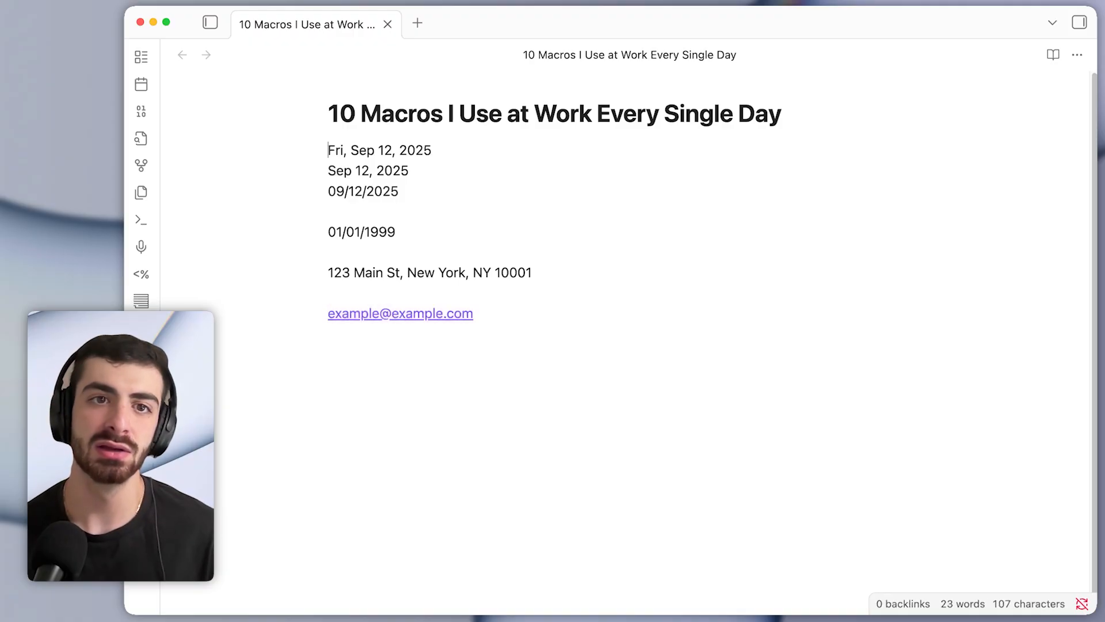
{"action": "left_click_drag", "start_coordinate": [328, 150], "coordinate": [473, 313]}
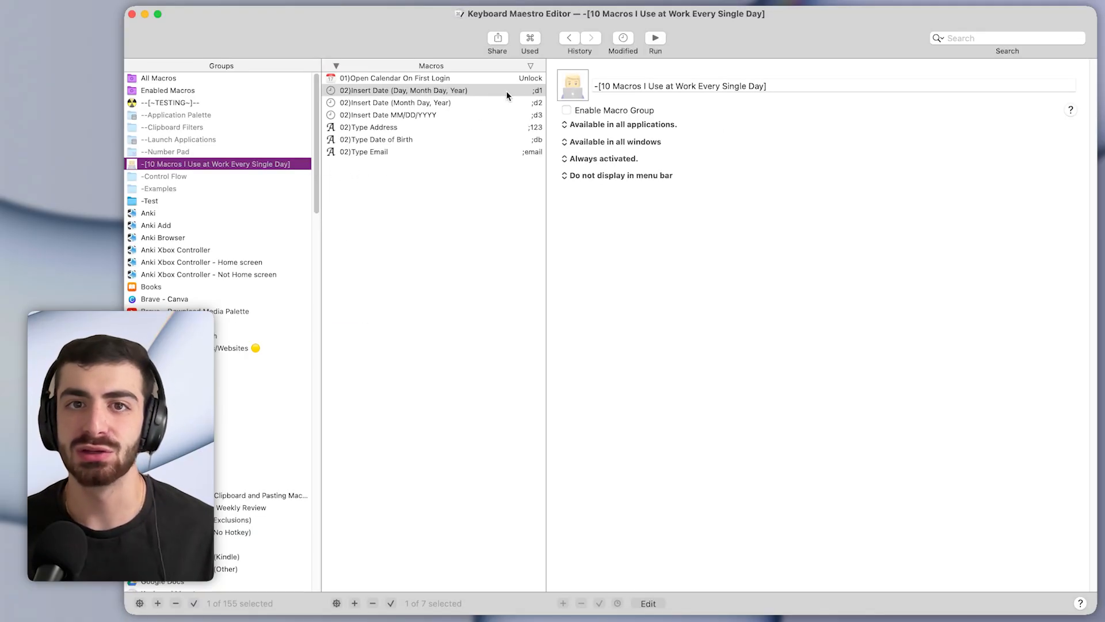
Show the Insert Date macro's trigger type choices and its ';d1' typed-string trigger
{"action": "left_click", "coordinate": [404, 90]}
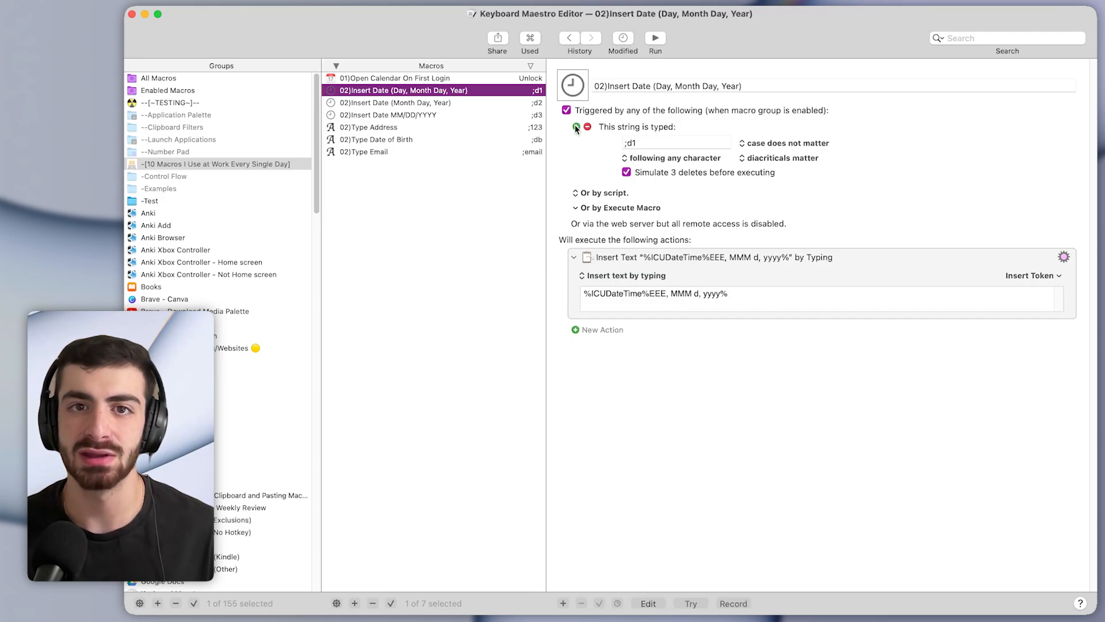
{"action": "left_click", "coordinate": [576, 127]}
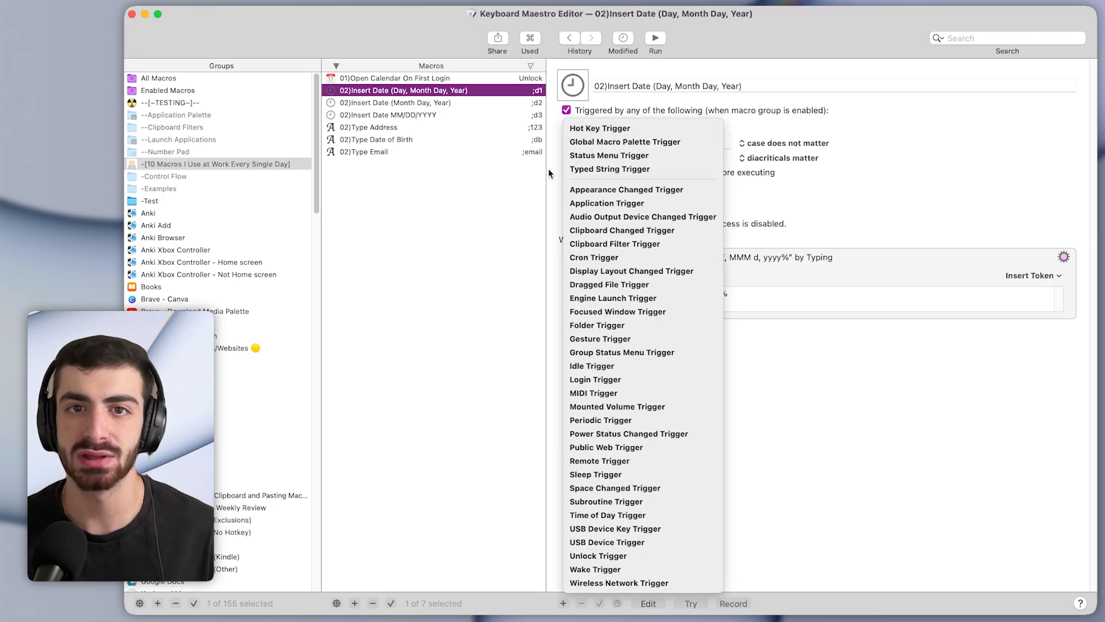
{"action": "left_click", "coordinate": [609, 168]}
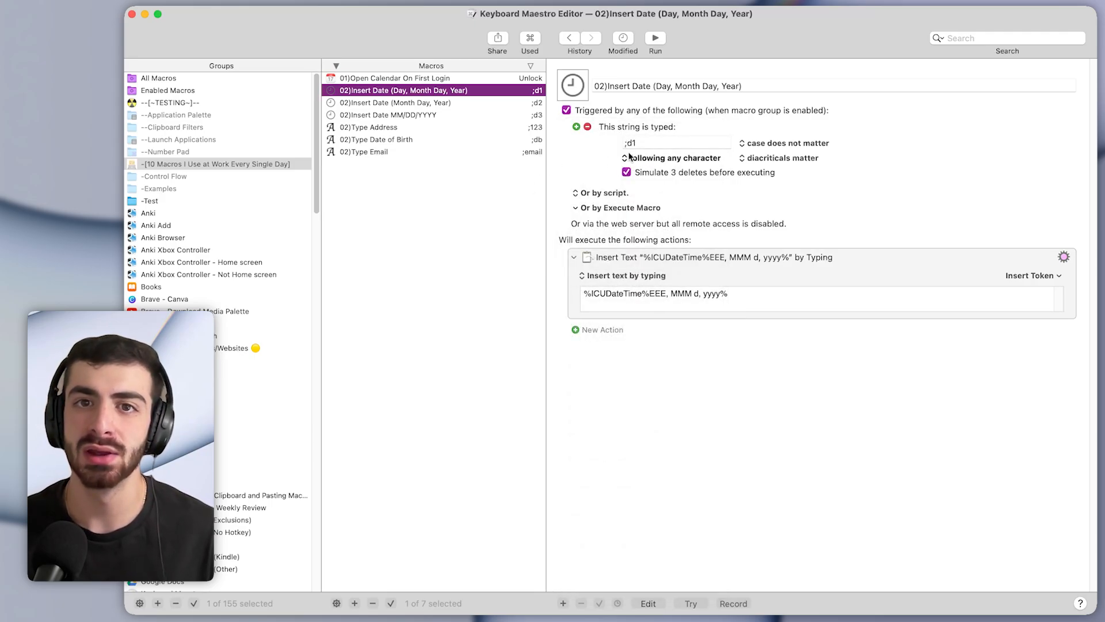
{"action": "left_click", "coordinate": [676, 143]}
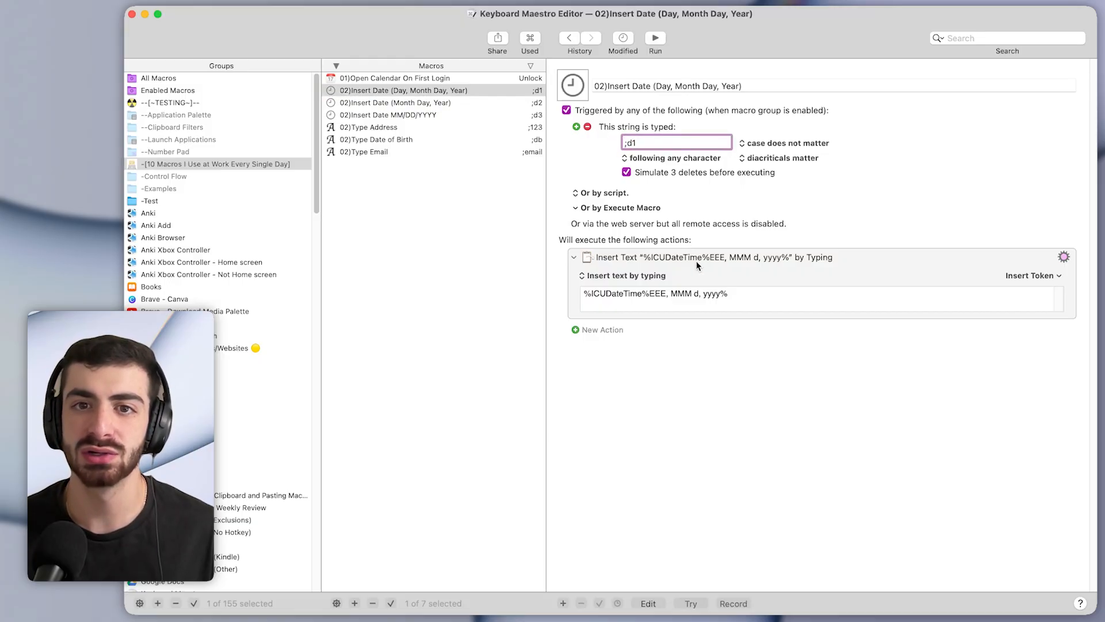
Show the Type Address macro's ';123' trigger and the address text its action types
{"action": "left_click", "coordinate": [368, 127]}
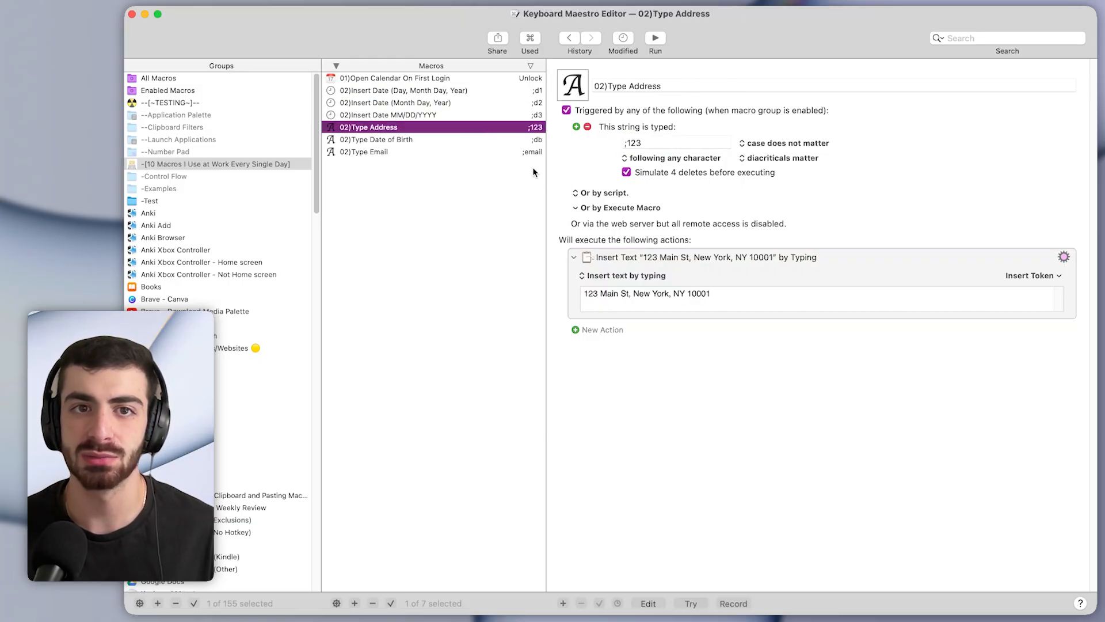
{"action": "left_click", "coordinate": [676, 143]}
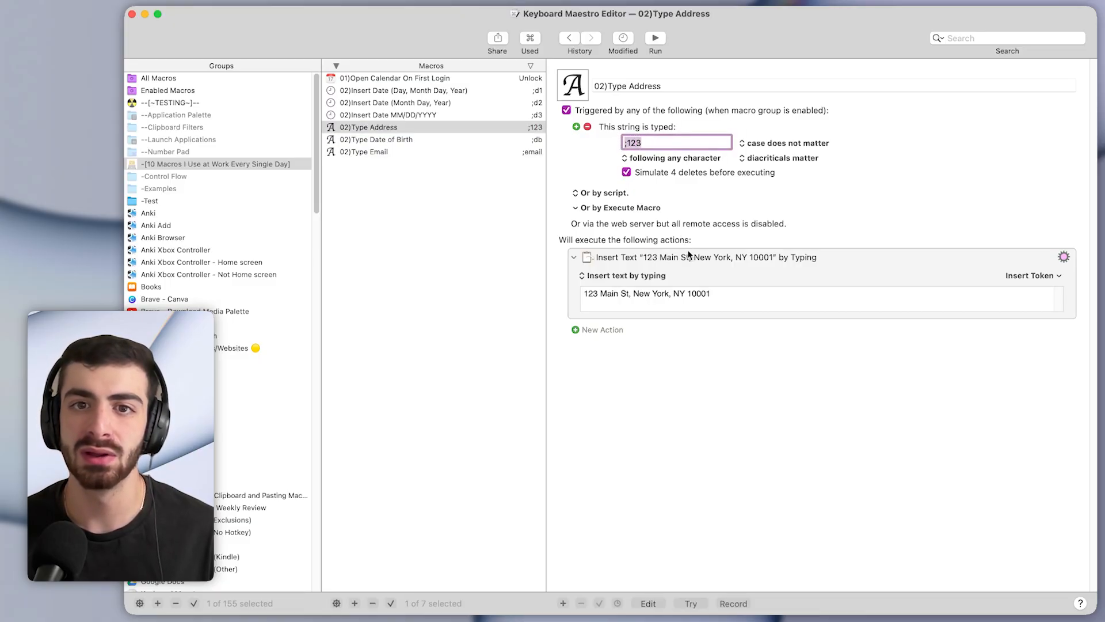
{"action": "left_click", "coordinate": [740, 296]}
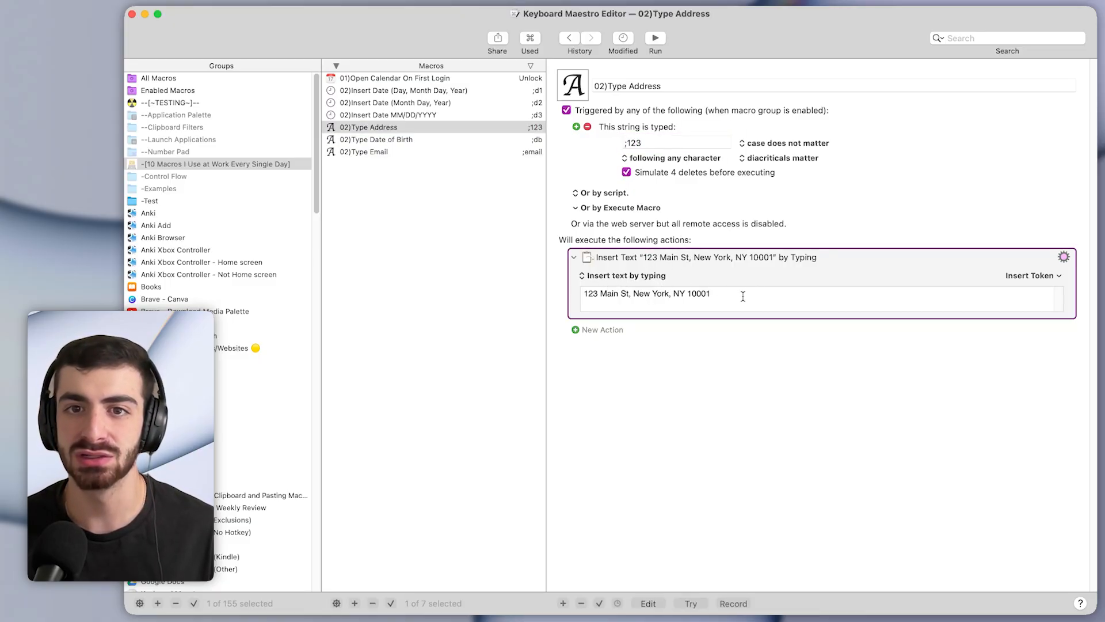
{"action": "left_click", "coordinate": [716, 294]}
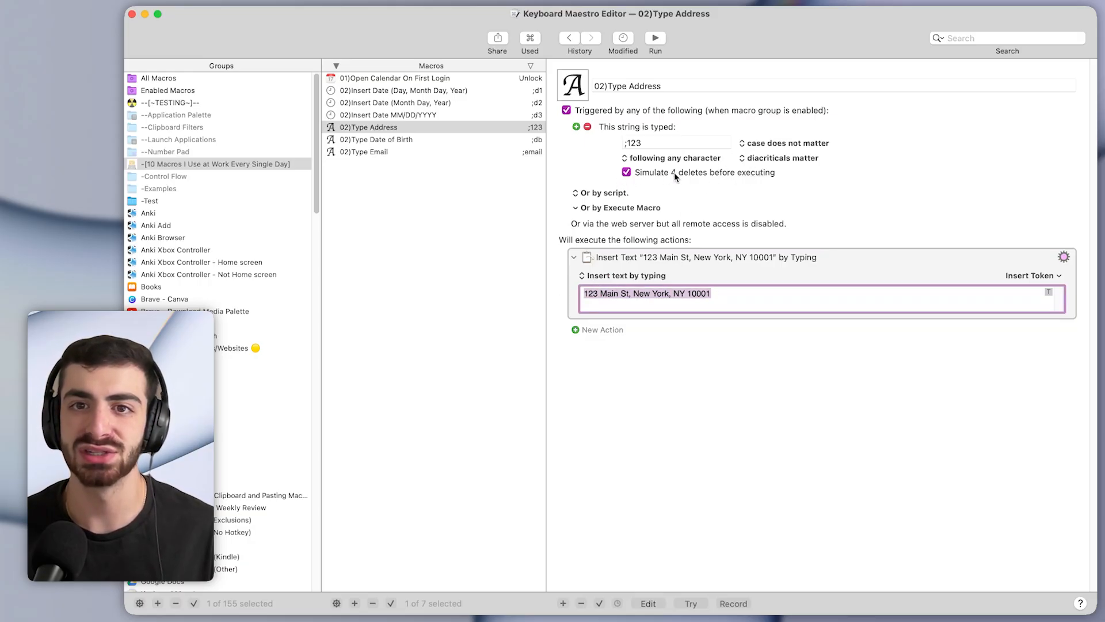
{"action": "left_click", "coordinate": [676, 143]}
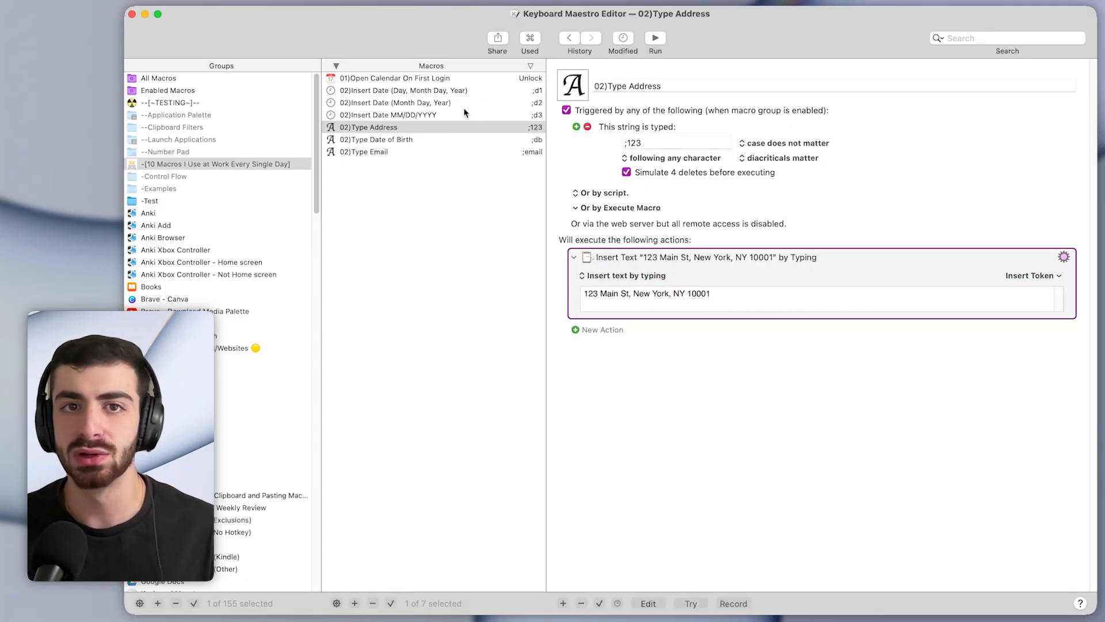
Return to the Insert Date macro and its date-typing action
{"action": "left_click", "coordinate": [404, 89]}
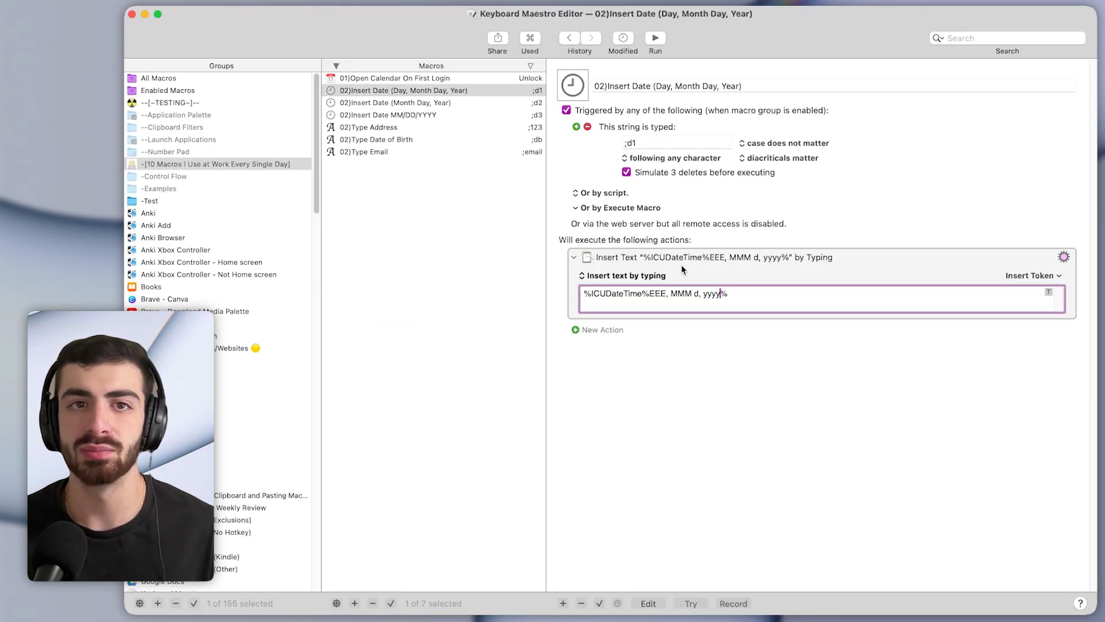
{"action": "left_click", "coordinate": [381, 139]}
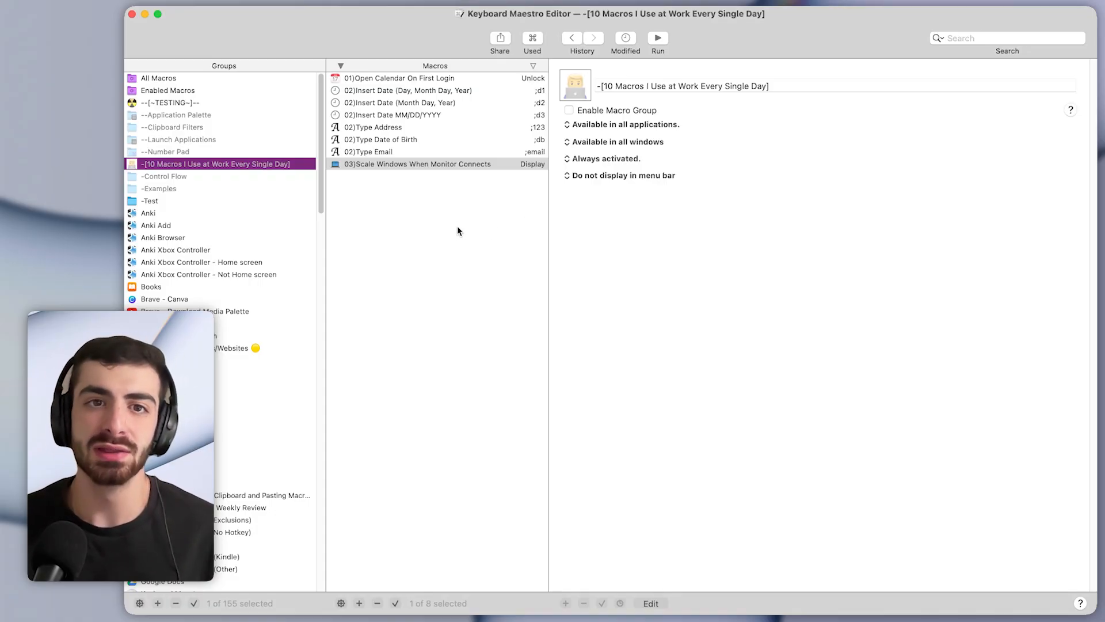
Scroll through the macro's Move and Resize Front Window actions for WhatsApp, Calendar, Reminders, Signal, Photos and Word
{"action": "left_click", "coordinate": [415, 163]}
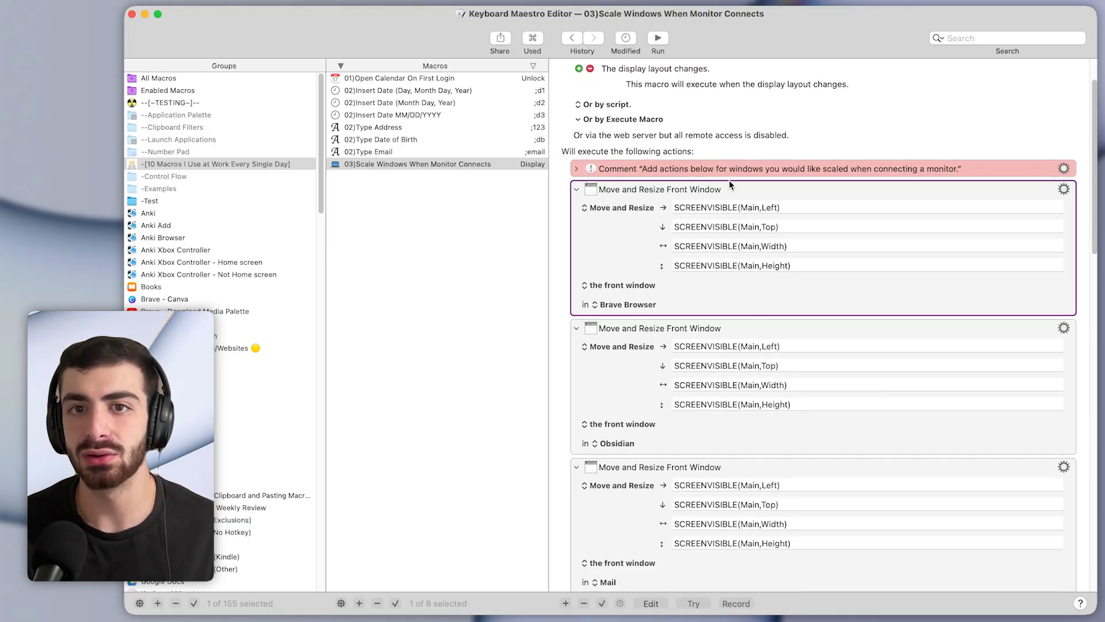
{"action": "scroll", "scroll_direction": "down", "scroll_amount": 3}
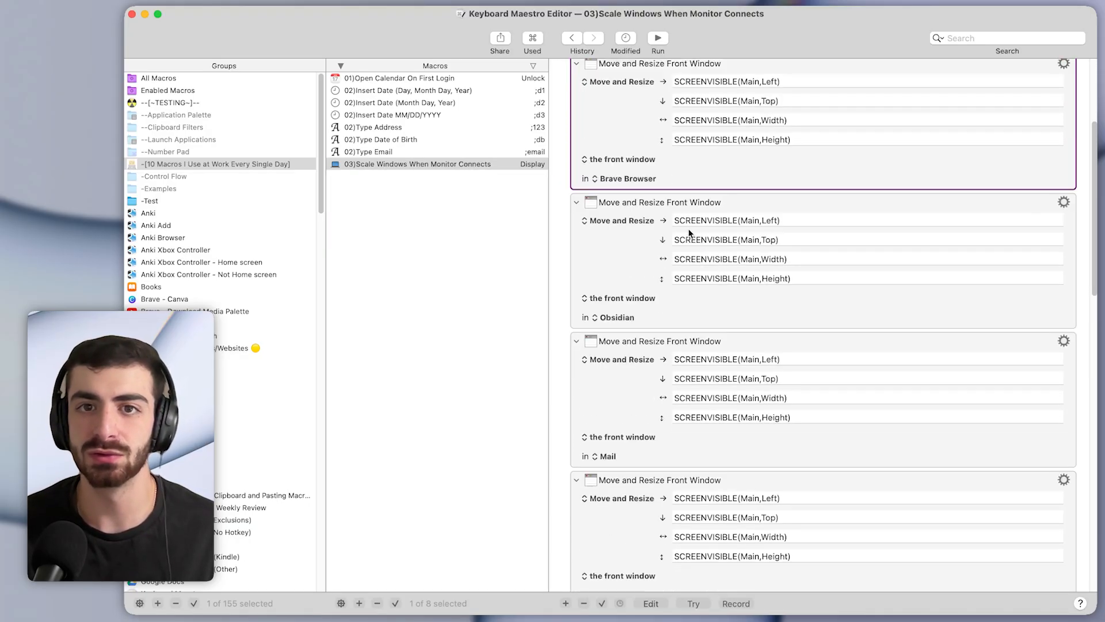
{"action": "scroll", "scroll_direction": "up", "scroll_amount": 3}
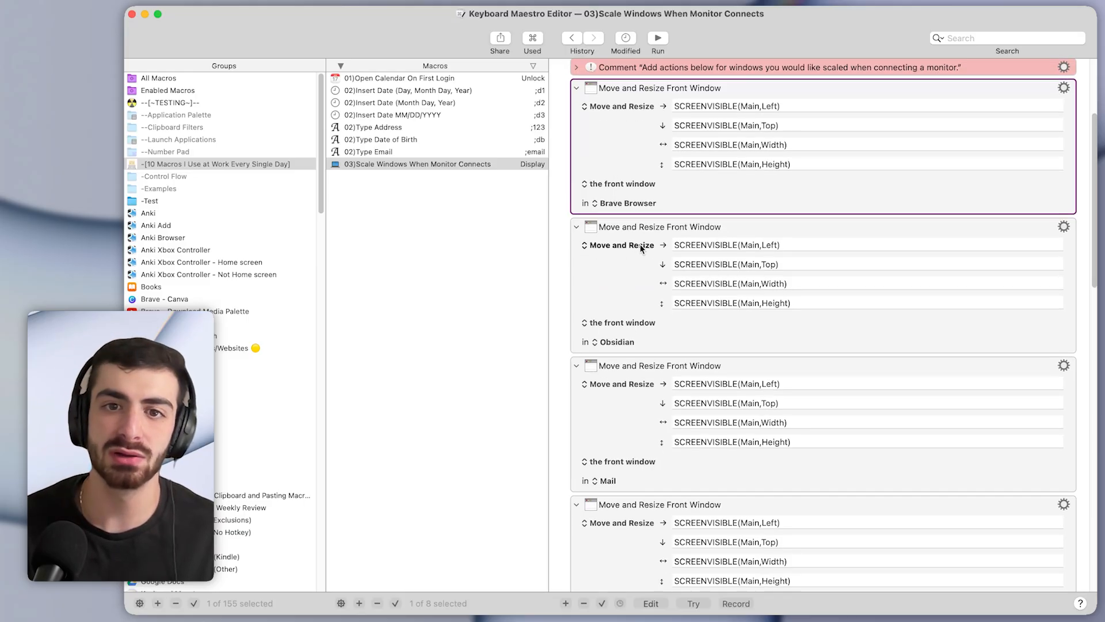
{"action": "scroll", "scroll_direction": "down", "scroll_amount": 3}
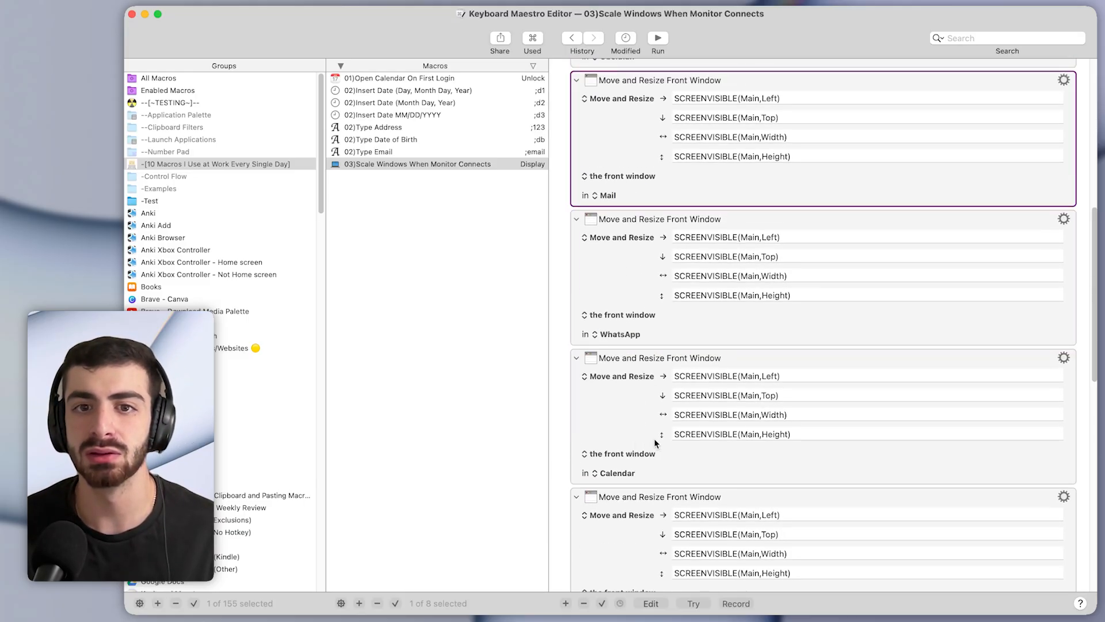
{"action": "scroll", "scroll_direction": "down", "scroll_amount": 3}
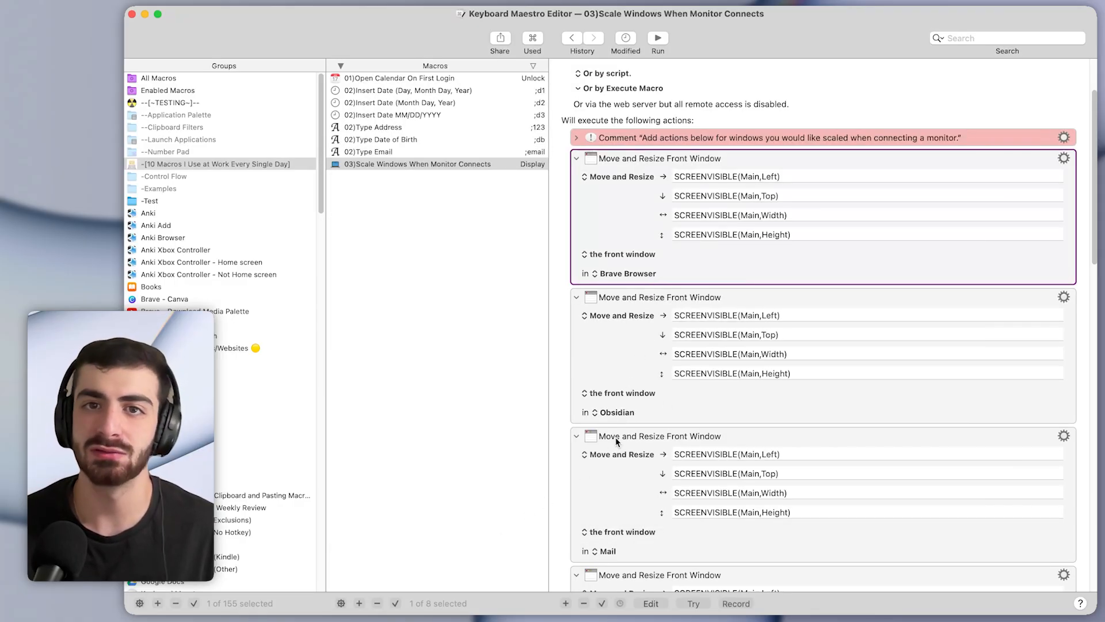
{"action": "mouse_move", "coordinate": [641, 417]}
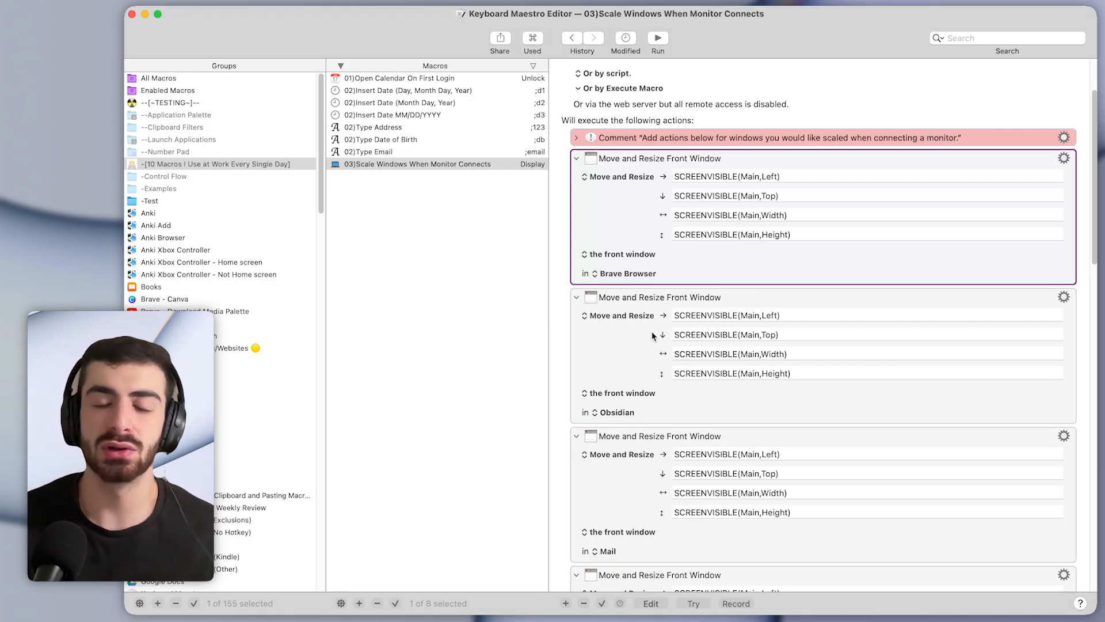
{"action": "mouse_move", "coordinate": [641, 332]}
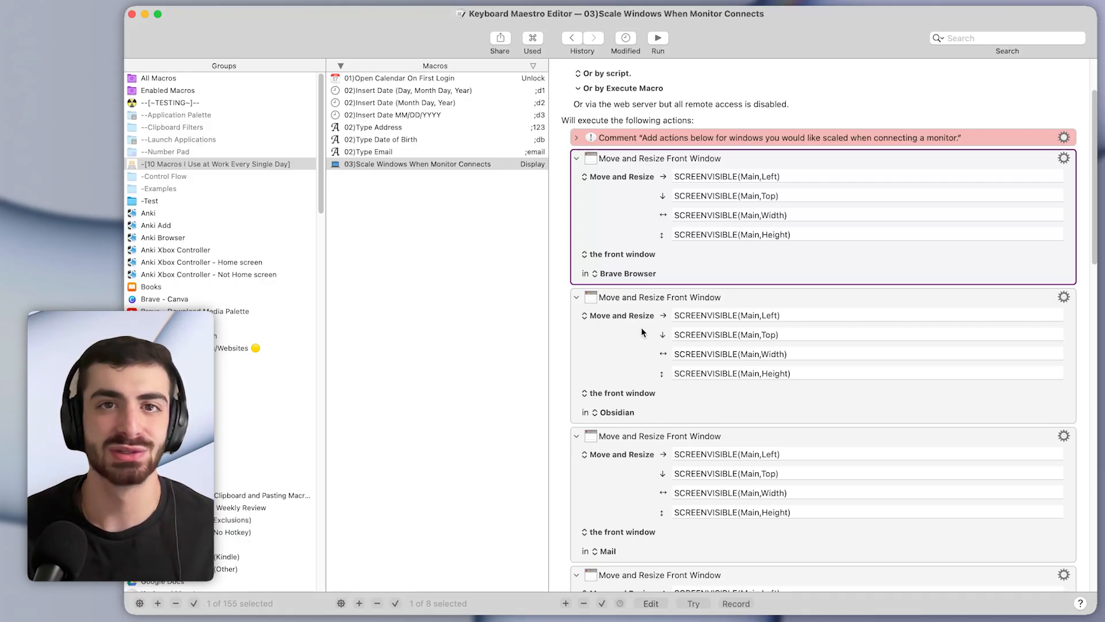
{"action": "mouse_move", "coordinate": [614, 426]}
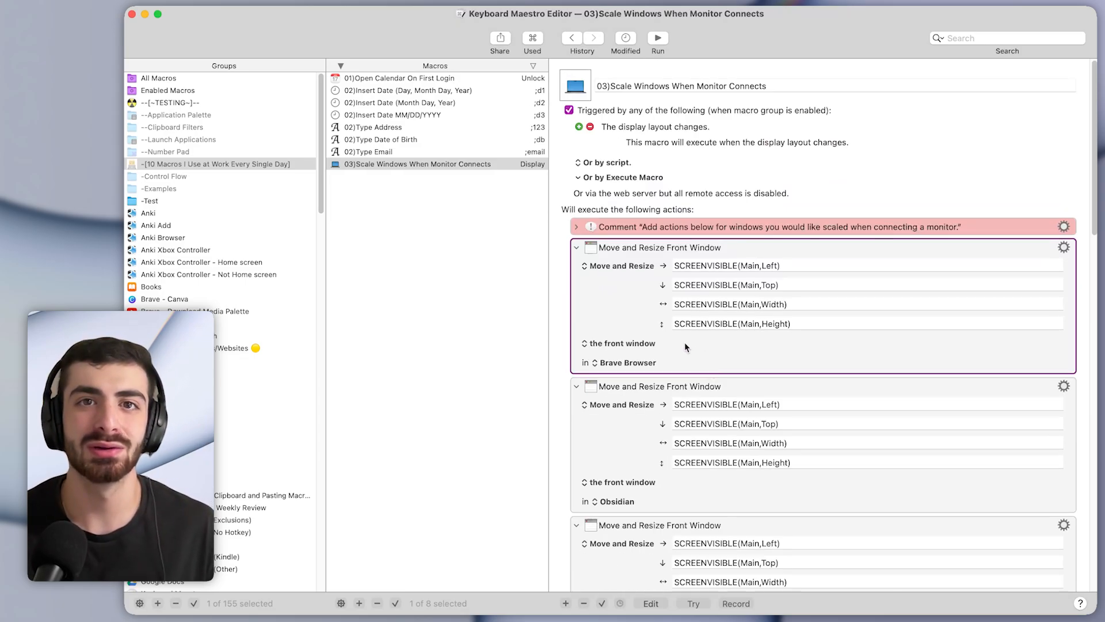
{"action": "mouse_move", "coordinate": [655, 308]}
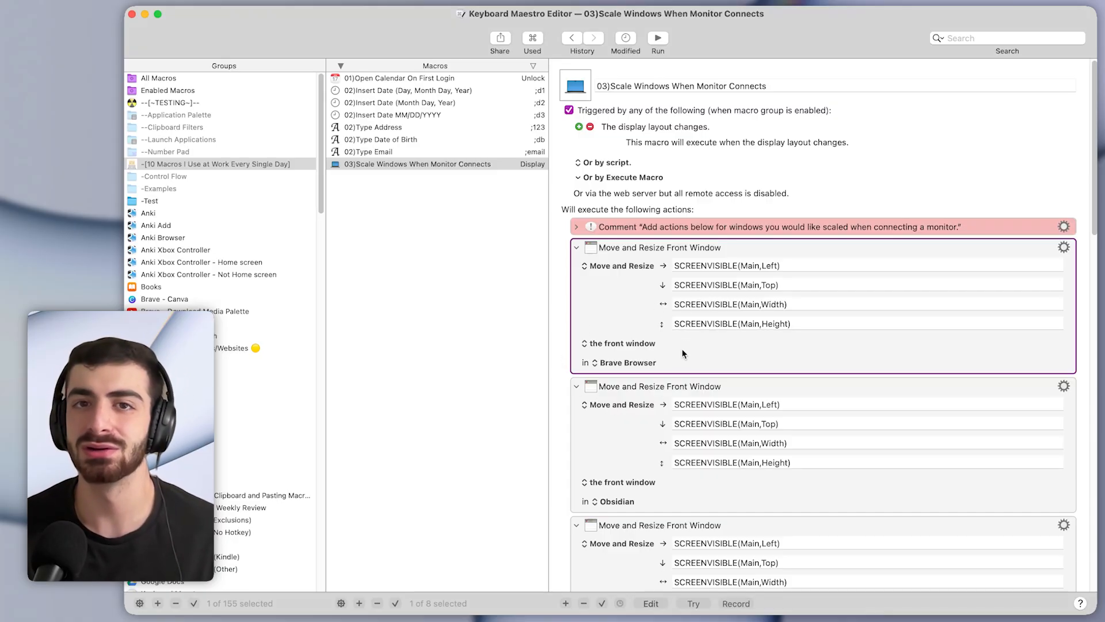
{"action": "scroll", "scroll_direction": "down", "scroll_amount": 3}
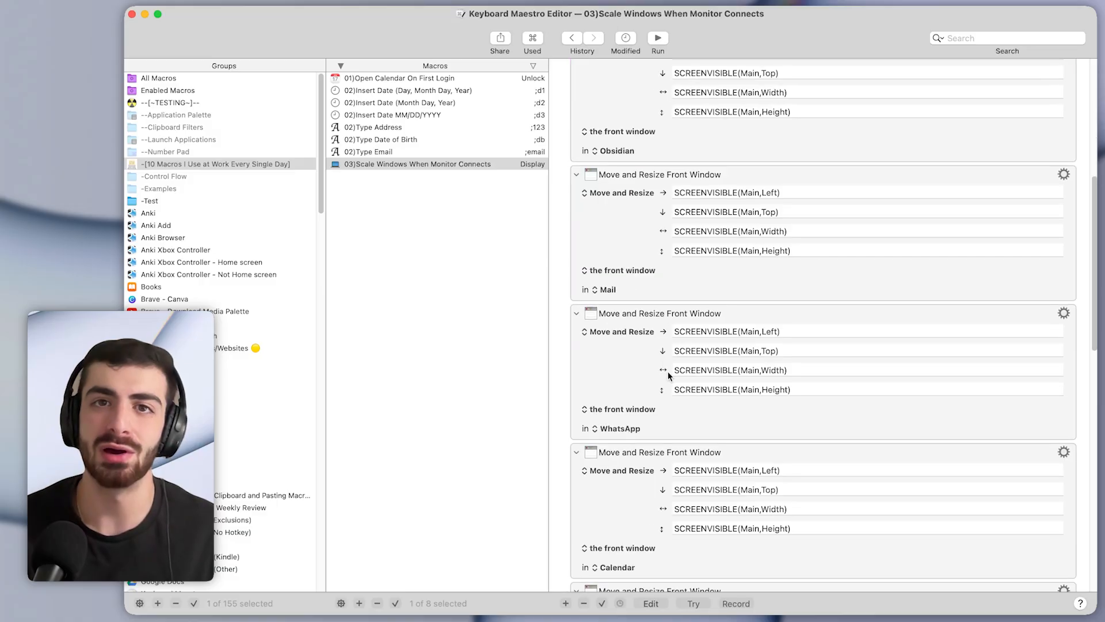
{"action": "scroll", "scroll_direction": "down", "scroll_amount": 3}
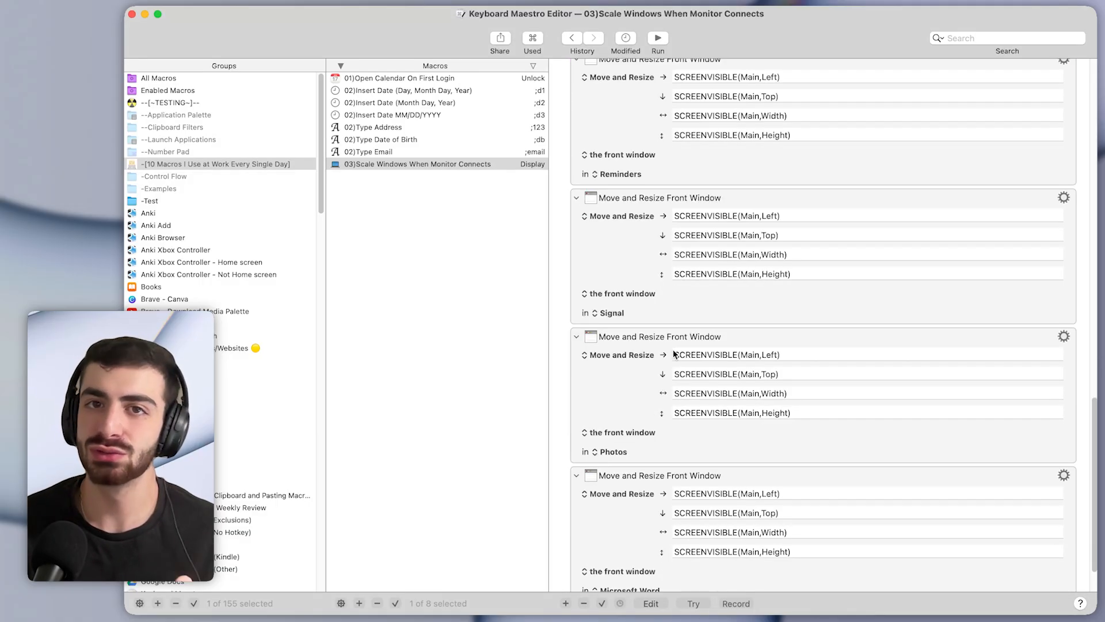
{"action": "mouse_move", "coordinate": [721, 368]}
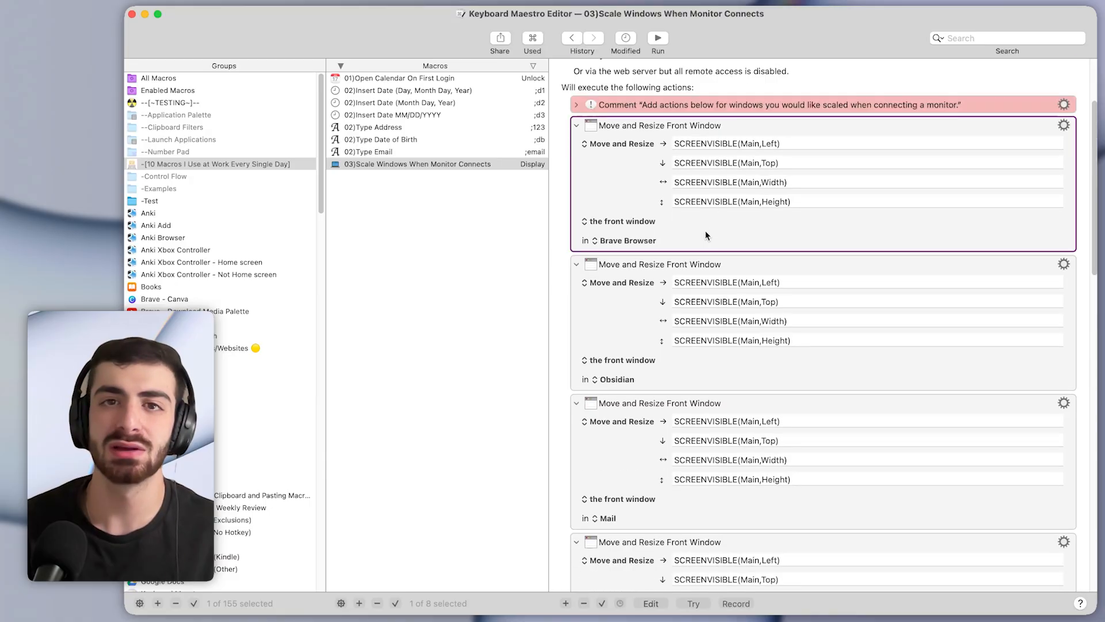
{"action": "mouse_move", "coordinate": [696, 267]}
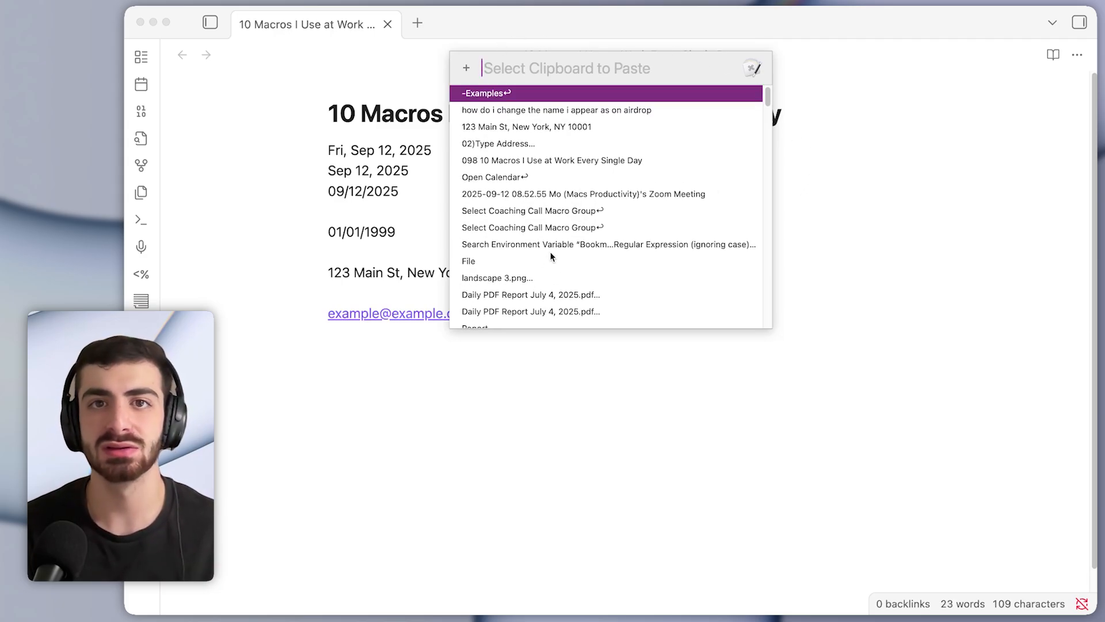
{"action": "mouse_move", "coordinate": [419, 261]}
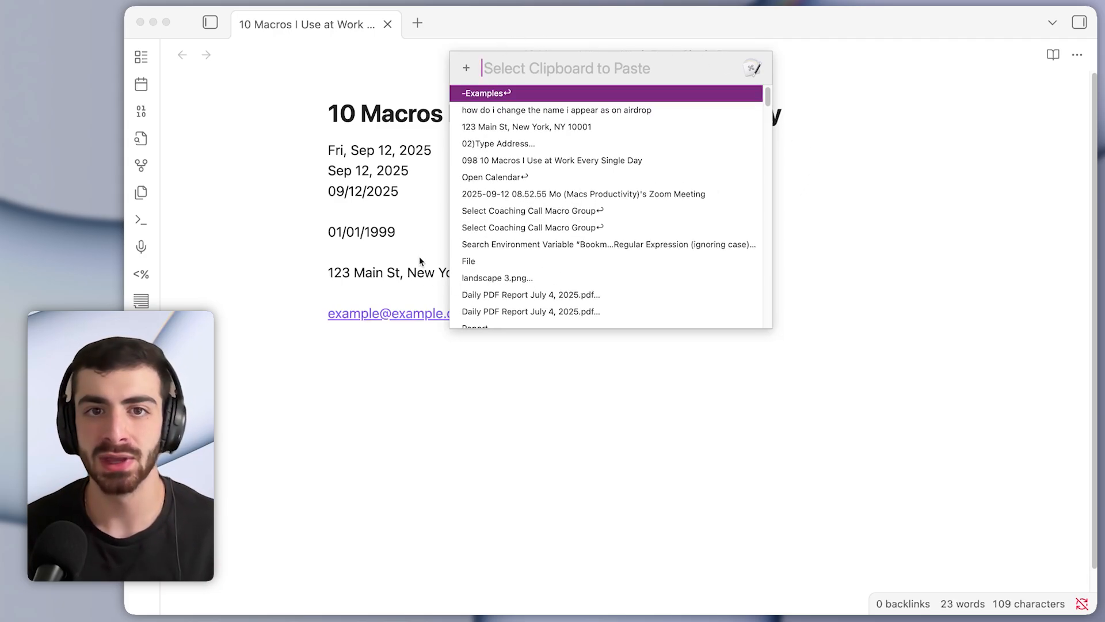
Paste the 'Select Coaching Call Macro Group' clipboard entry into the note and select it
{"action": "left_click", "coordinate": [532, 210]}
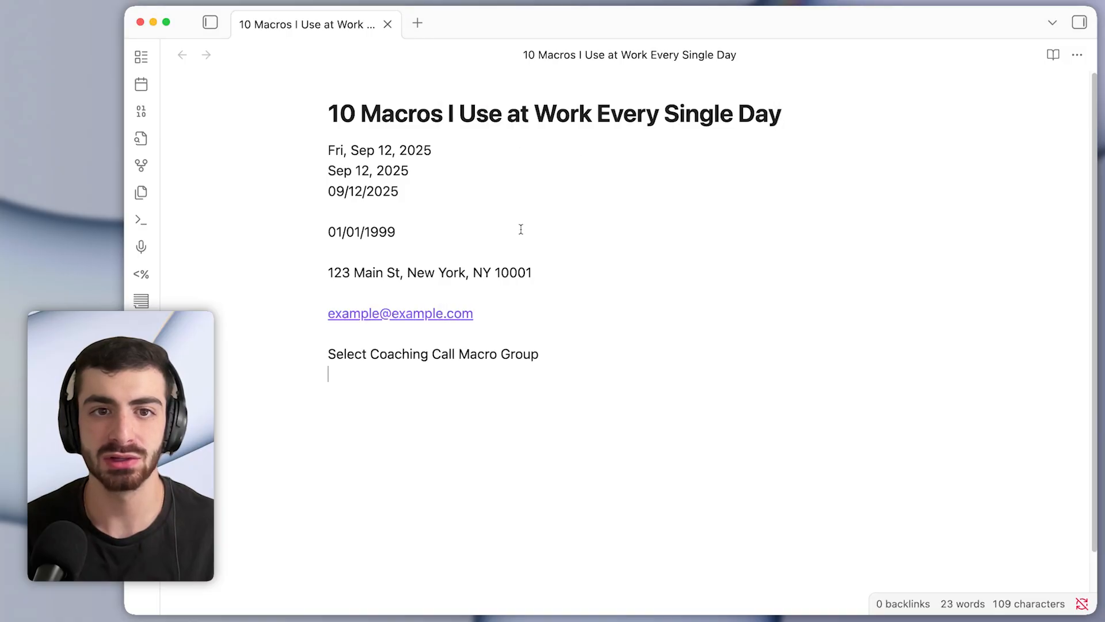
{"action": "triple_click", "coordinate": [433, 354]}
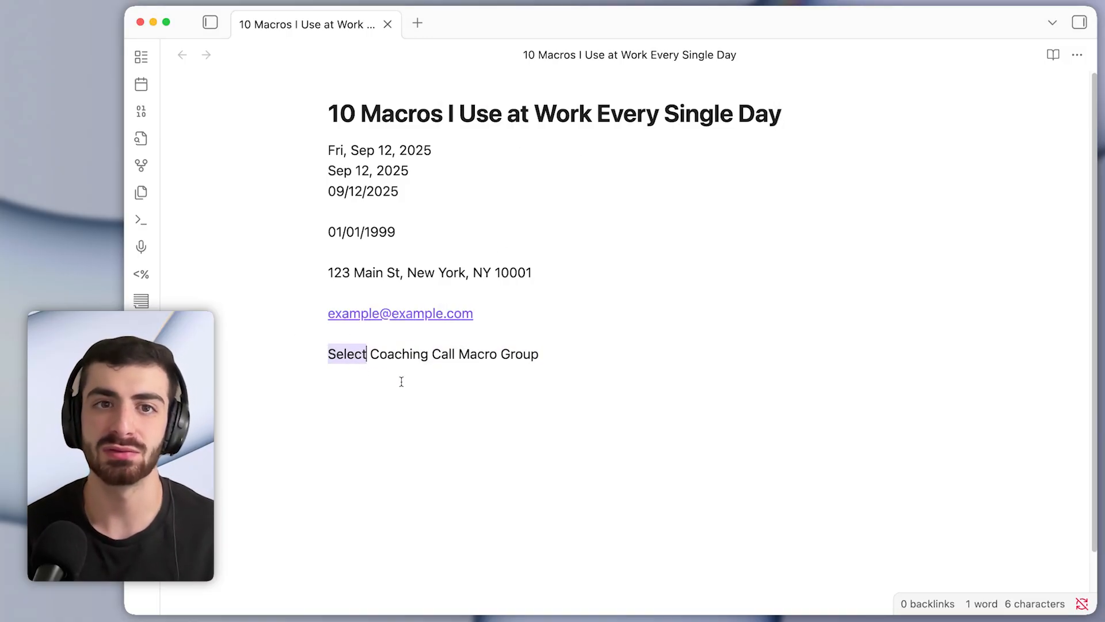
{"action": "mouse_move", "coordinate": [491, 321]}
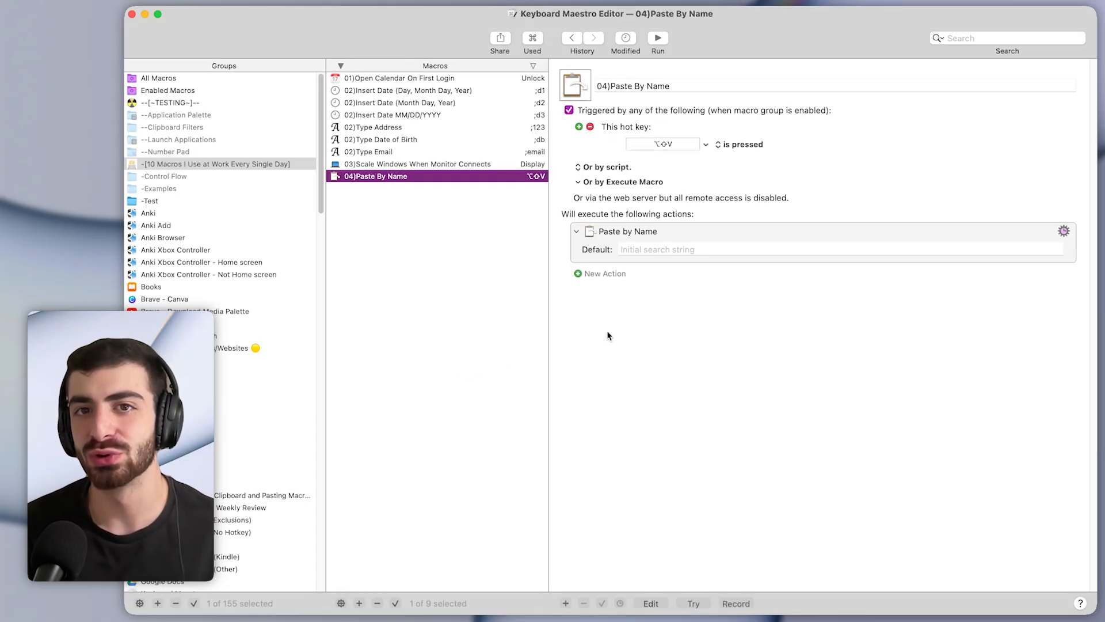
Highlight the Paste By Name macro's single Paste by Name action and its hot key trigger
{"action": "left_click", "coordinate": [626, 231]}
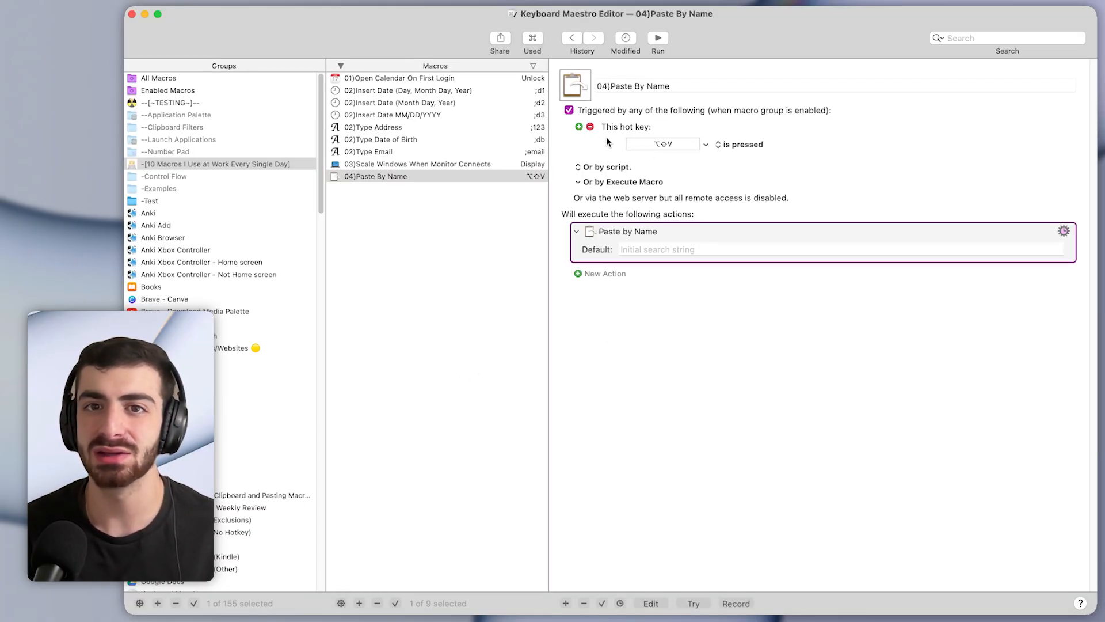
{"action": "left_click", "coordinate": [661, 144]}
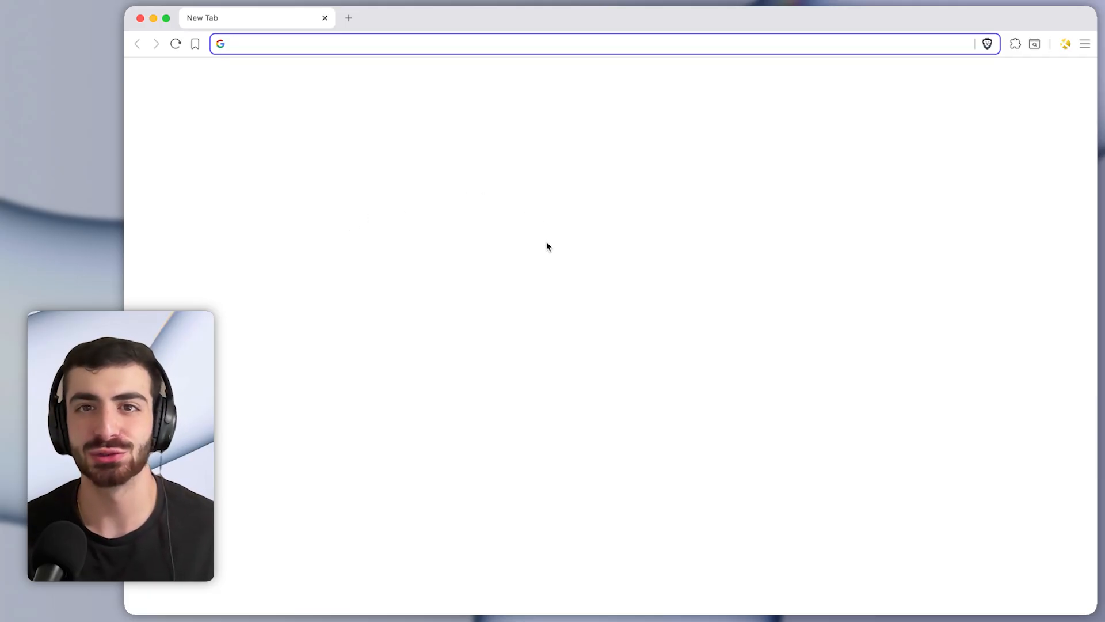
{"action": "type", "text": "https://chatgpt.com"}
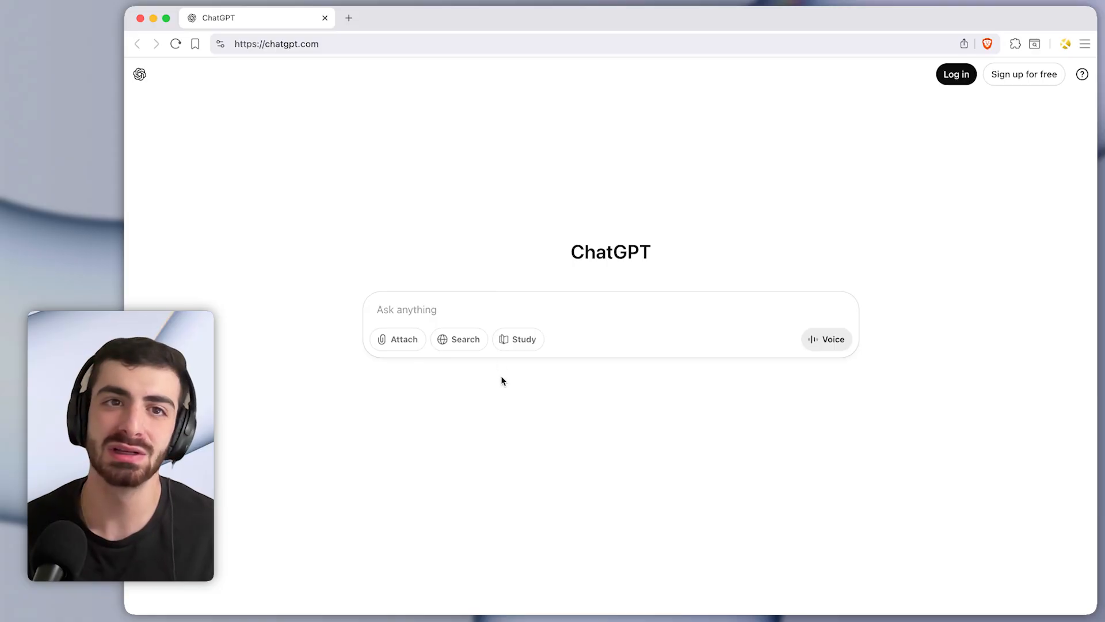
{"action": "mouse_move", "coordinate": [484, 275]}
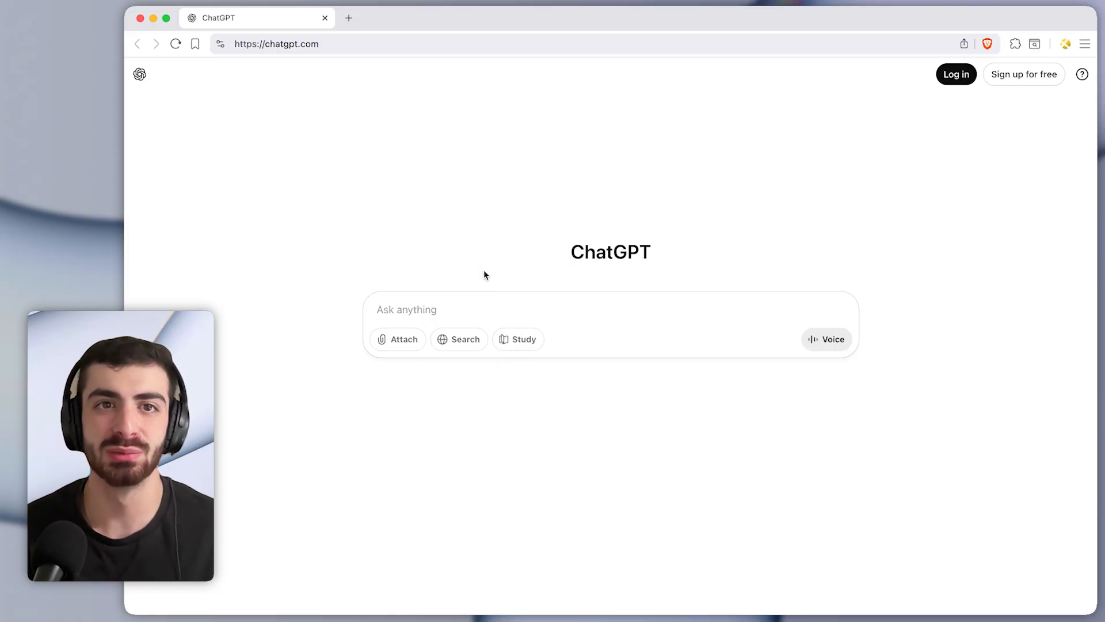
{"action": "left_click", "coordinate": [506, 17]}
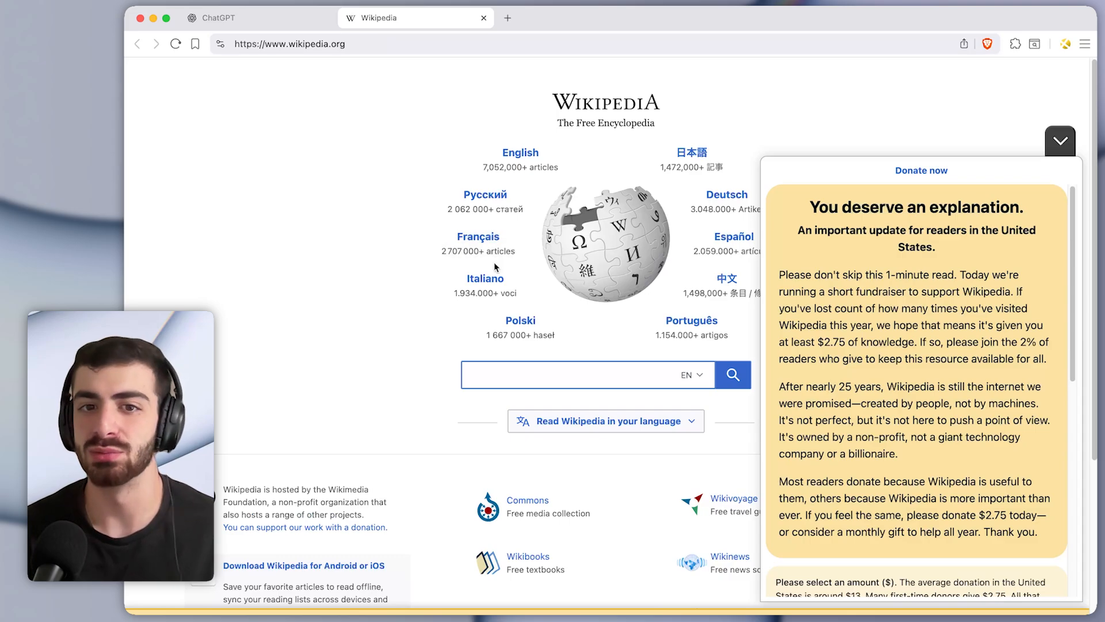
{"action": "mouse_move", "coordinate": [444, 319]}
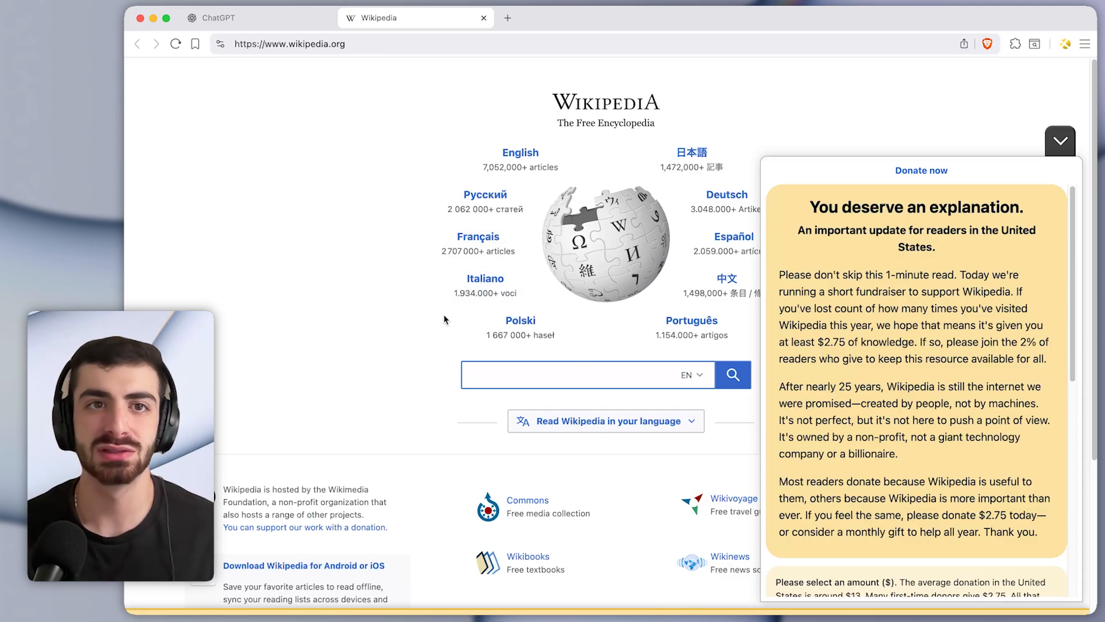
{"action": "mouse_move", "coordinate": [335, 334]}
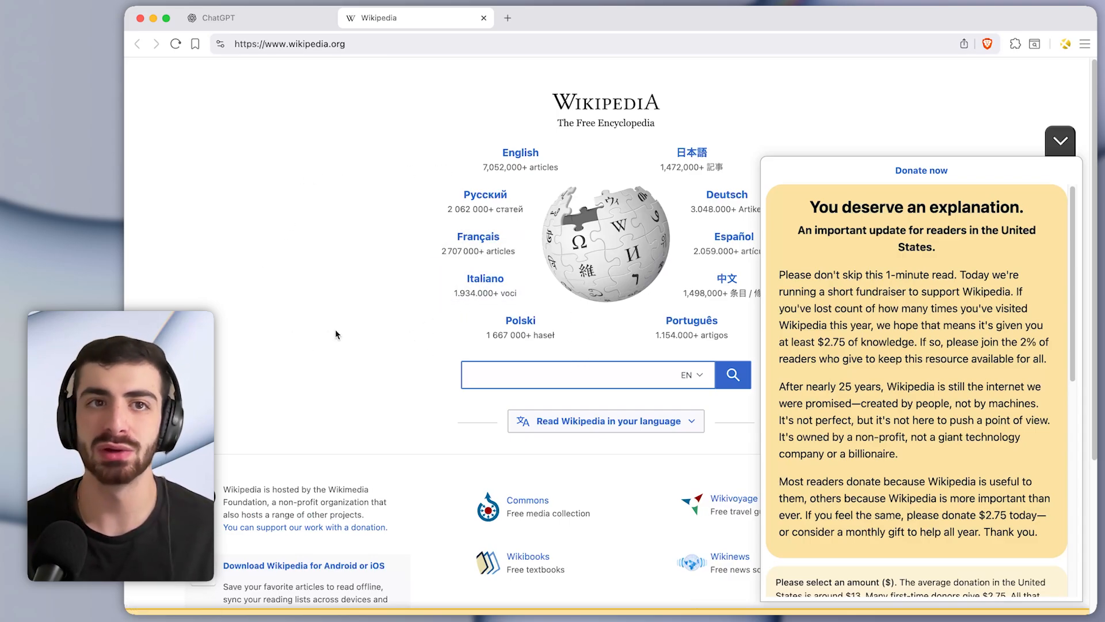
{"action": "mouse_move", "coordinate": [409, 29]}
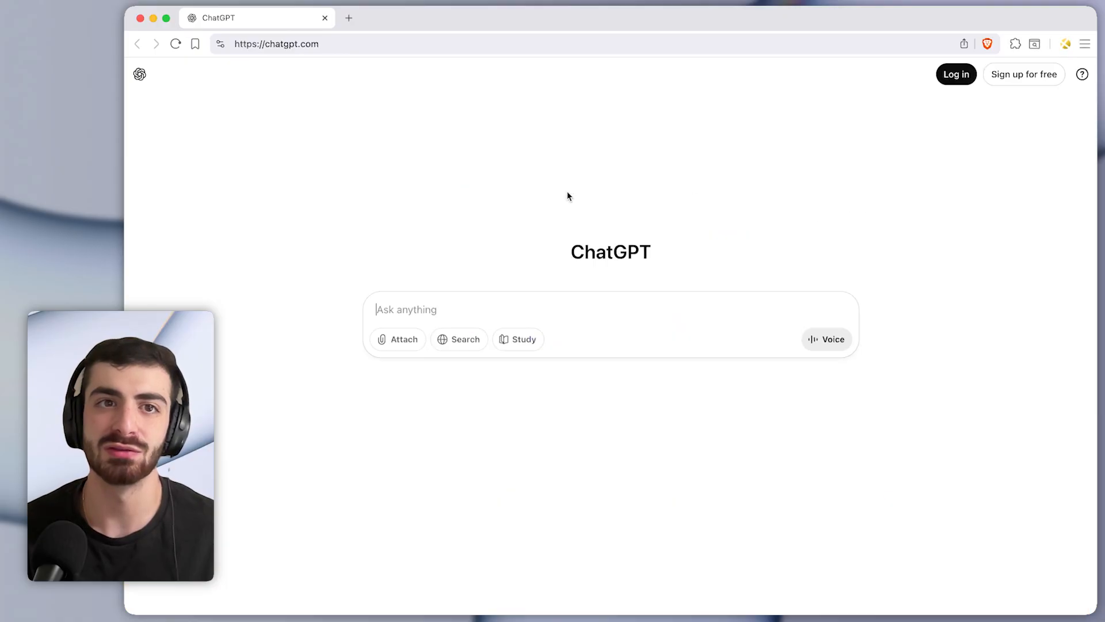
{"action": "left_click", "coordinate": [348, 18]}
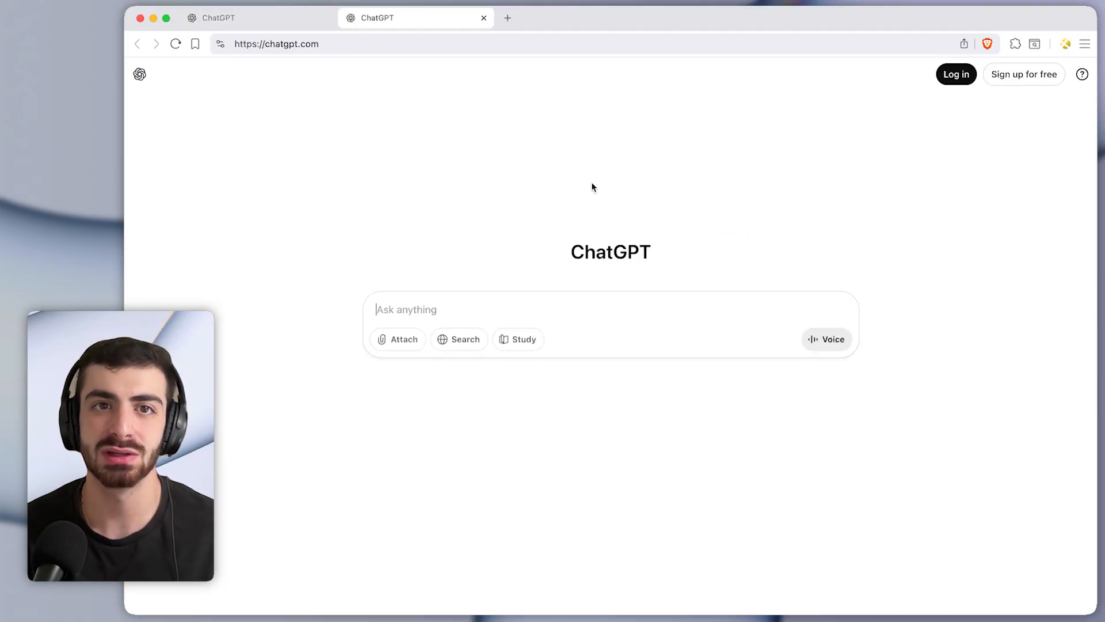
{"action": "left_click", "coordinate": [507, 17]}
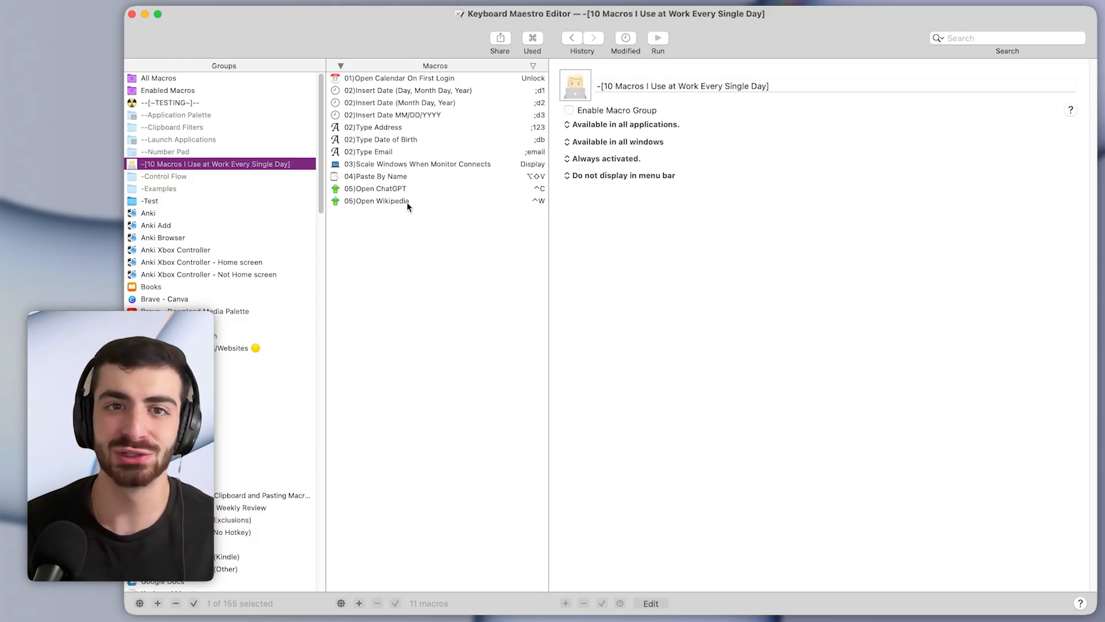
Show the Open ChatGPT macro's ^C hot key trigger and its Open URL chatgpt.com action
{"action": "left_click", "coordinate": [375, 188]}
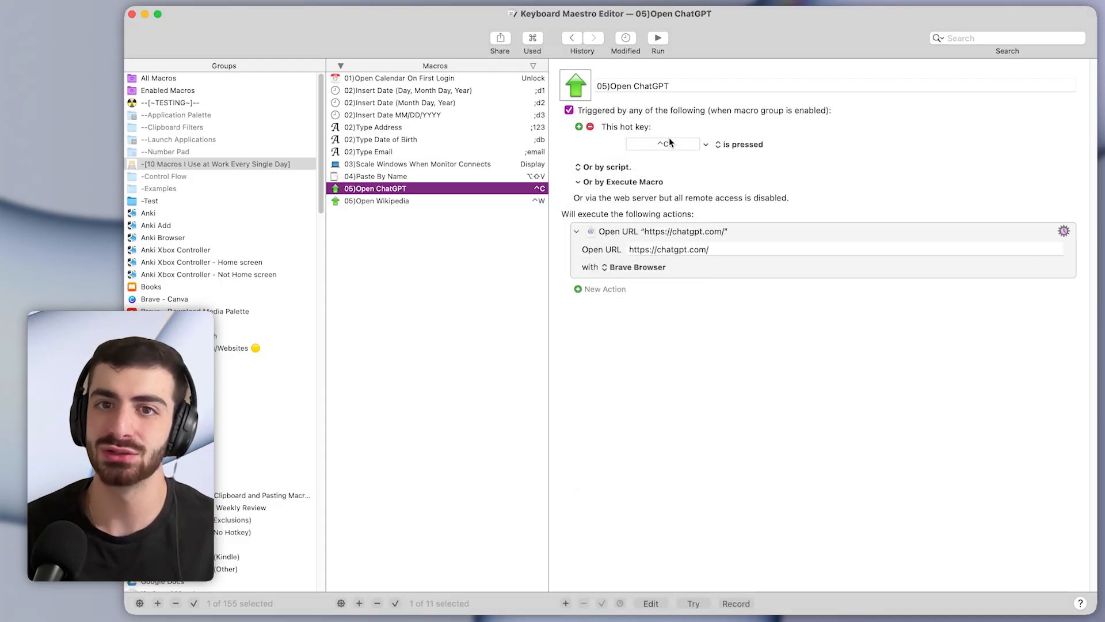
{"action": "left_click", "coordinate": [658, 144]}
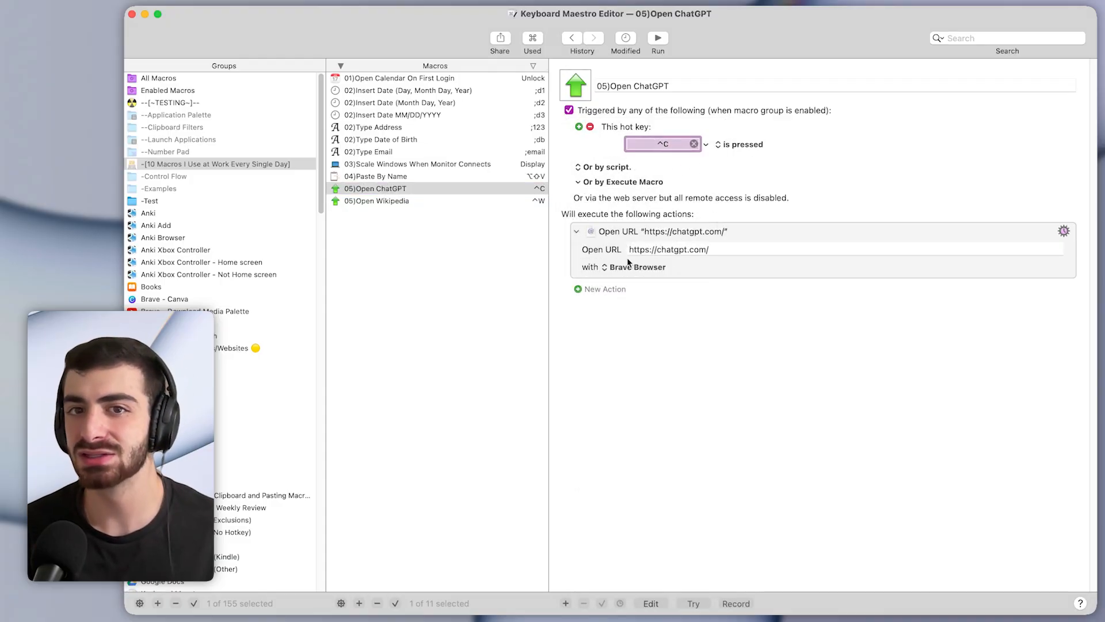
{"action": "left_click", "coordinate": [707, 248]}
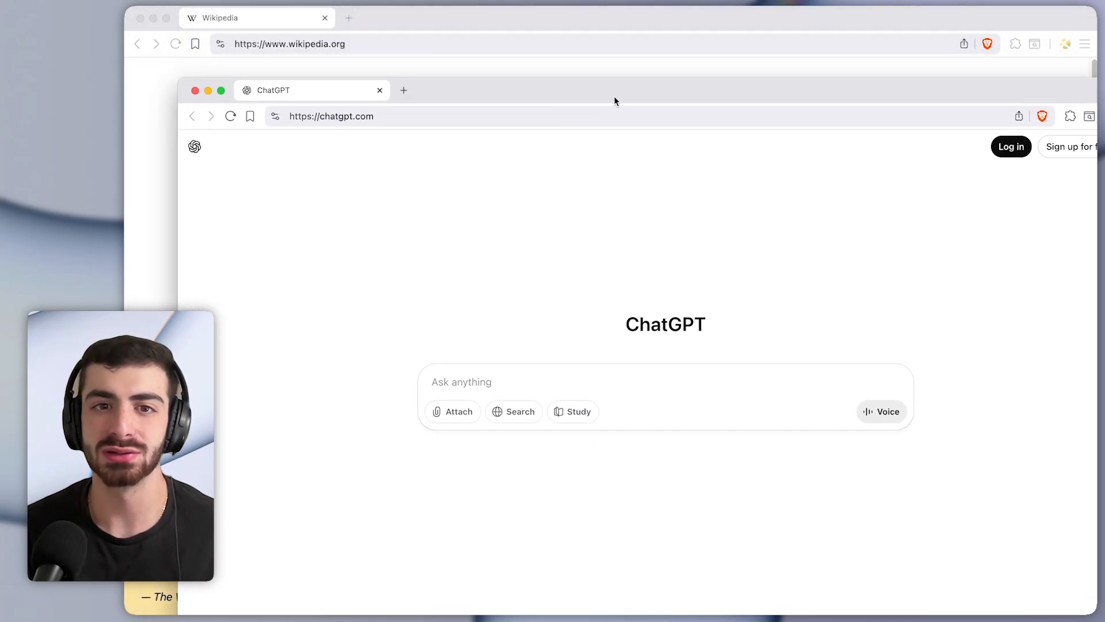
Move the new ChatGPT window aside and open Example Folder on the Desktop in Finder
{"action": "left_click_drag", "start_coordinate": [614, 101], "coordinate": [634, 111]}
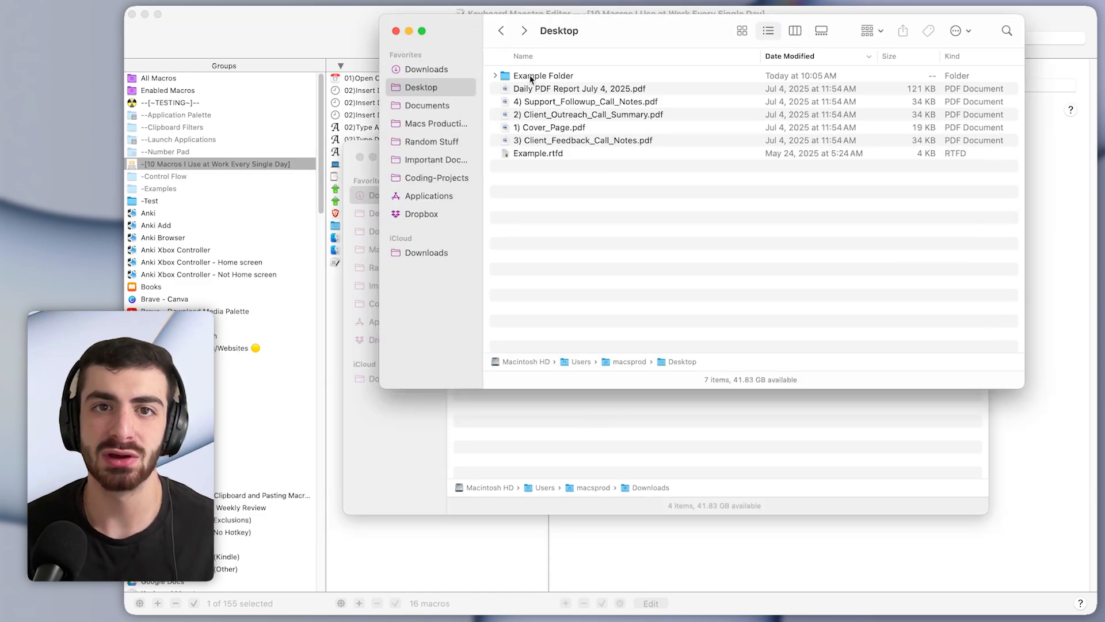
{"action": "double_click", "coordinate": [542, 76]}
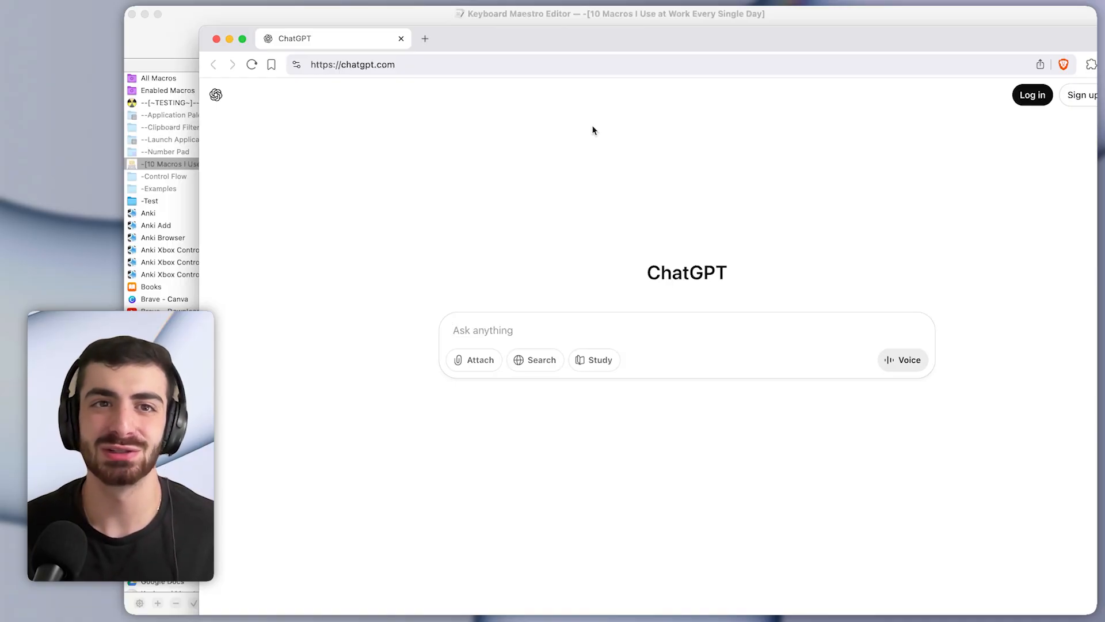
{"action": "left_click", "coordinate": [610, 14]}
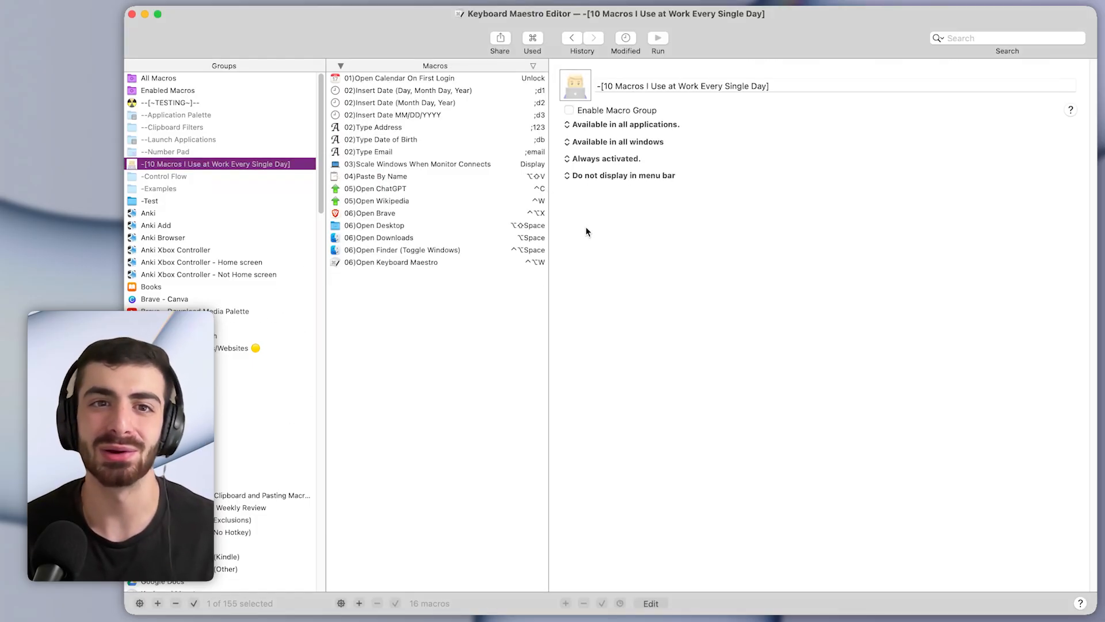
{"action": "mouse_move", "coordinate": [411, 221]}
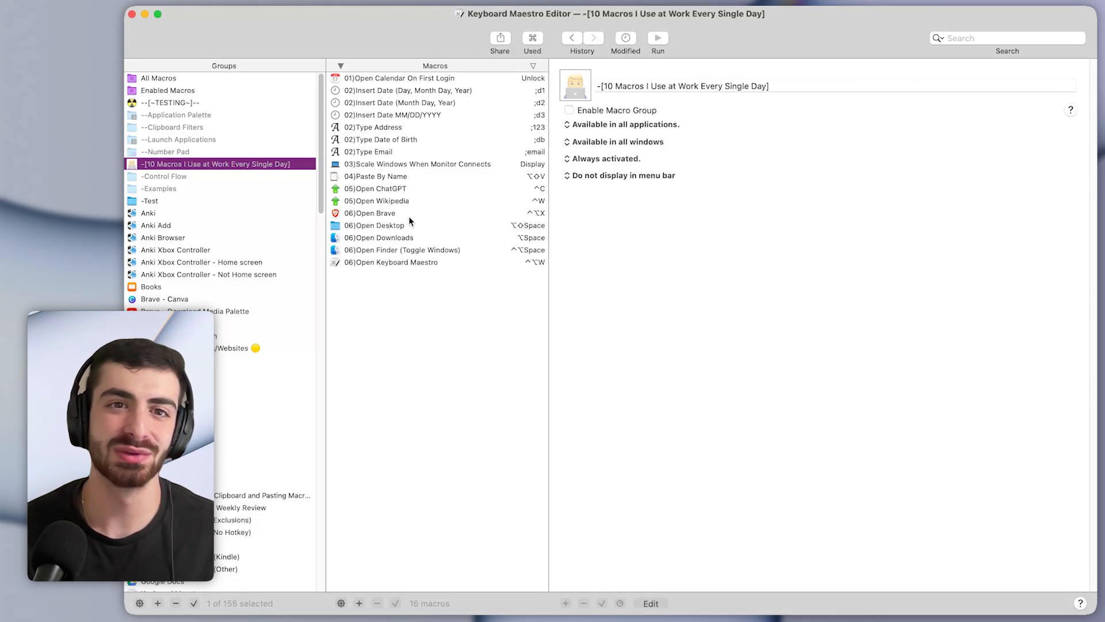
Step through Open Desktop, Open Downloads and Open Keyboard Maestro, ending on the bring-window-to-front action's conditions
{"action": "left_click", "coordinate": [375, 224]}
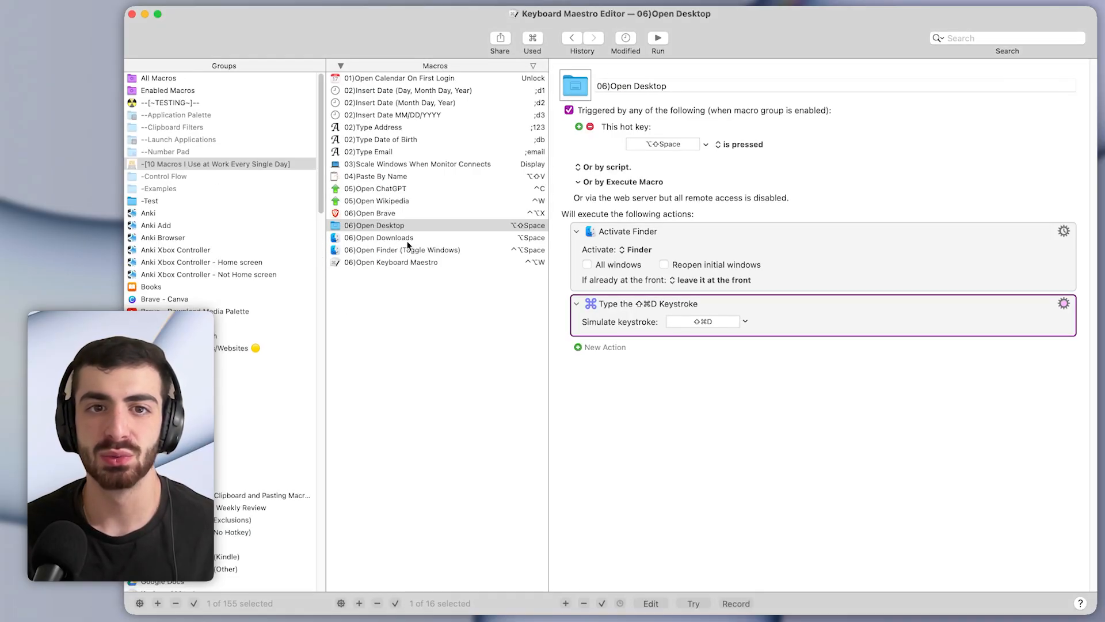
{"action": "left_click", "coordinate": [379, 237]}
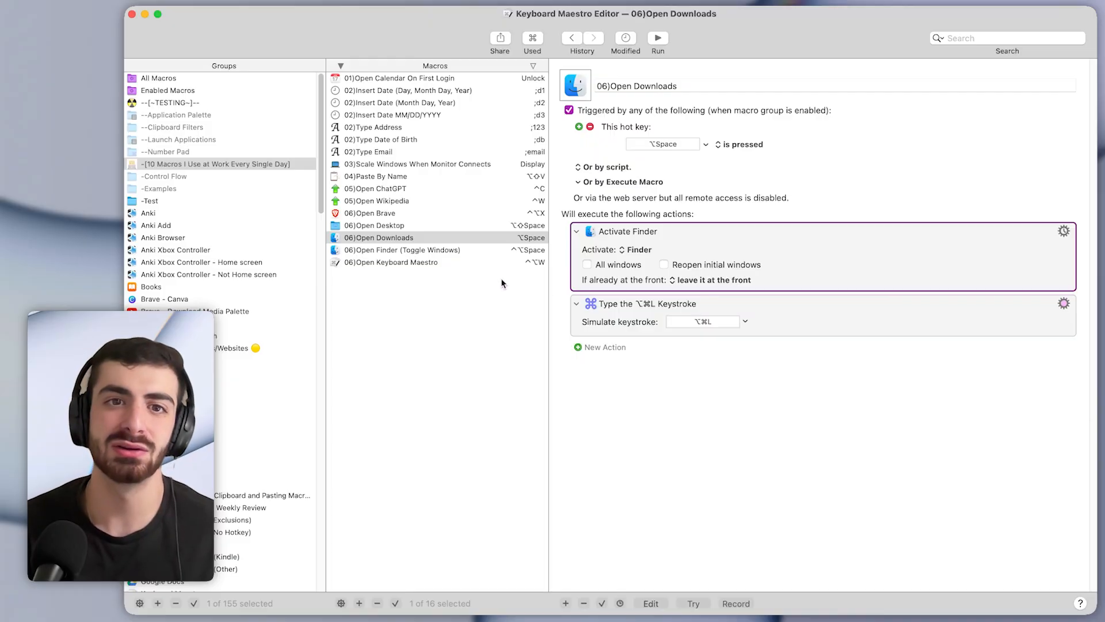
{"action": "left_click", "coordinate": [391, 261]}
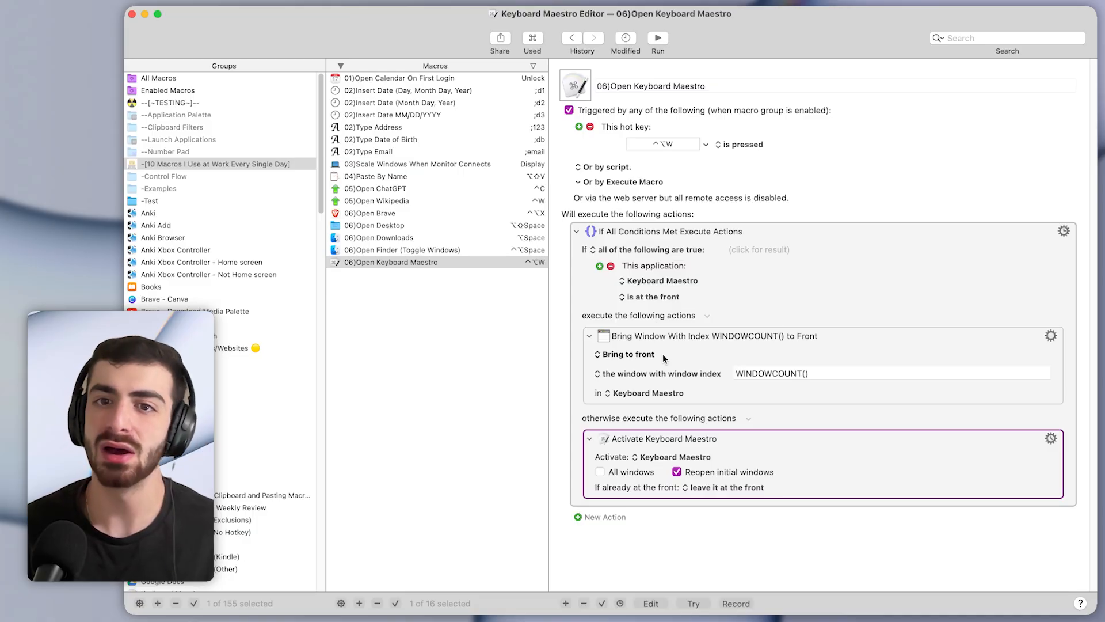
{"action": "left_click", "coordinate": [705, 335]}
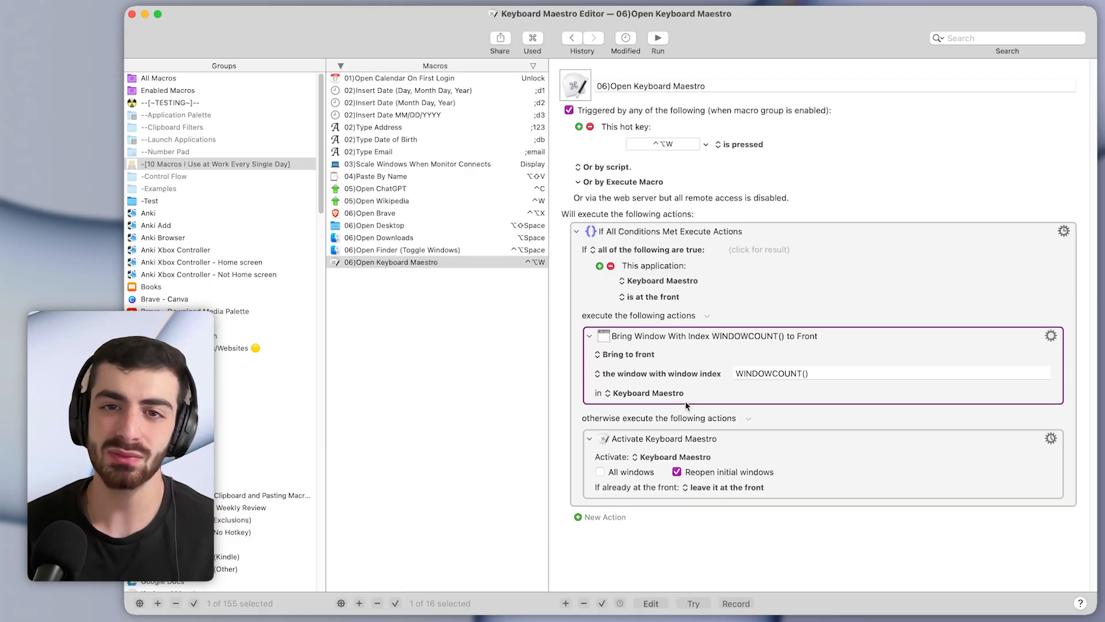
{"action": "mouse_move", "coordinate": [735, 298]}
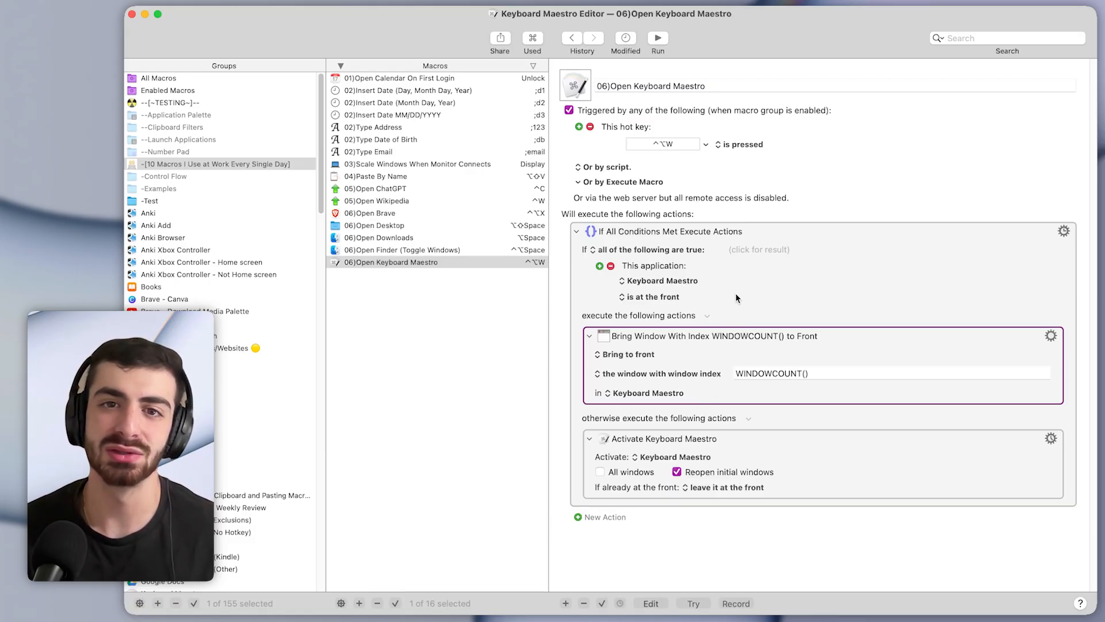
{"action": "mouse_move", "coordinate": [328, 308]}
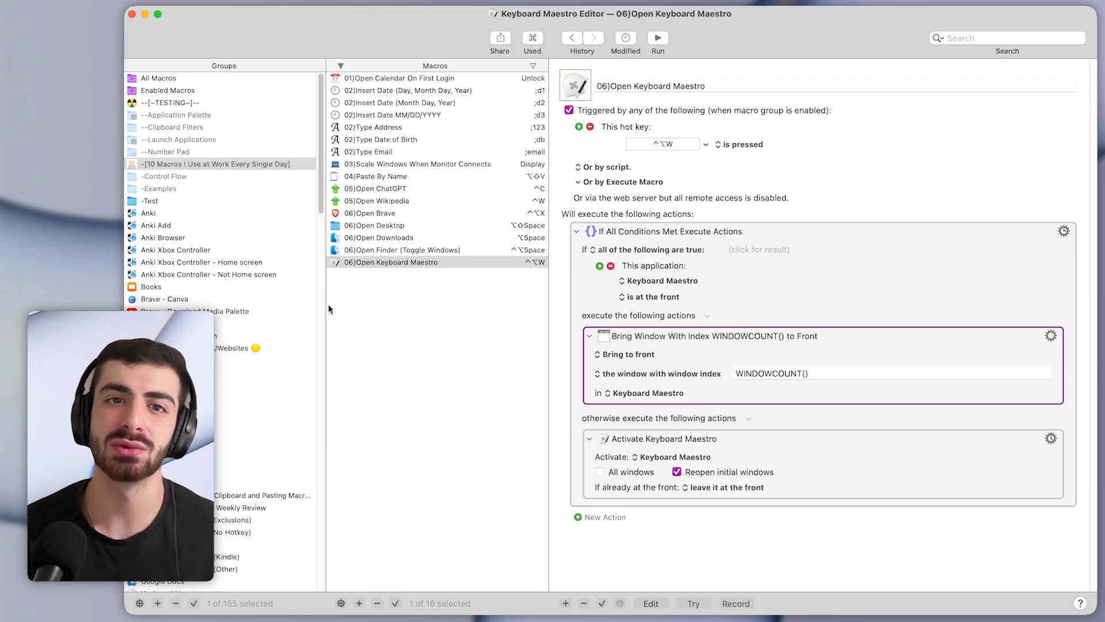
{"action": "left_click", "coordinate": [390, 262]}
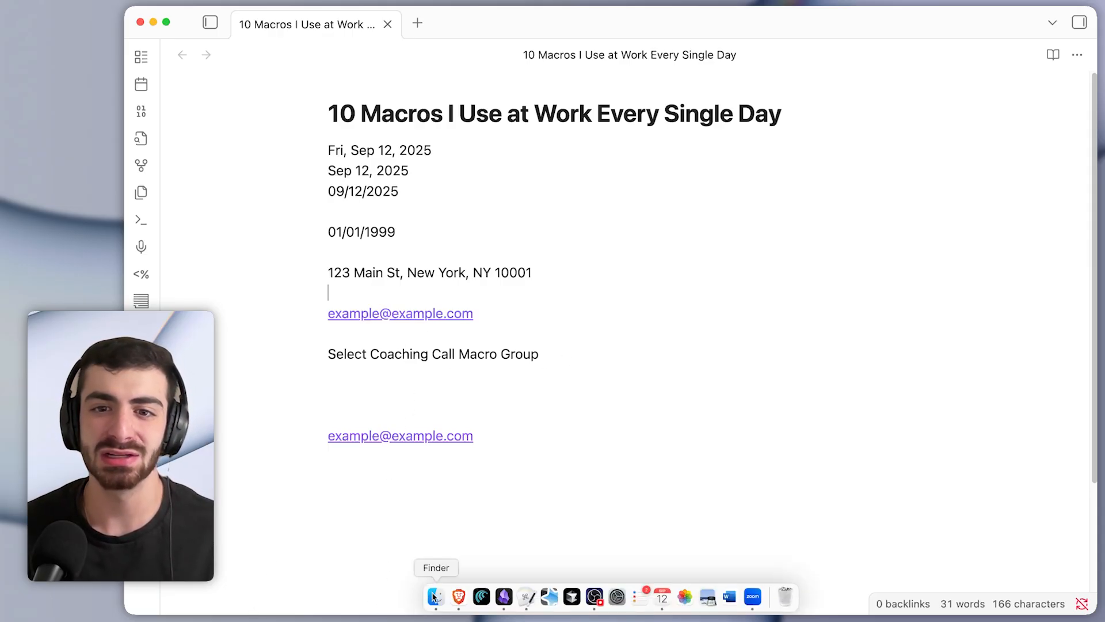
{"action": "left_click", "coordinate": [435, 598]}
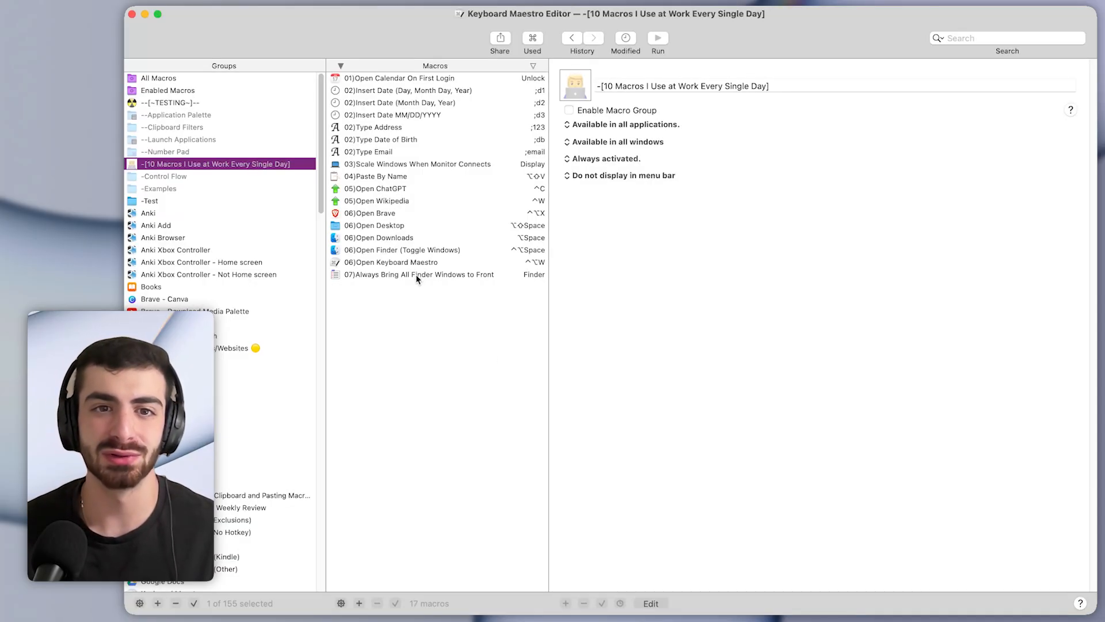
Select the 'Always Bring All Finder Windows to Front' macro and bring all Finder windows forward
{"action": "left_click", "coordinate": [420, 274]}
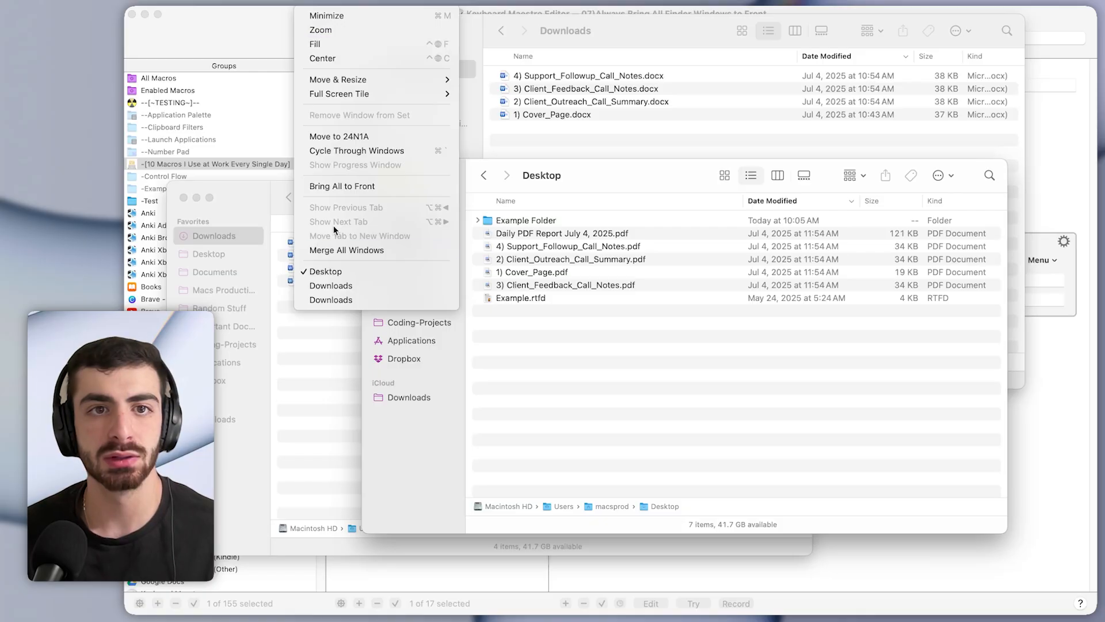
{"action": "mouse_move", "coordinate": [340, 185]}
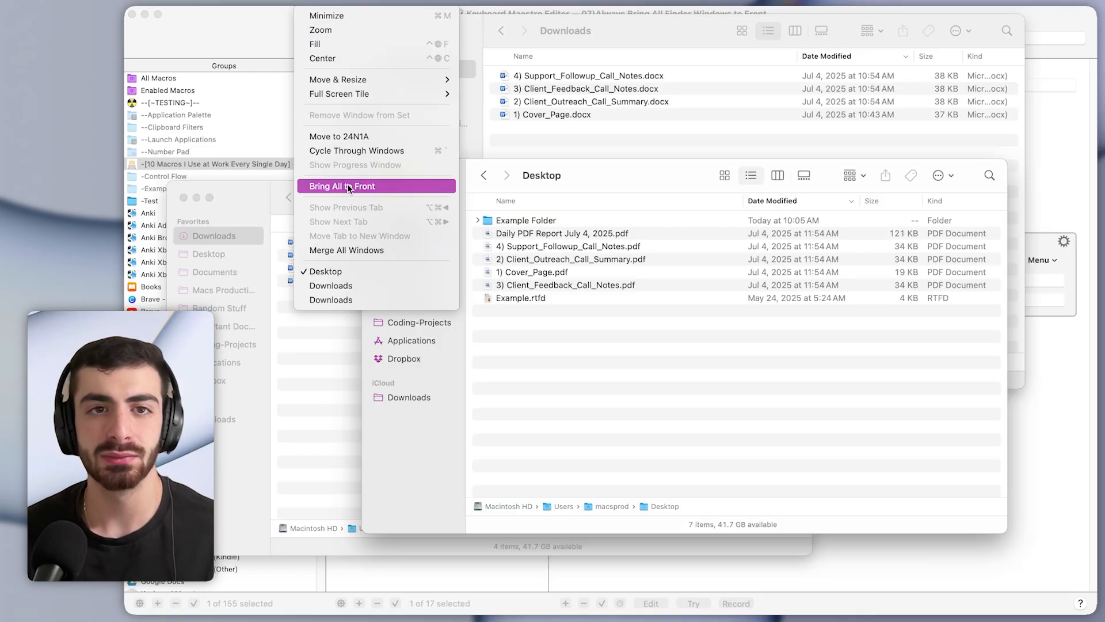
{"action": "left_click", "coordinate": [341, 186]}
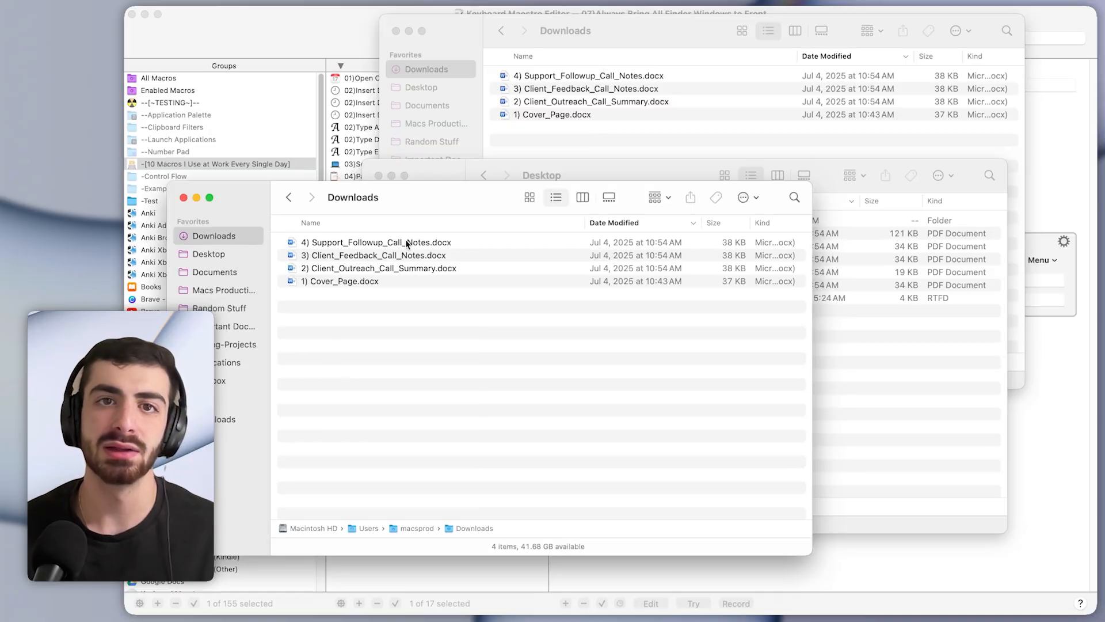
{"action": "mouse_move", "coordinate": [641, 163]}
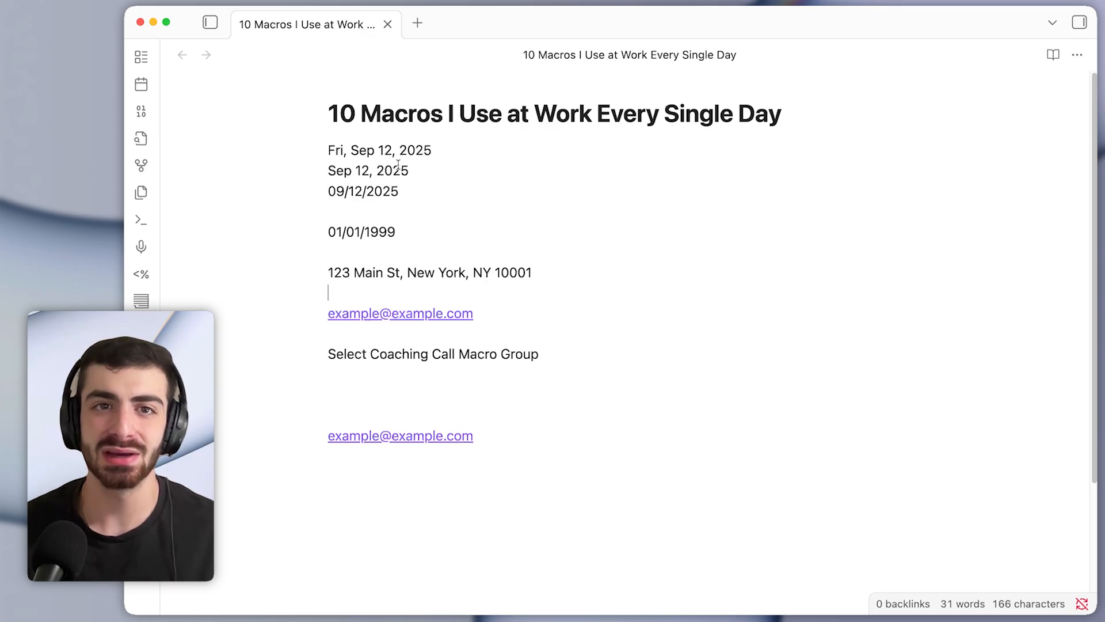
Edit the note heading text 'Every Single Day' and 'Macros I Use'
{"action": "double_click", "coordinate": [399, 114]}
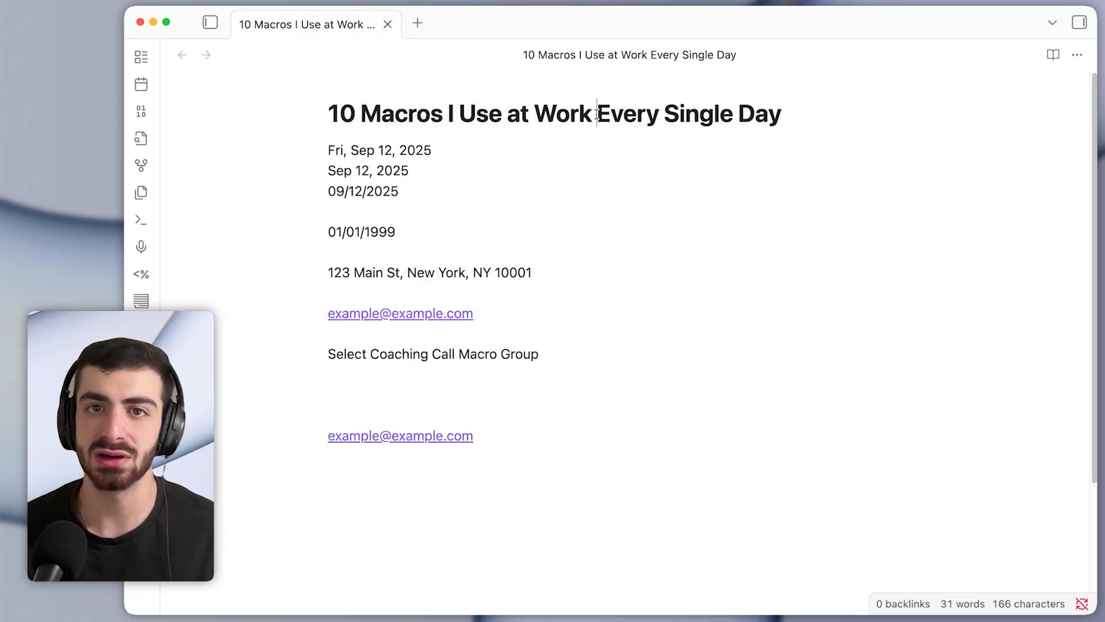
{"action": "left_click_drag", "start_coordinate": [595, 113], "coordinate": [780, 114]}
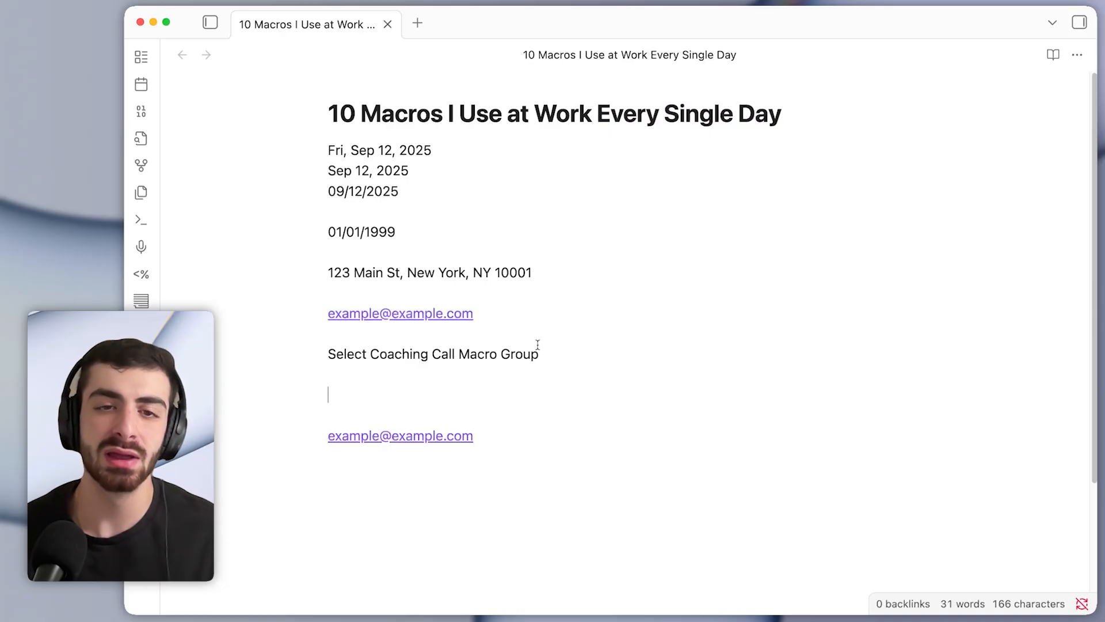
{"action": "type", "text": "Every Single Day"}
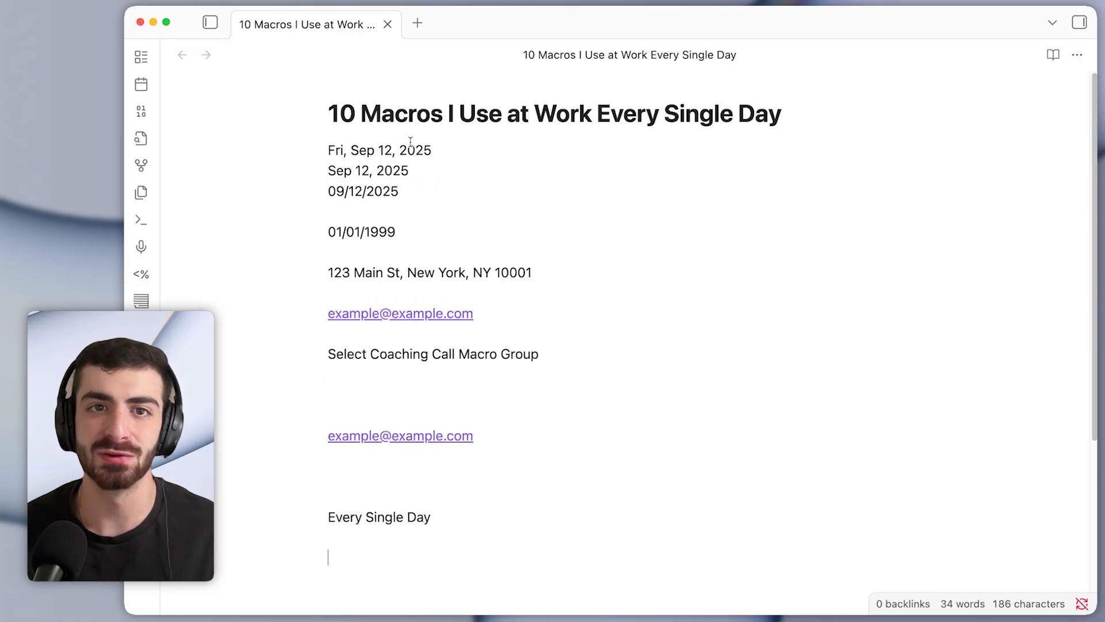
{"action": "scroll", "scroll_direction": "down", "scroll_amount": 3}
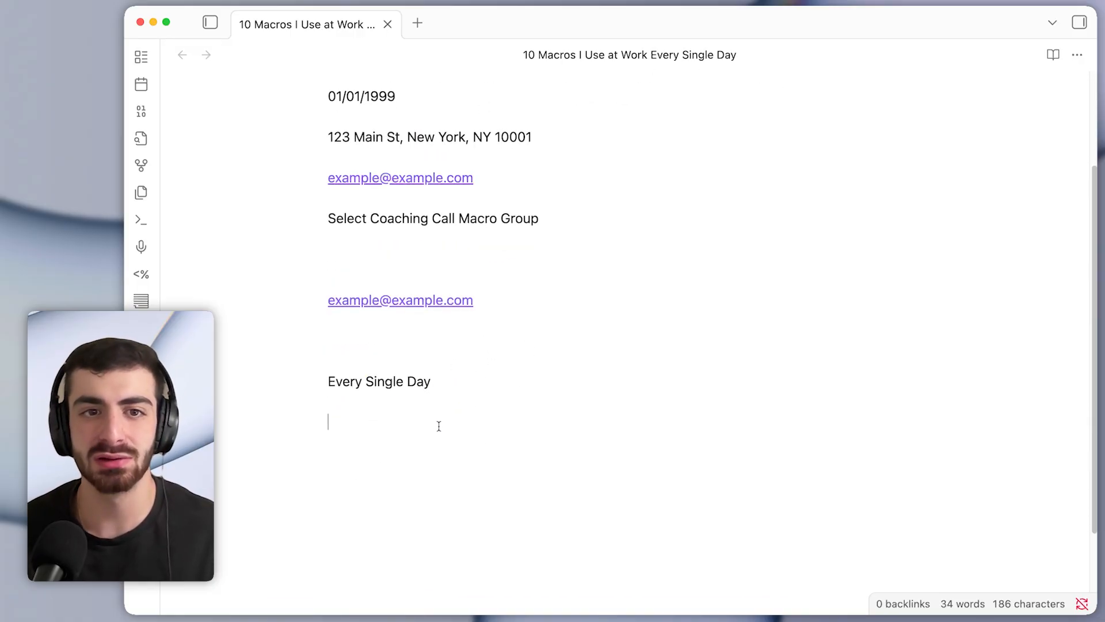
{"action": "mouse_move", "coordinate": [441, 431]}
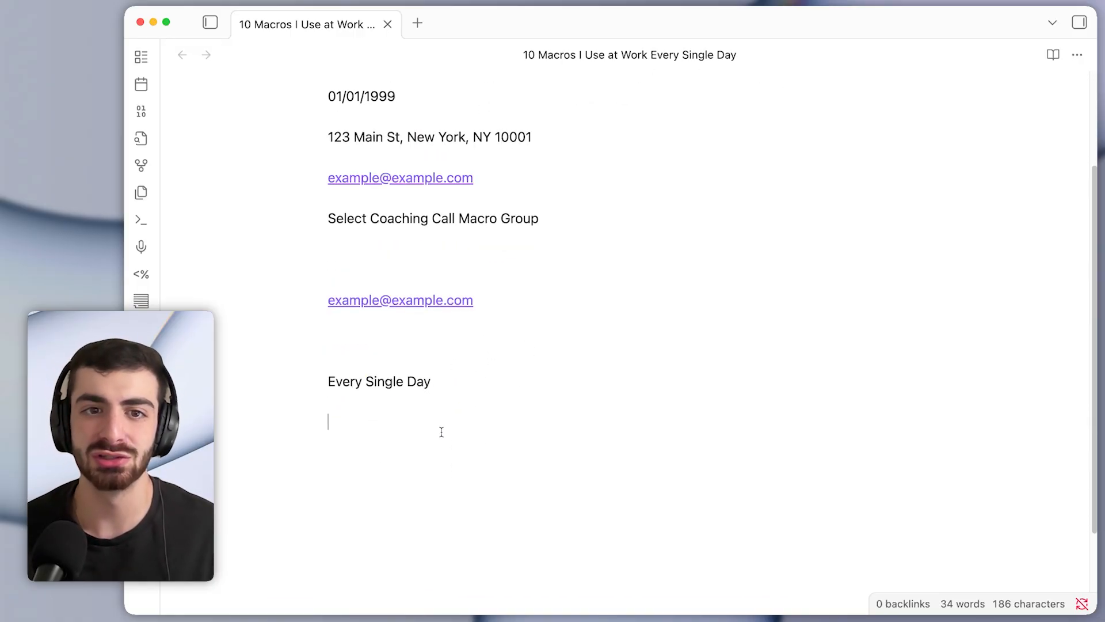
{"action": "type", "text": "Macros I Use"}
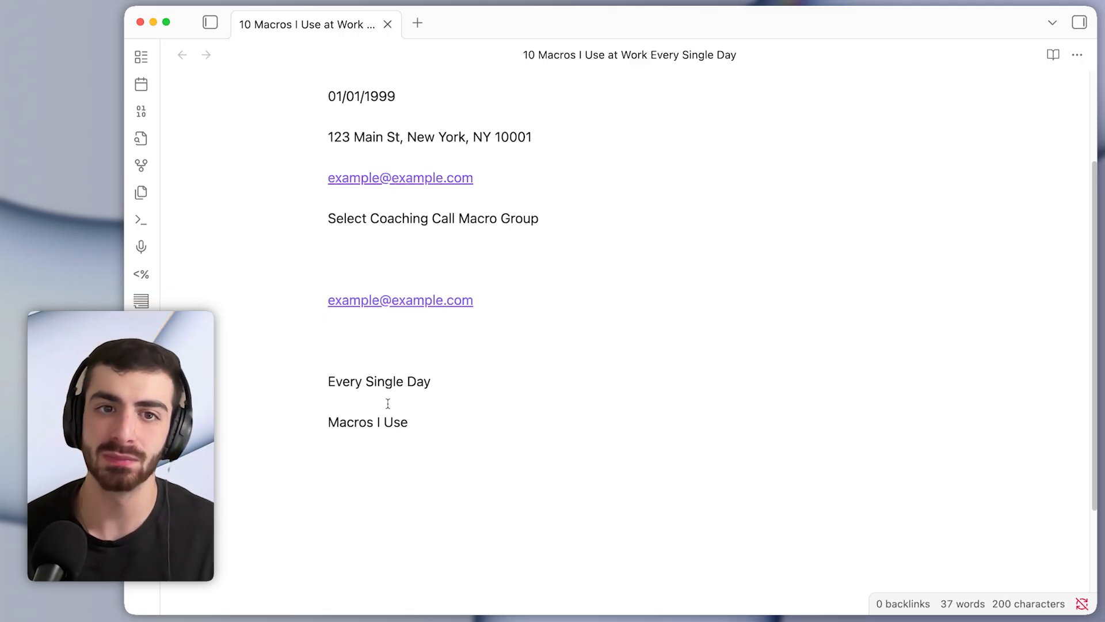
Insert today's date as 'Sep 12, 2025' and 'Fri, Sep 12, 2025' via the date macros
{"action": "scroll", "scroll_direction": "down", "scroll_amount": 3}
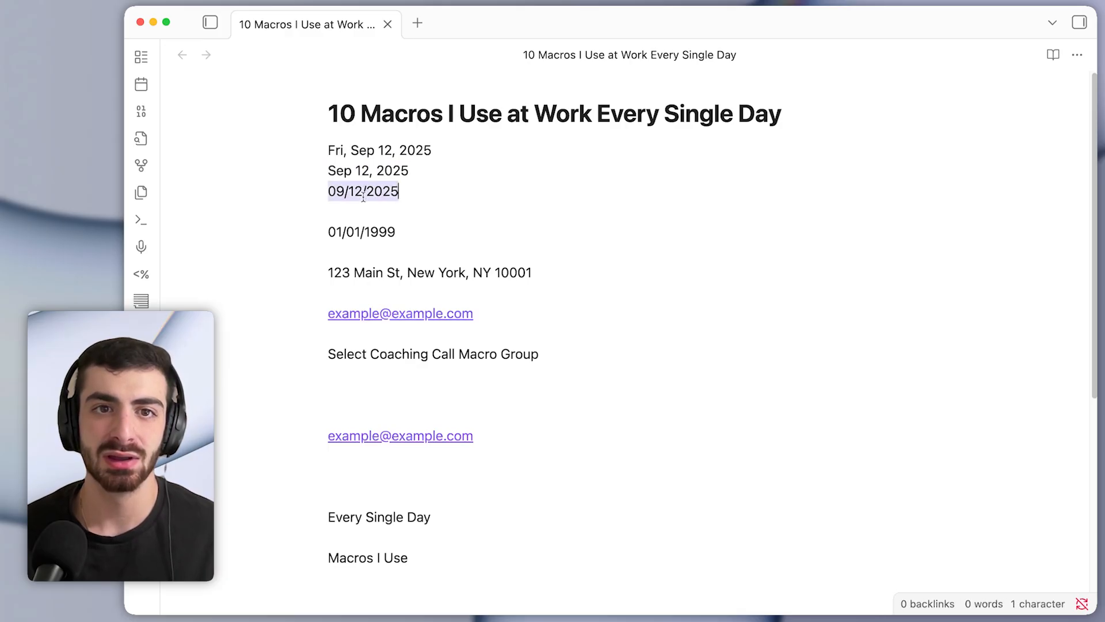
{"action": "scroll", "scroll_direction": "down", "scroll_amount": 3}
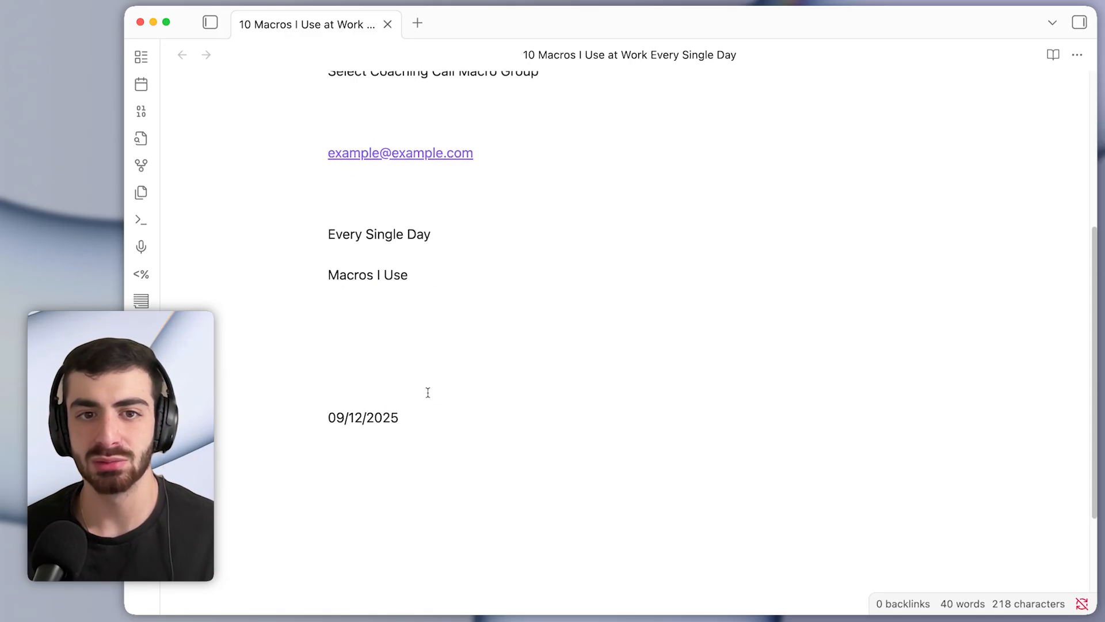
{"action": "type", "text": "Sep 12, 2025"}
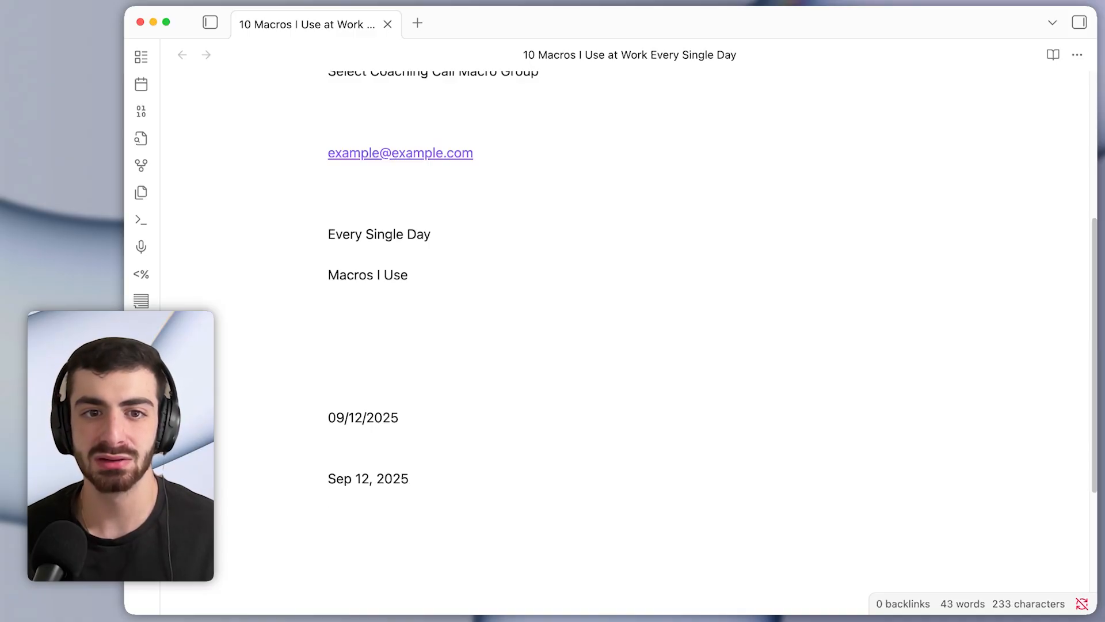
{"action": "type", "text": "Fri, Sep 12, 2025"}
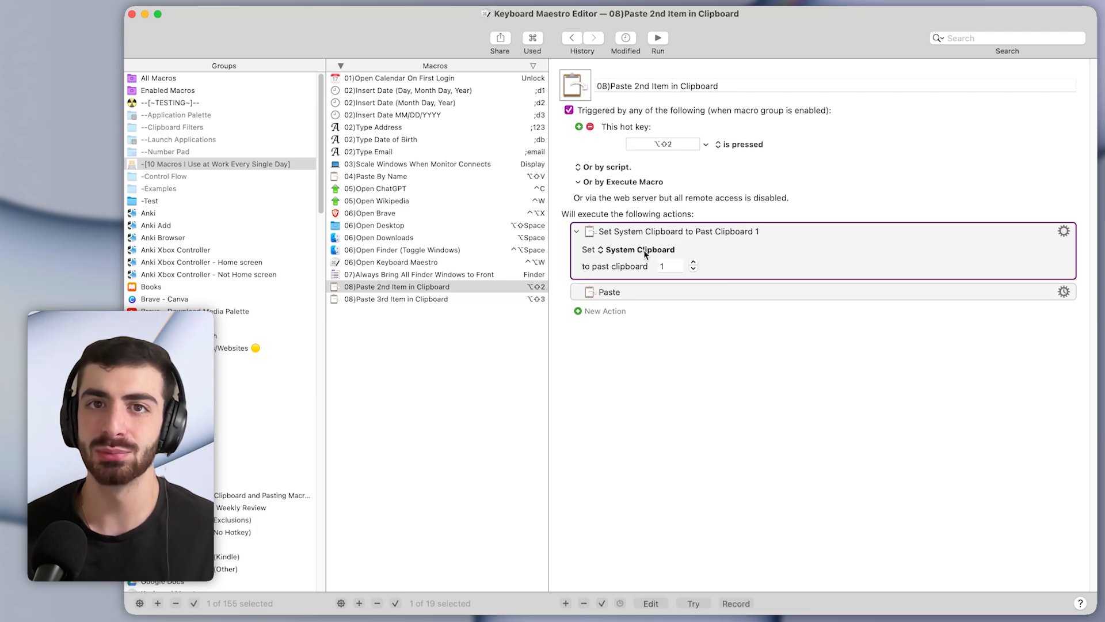
Review the macro's past clipboard value 1 and its Paste action
{"action": "left_click", "coordinate": [669, 265]}
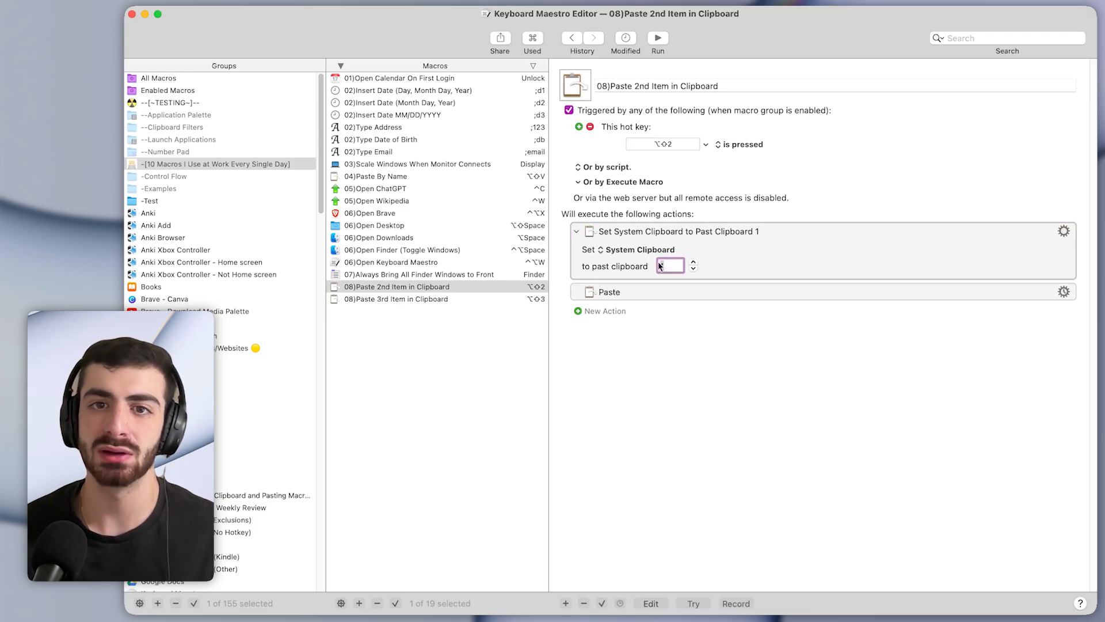
{"action": "type", "text": "1"}
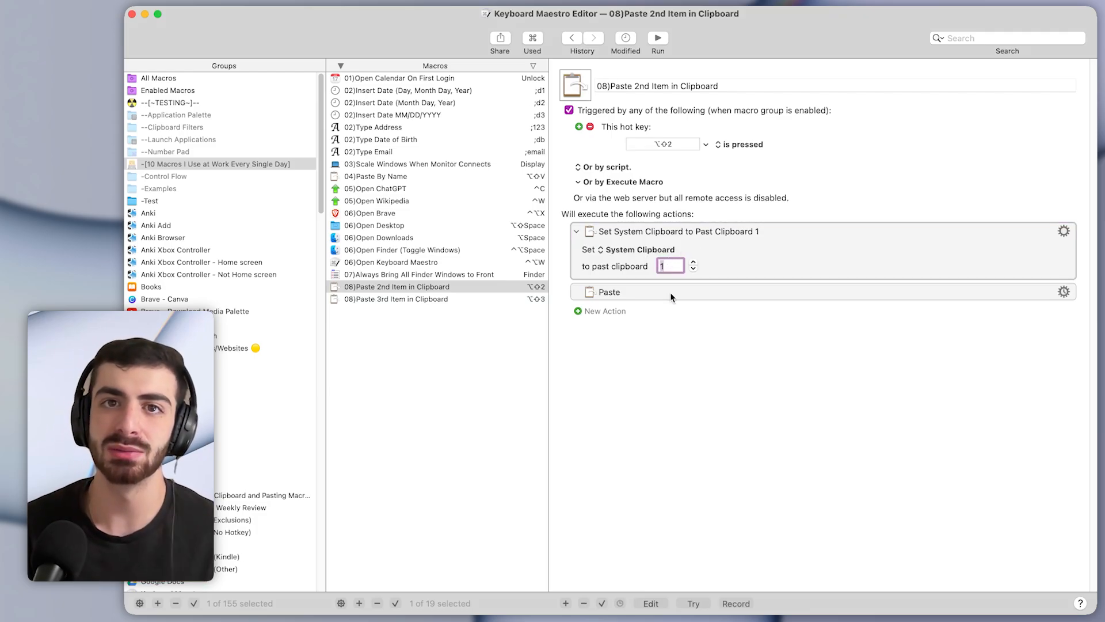
{"action": "left_click", "coordinate": [607, 291]}
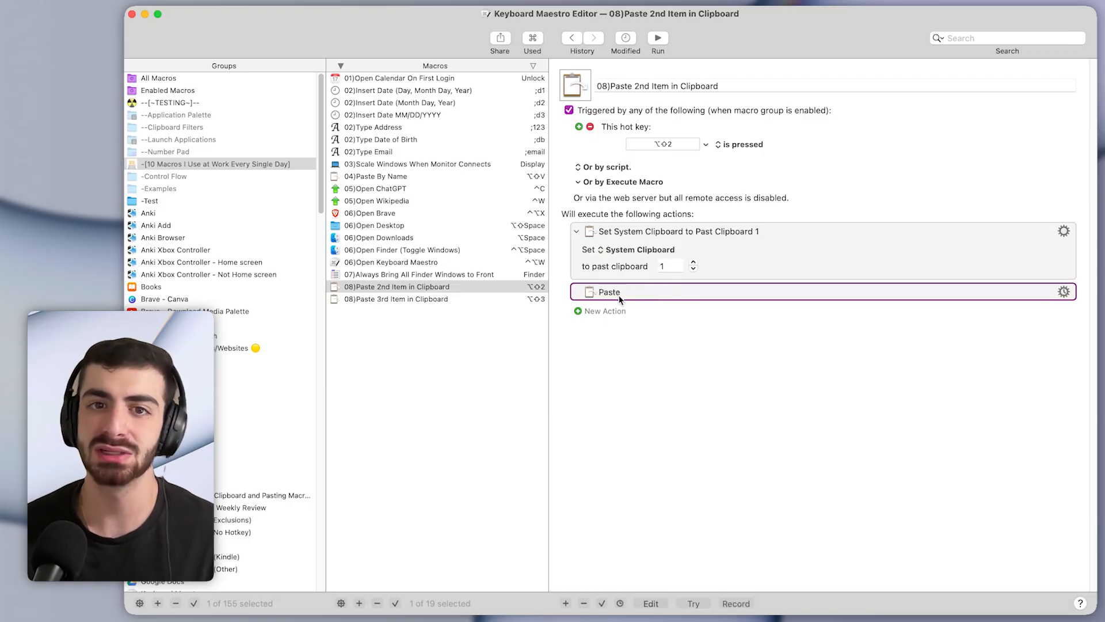
{"action": "mouse_move", "coordinate": [417, 425]}
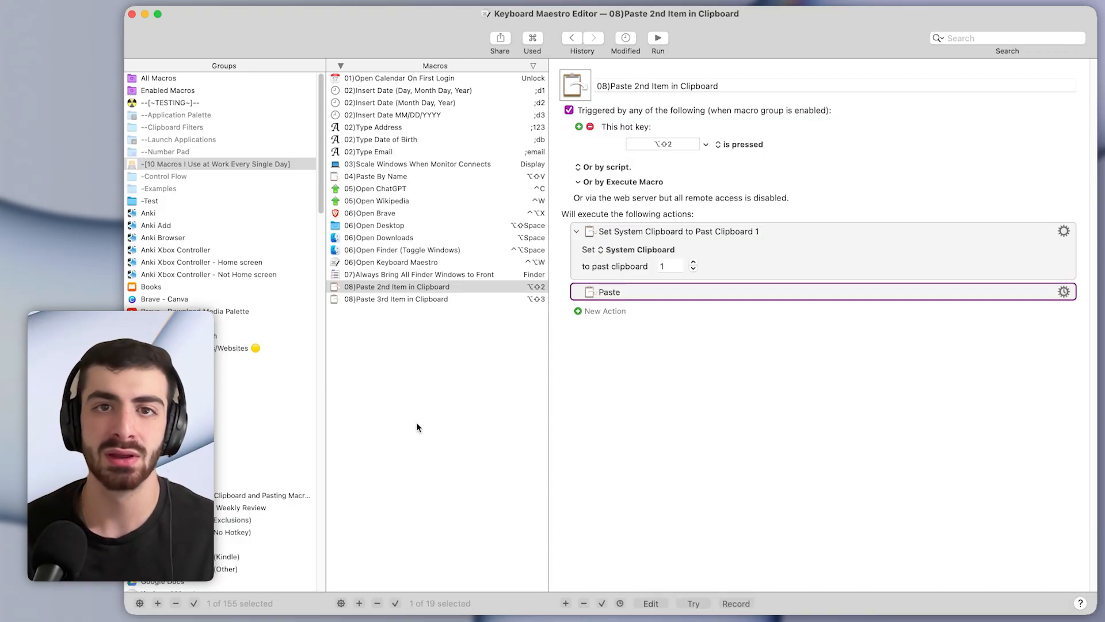
{"action": "left_click", "coordinate": [397, 299]}
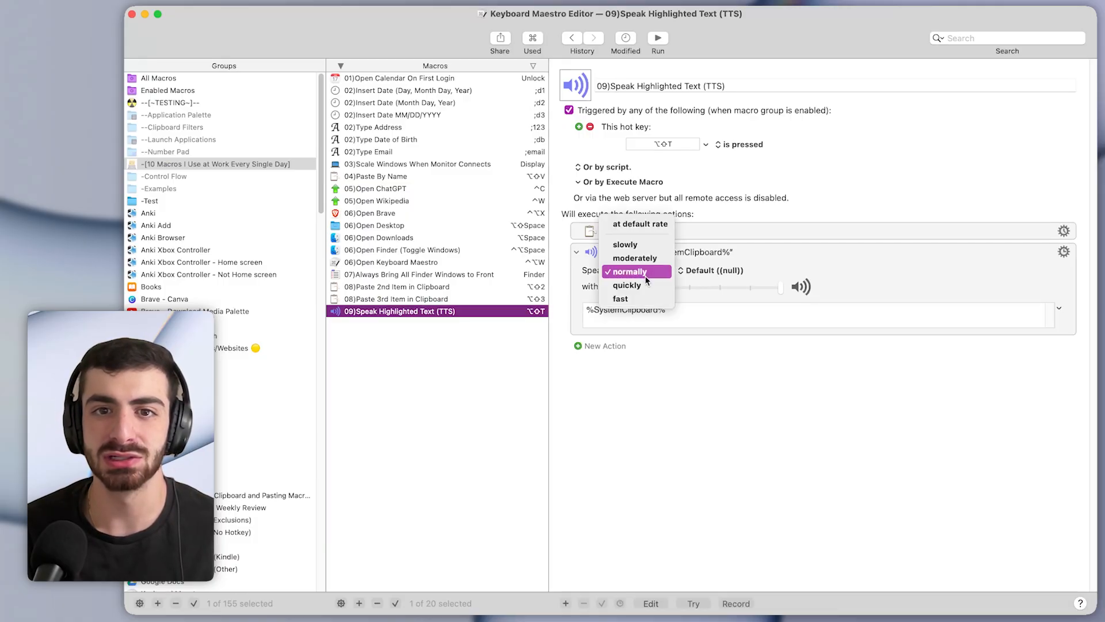
{"action": "mouse_move", "coordinate": [670, 238]}
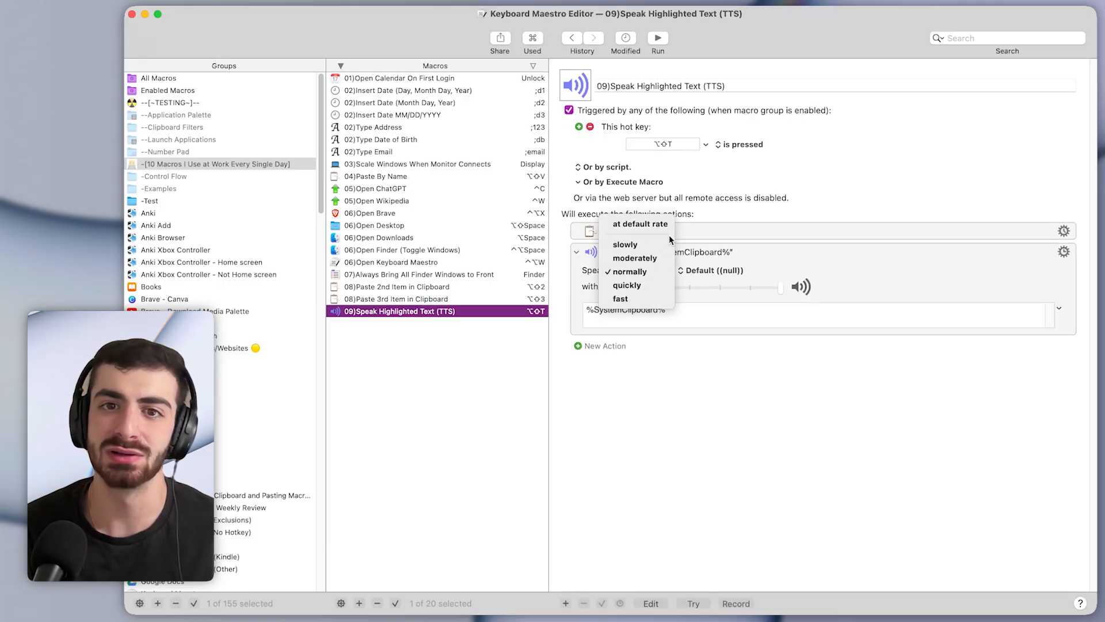
Confirm the Speak rate stays 'normally' and review the macro's Copy action
{"action": "left_click", "coordinate": [628, 272]}
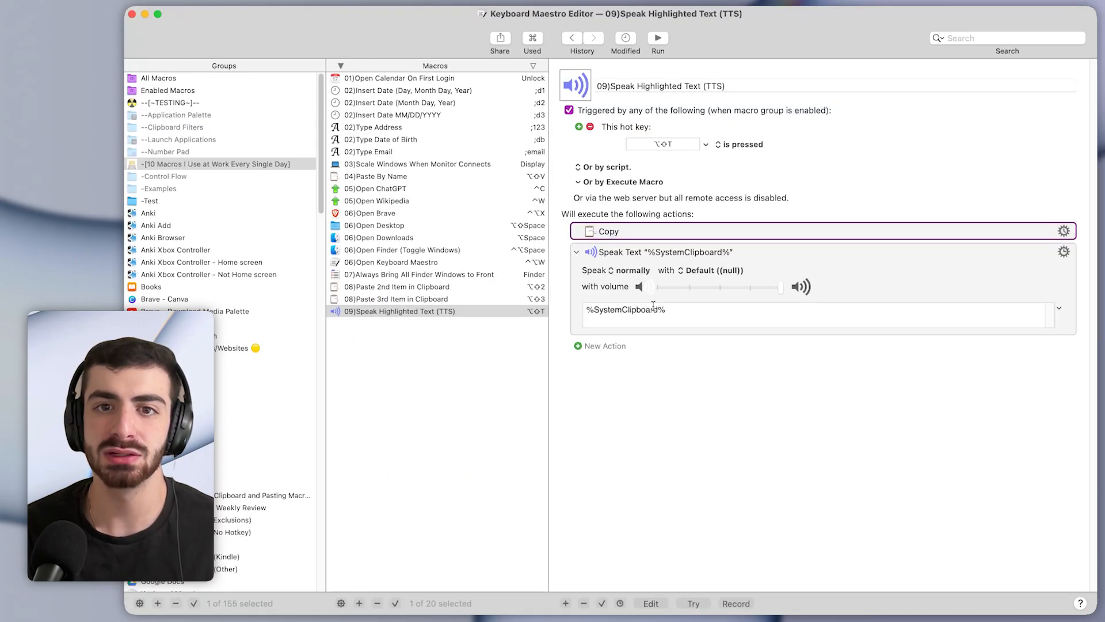
{"action": "left_click", "coordinate": [810, 314]}
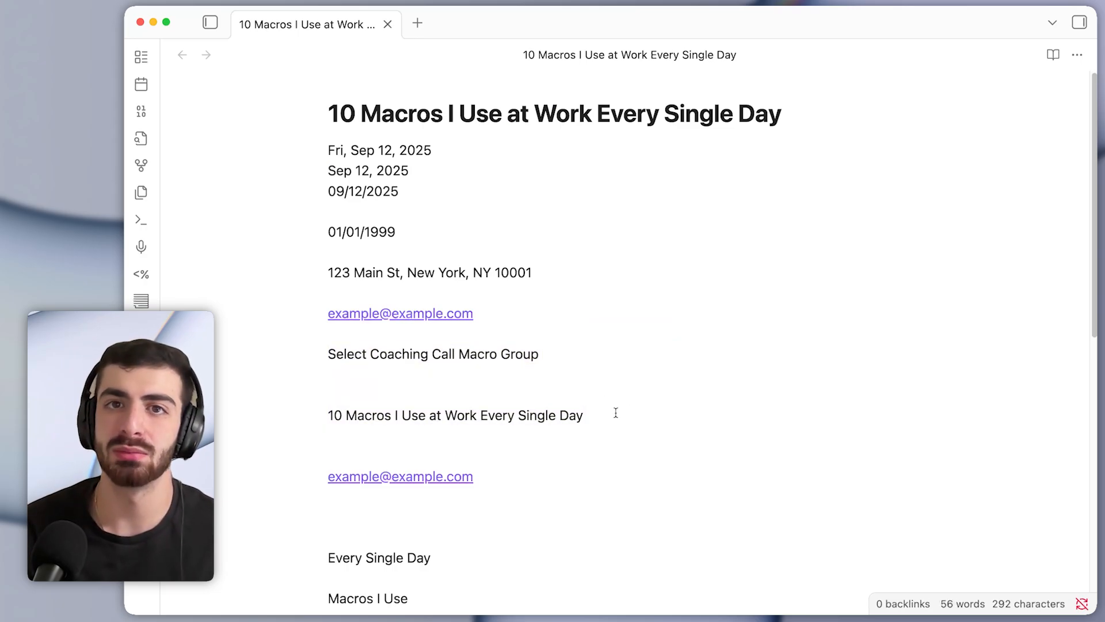
{"action": "left_click_drag", "start_coordinate": [328, 353], "coordinate": [584, 416]}
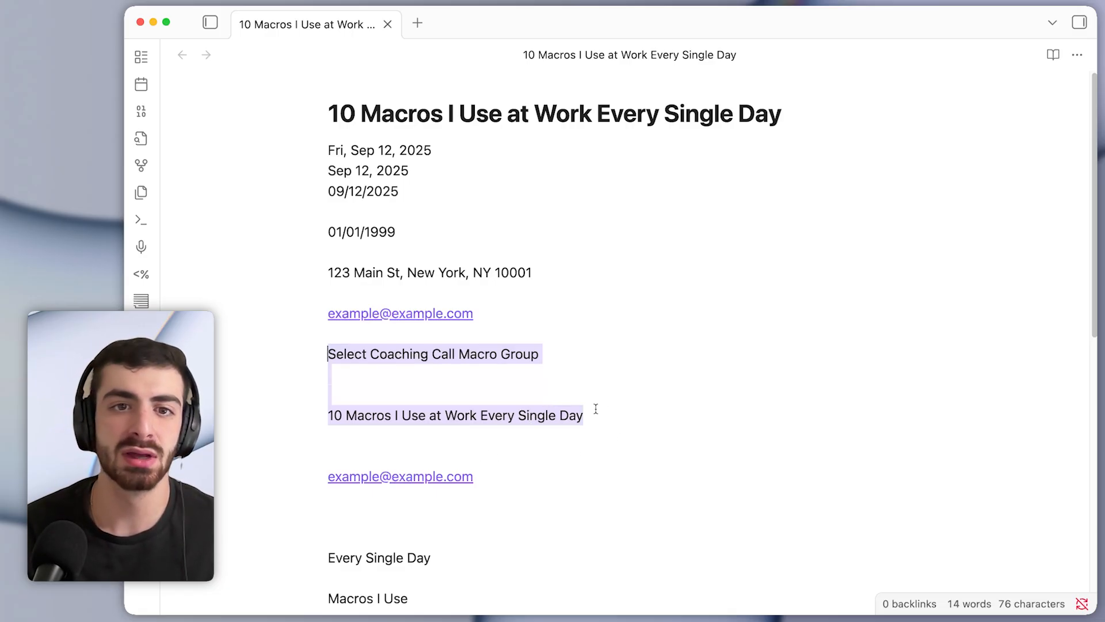
{"action": "key", "text": "backspace"}
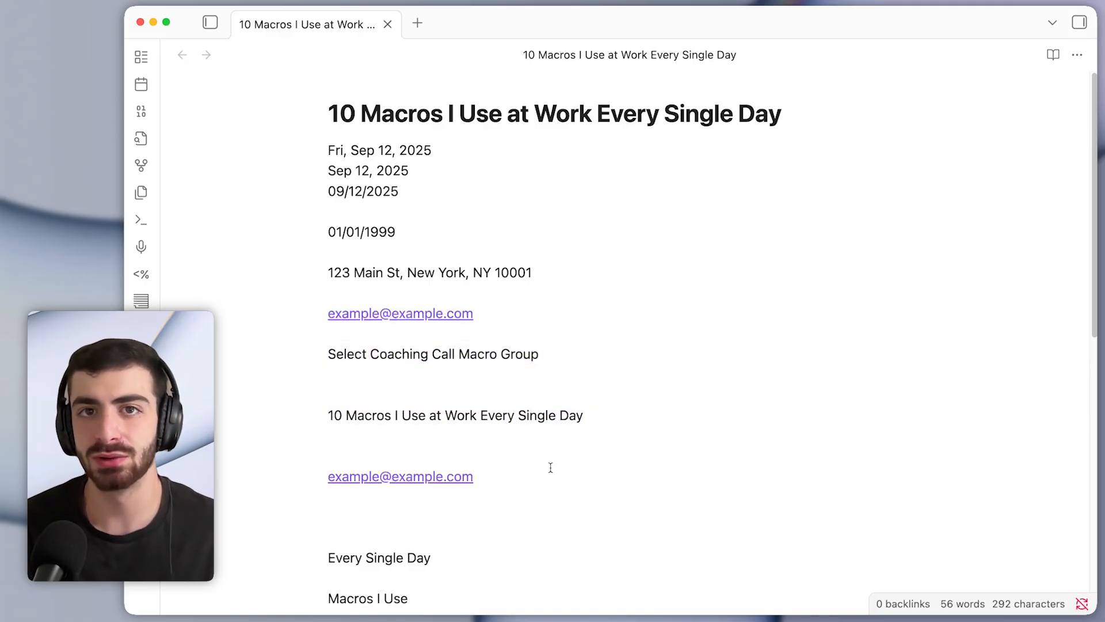
{"action": "left_click_drag", "start_coordinate": [328, 354], "coordinate": [582, 415]}
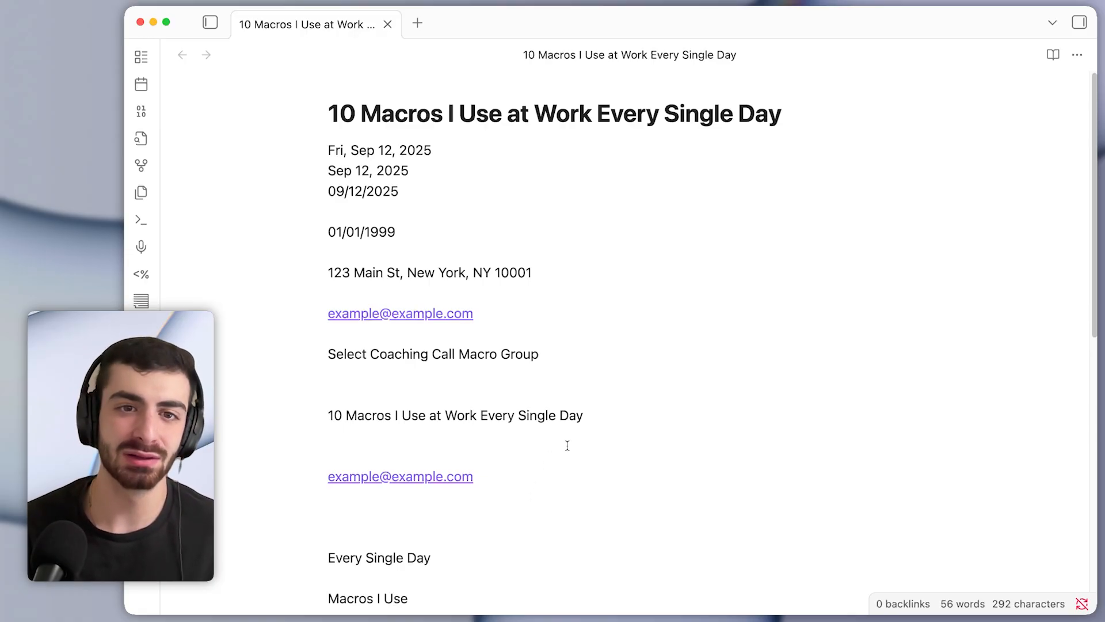
{"action": "left_click_drag", "start_coordinate": [328, 273], "coordinate": [584, 415]}
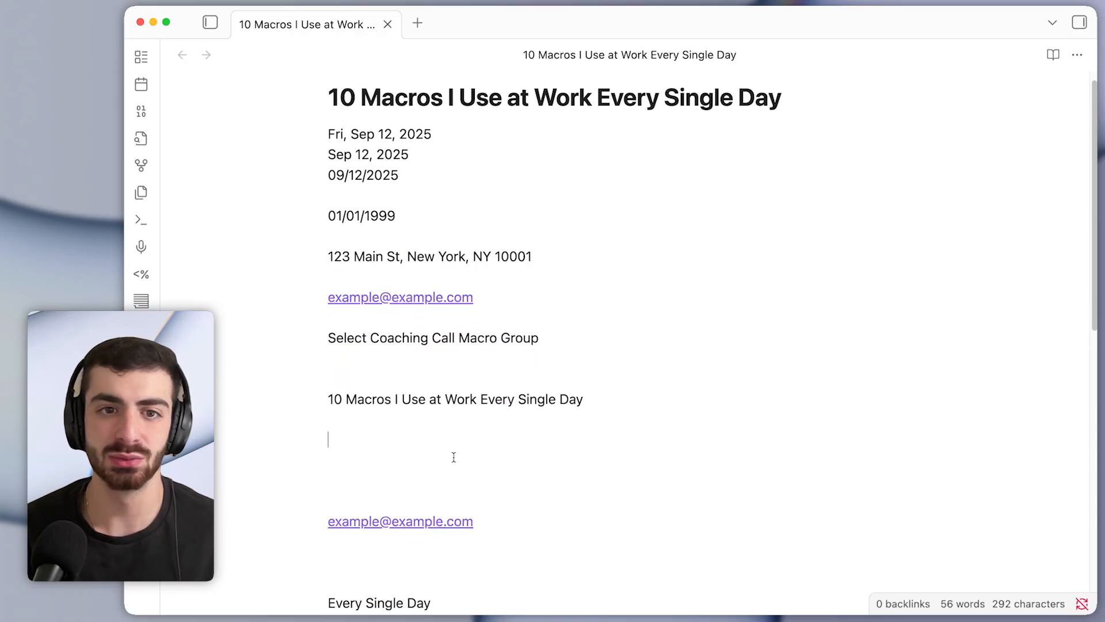
Paste the address, email and macro group text as one line and select it
{"action": "type", "text": "123 Main St, New York, NY 10001 example@example.com Select Coaching Call Macro Group 10 Macros I Use at Work Every Single Day"}
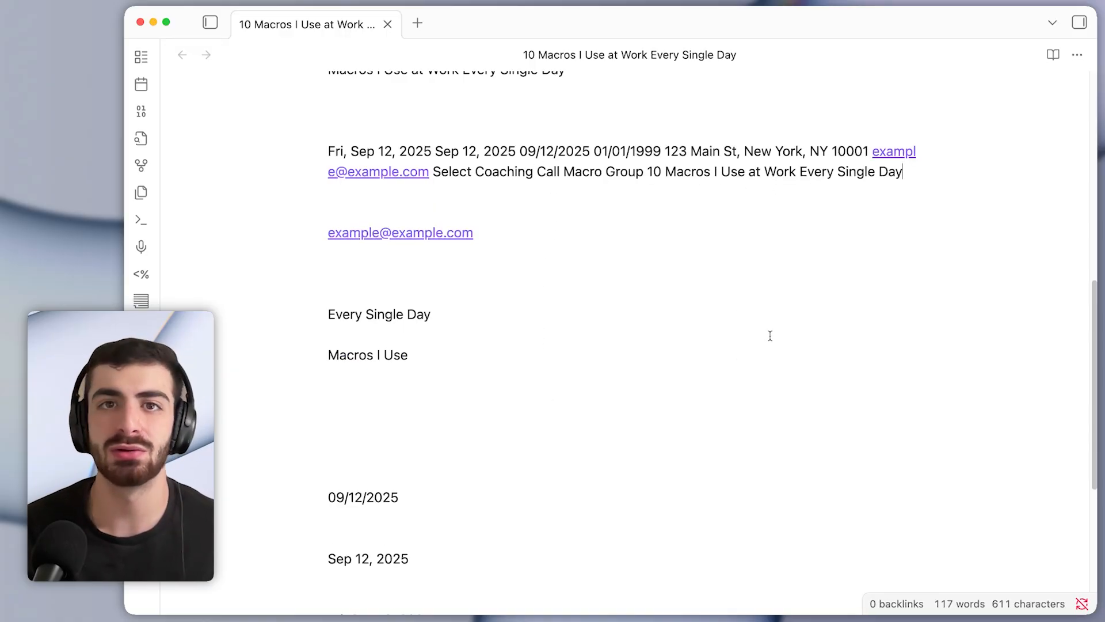
{"action": "mouse_move", "coordinate": [851, 346]}
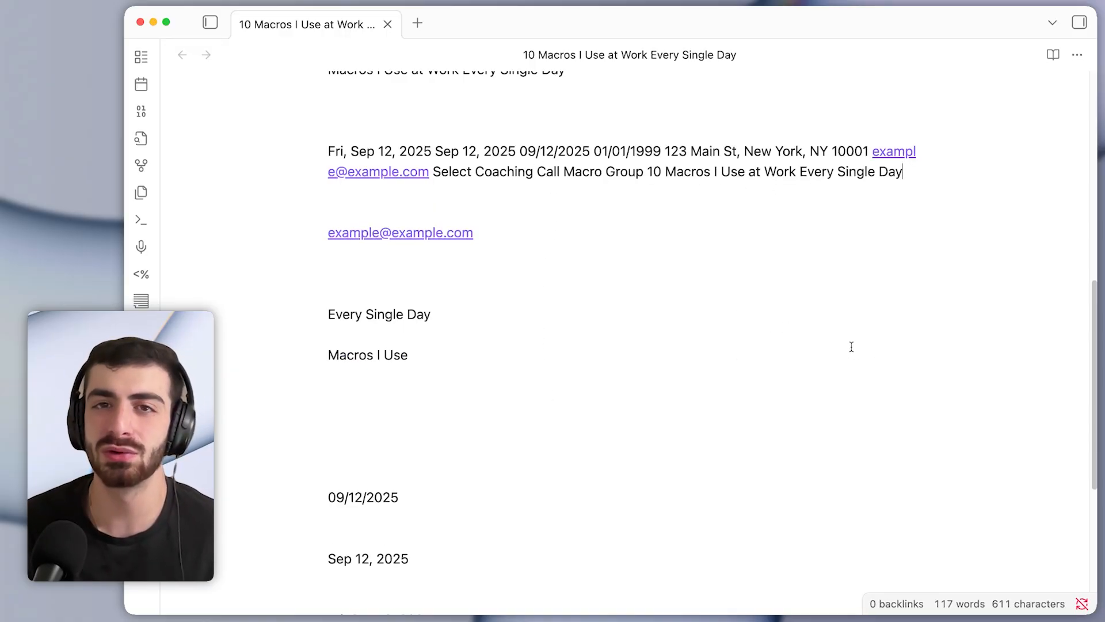
{"action": "double_click", "coordinate": [582, 172]}
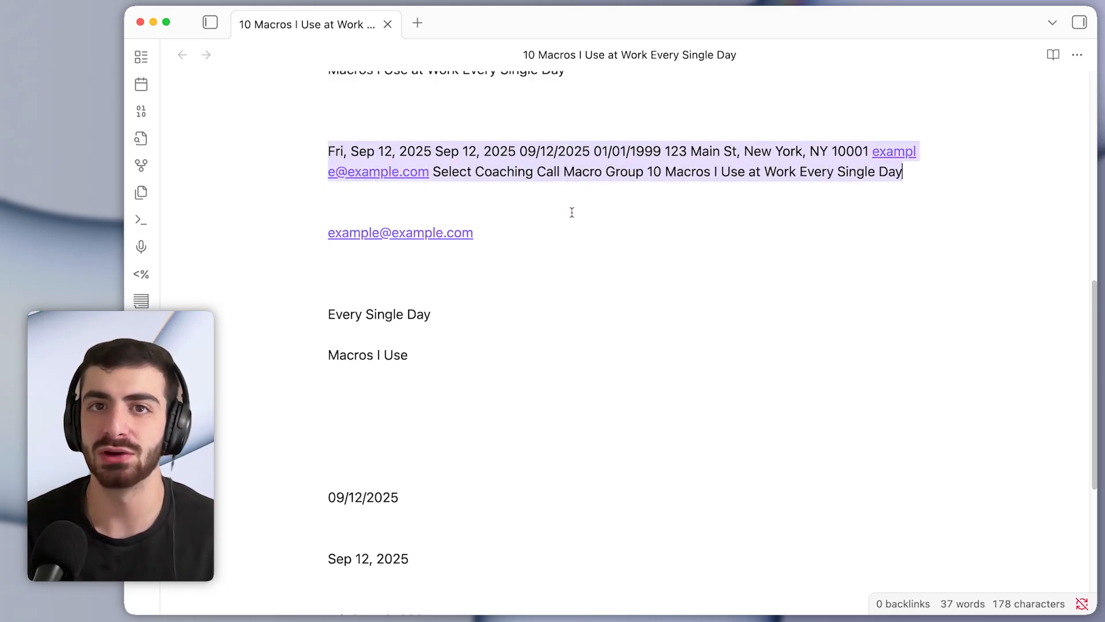
{"action": "mouse_move", "coordinate": [573, 225]}
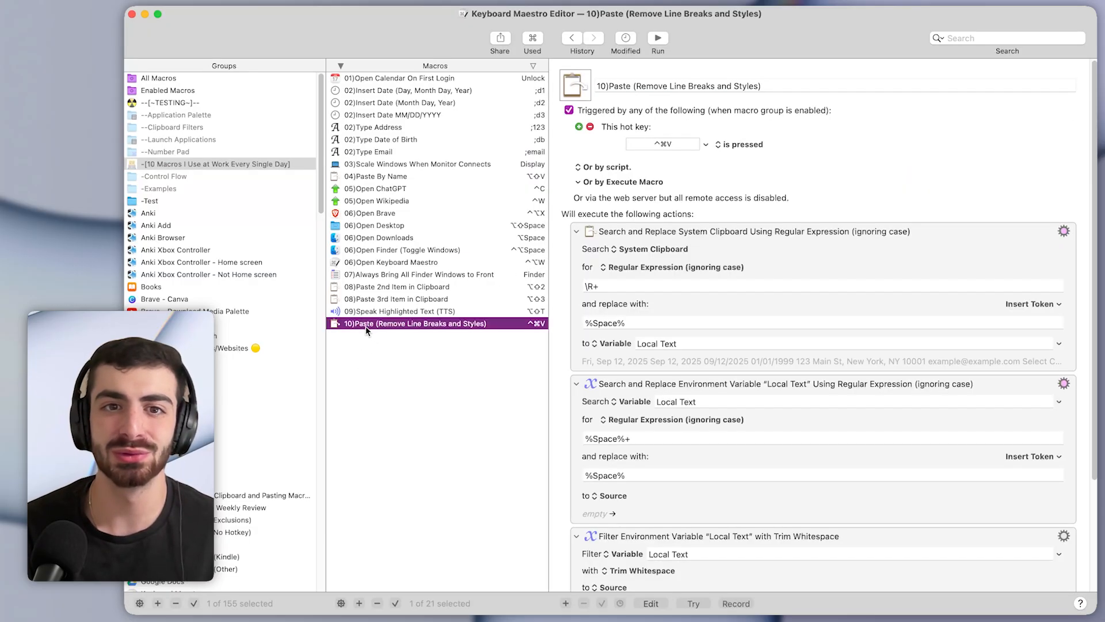
Review the macro's line-break and trim actions, then select all 21 macros in the group
{"action": "scroll", "scroll_direction": "down", "scroll_amount": 3}
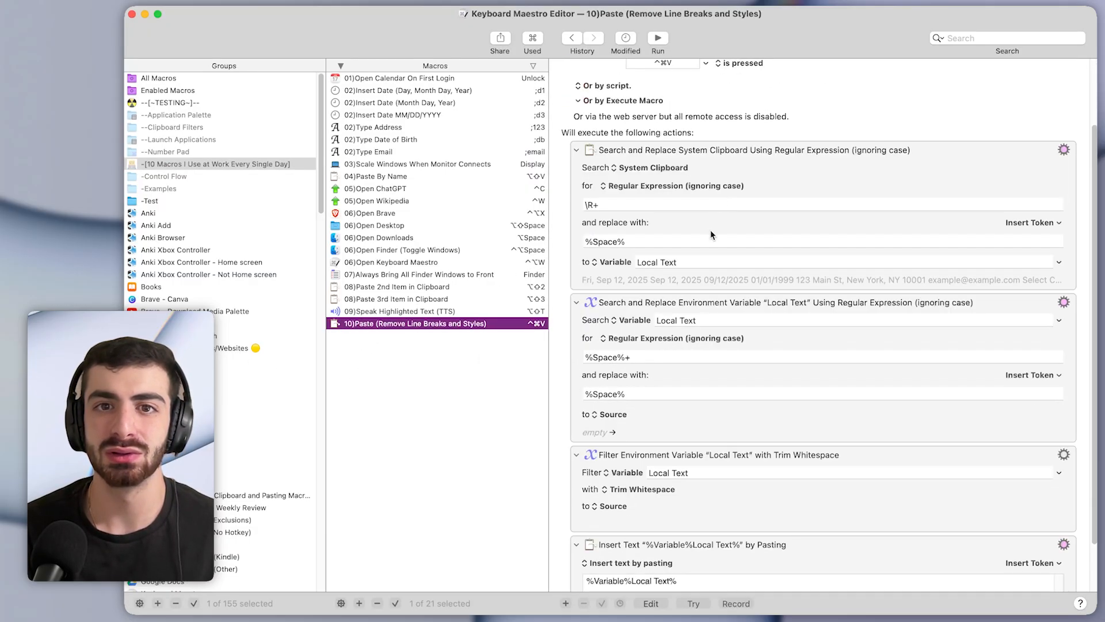
{"action": "scroll", "scroll_direction": "down", "scroll_amount": 3}
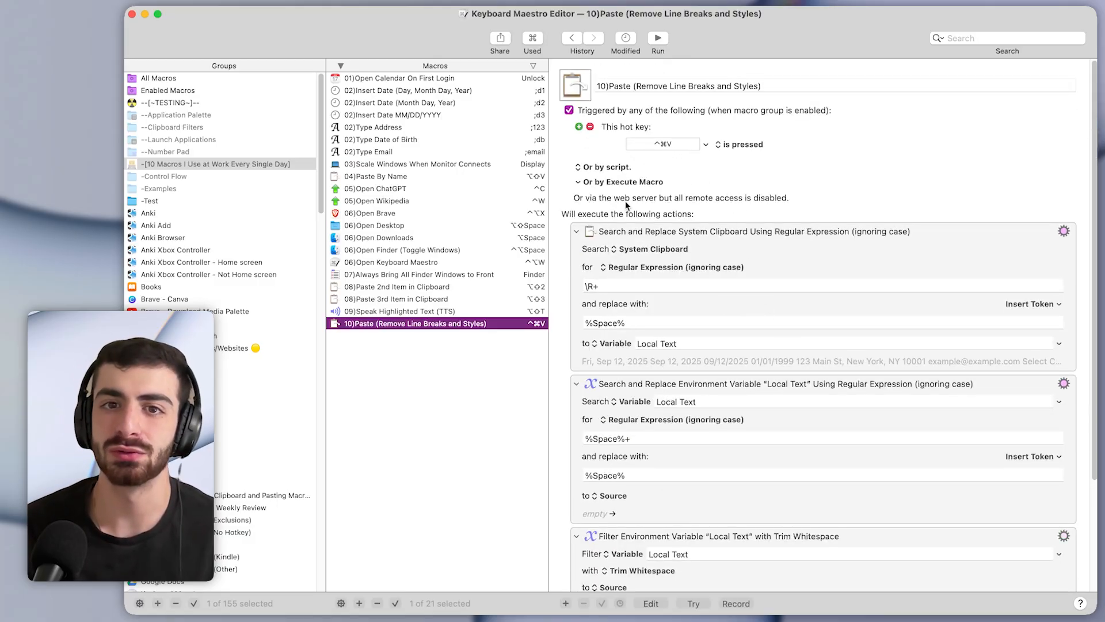
{"action": "scroll", "scroll_direction": "down", "scroll_amount": 3}
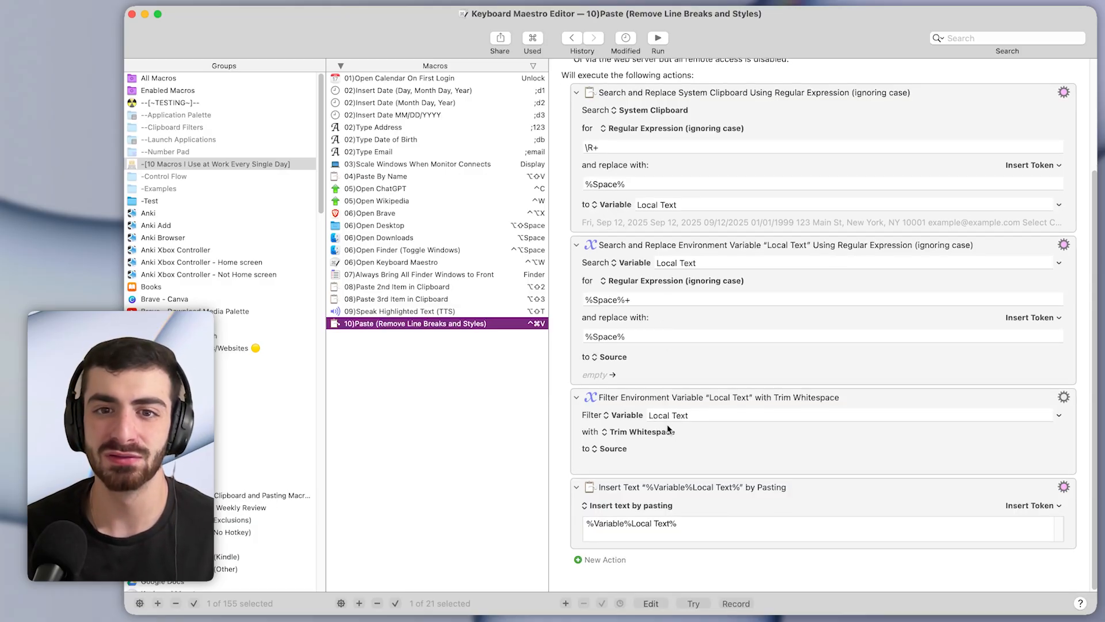
{"action": "mouse_move", "coordinate": [702, 450]}
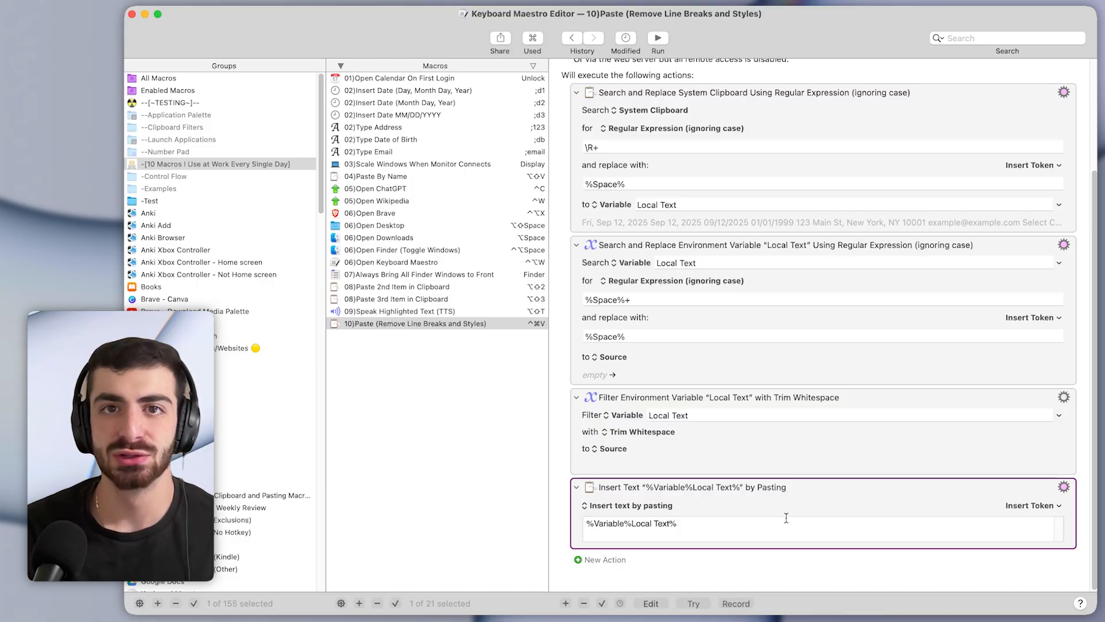
{"action": "left_click", "coordinate": [415, 323]}
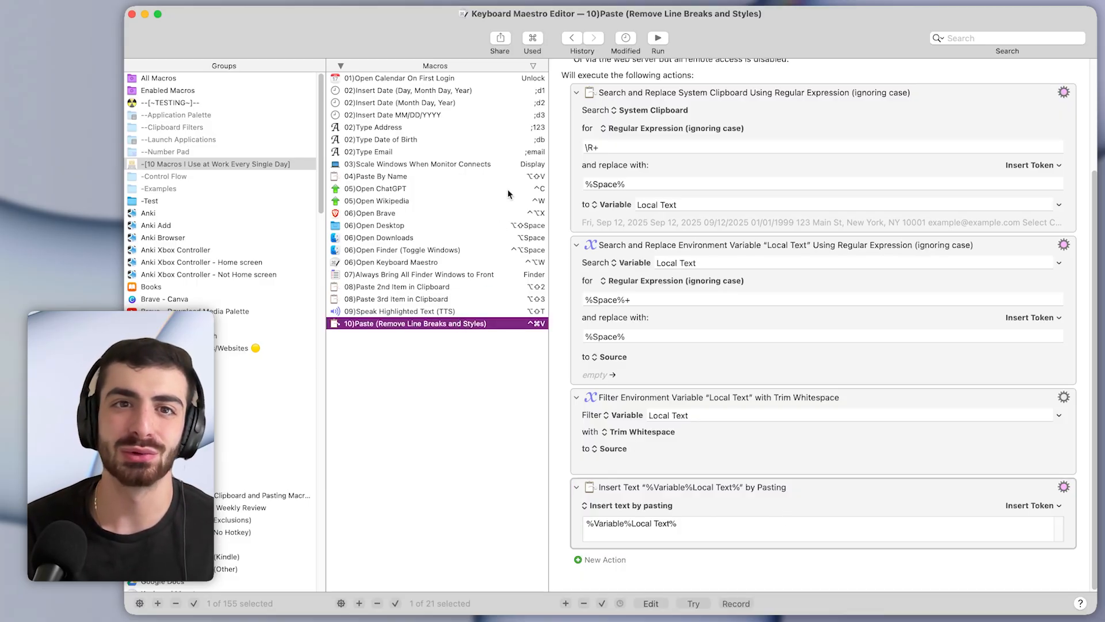
{"action": "key", "text": "cmd+a"}
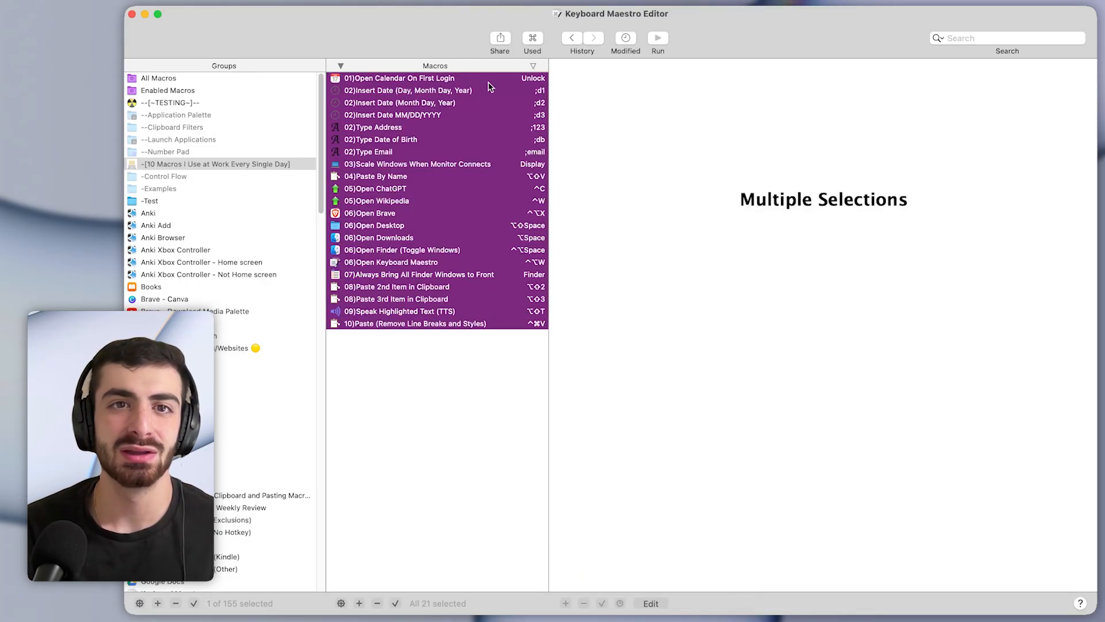
{"action": "mouse_move", "coordinate": [453, 124]}
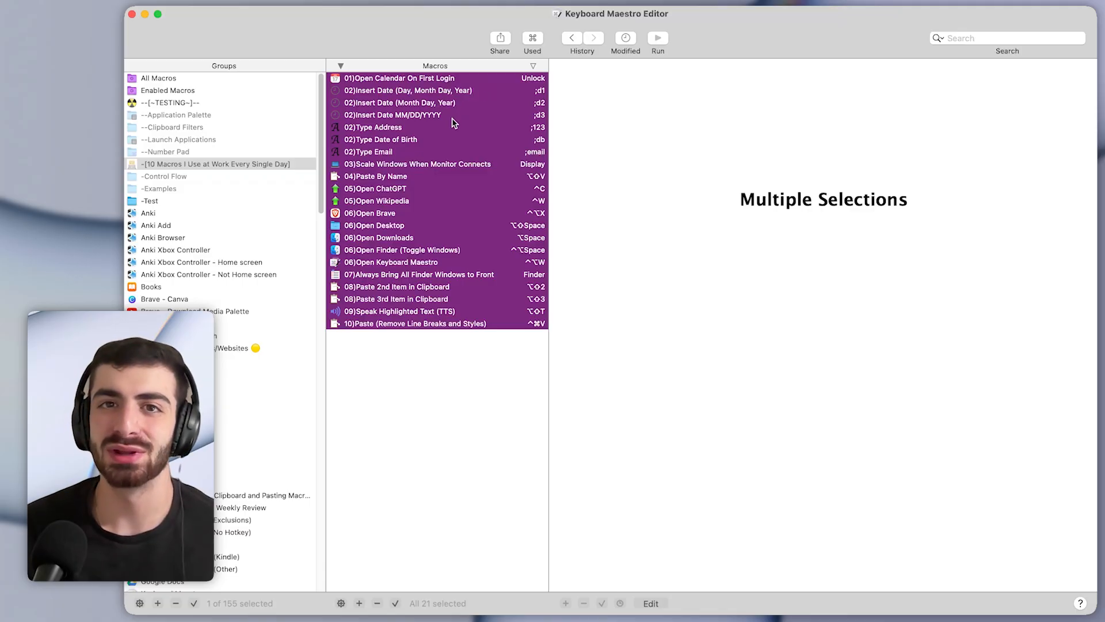
Select the '05)Open ChatGPT' macro showing its chatgpt.com URL action in Brave
{"action": "left_click", "coordinate": [378, 188]}
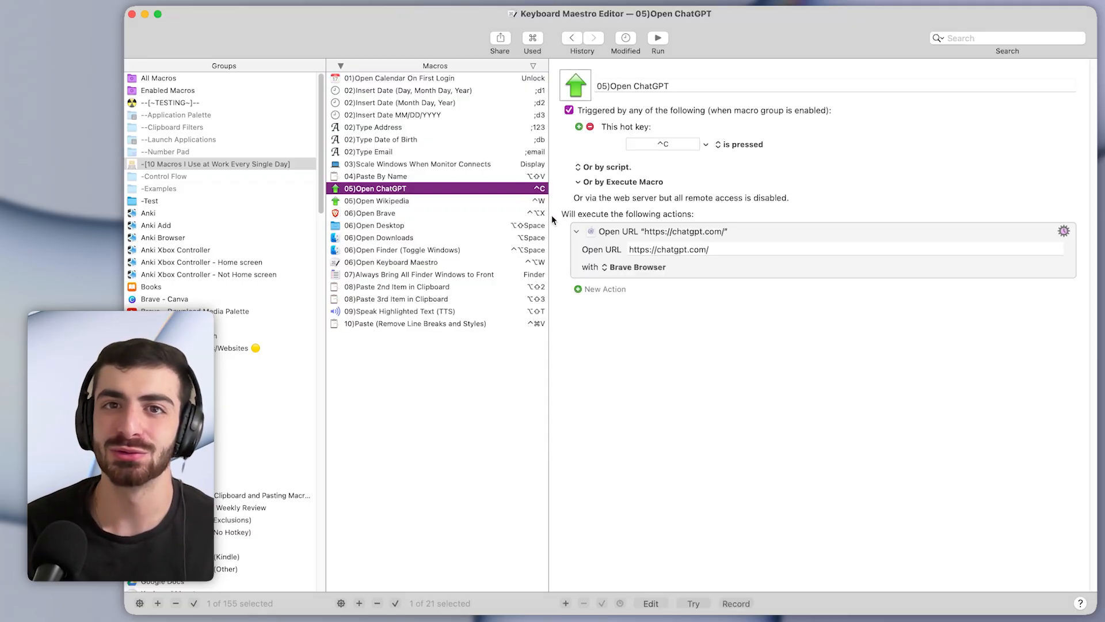